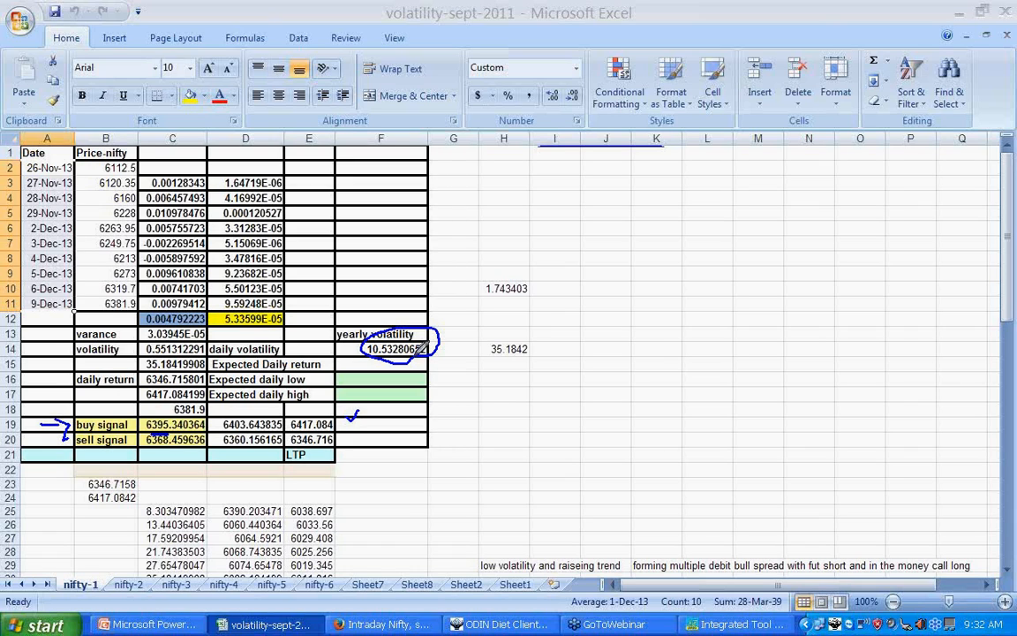
{"action": "mouse_move", "coordinate": [793, 233]}
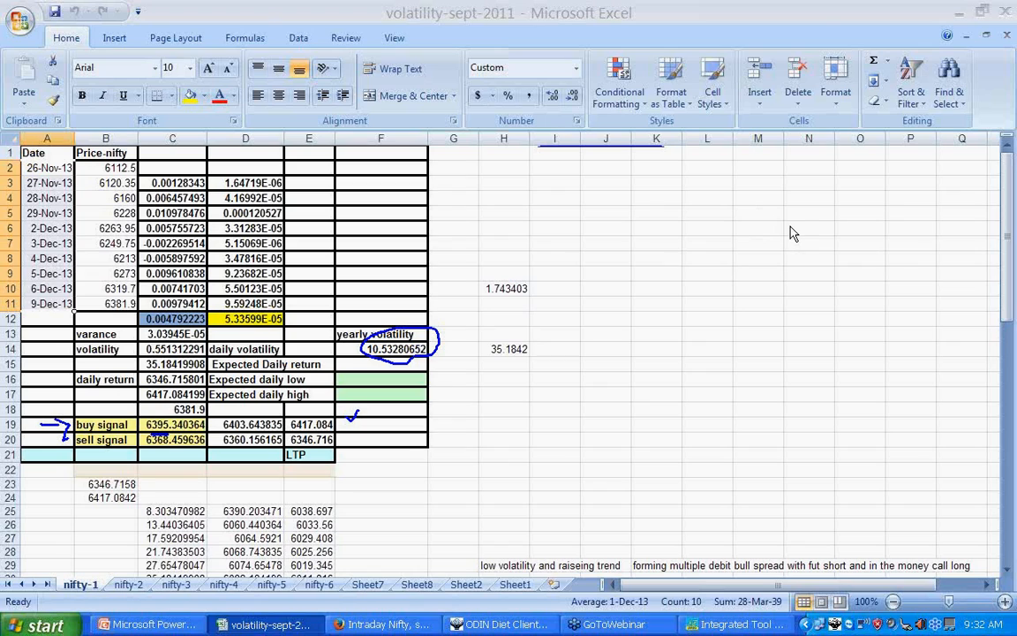
{"action": "mouse_move", "coordinate": [283, 328]}
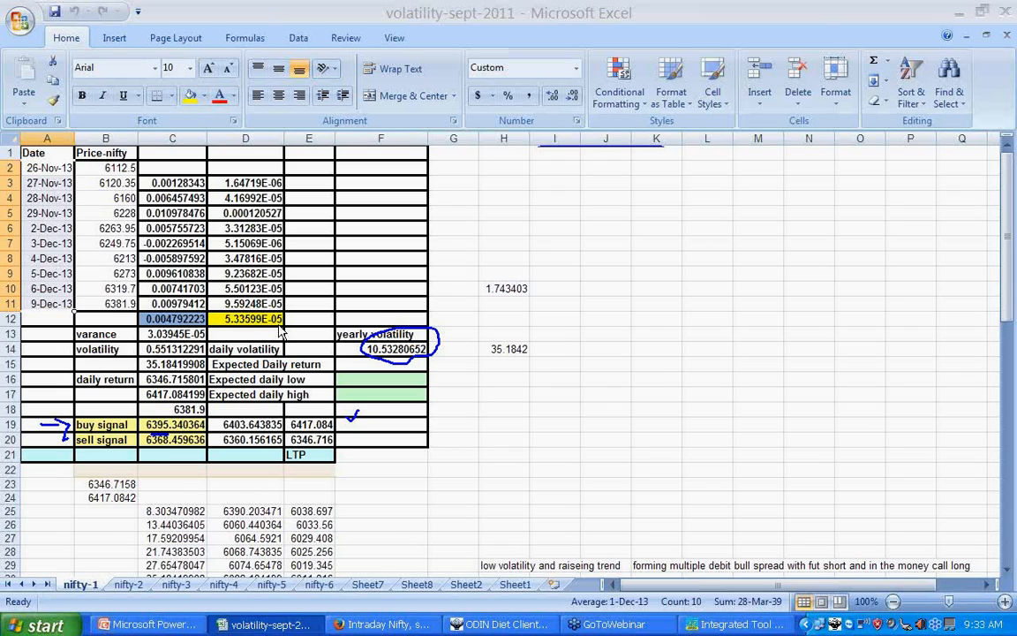
{"action": "mouse_move", "coordinate": [727, 325]}
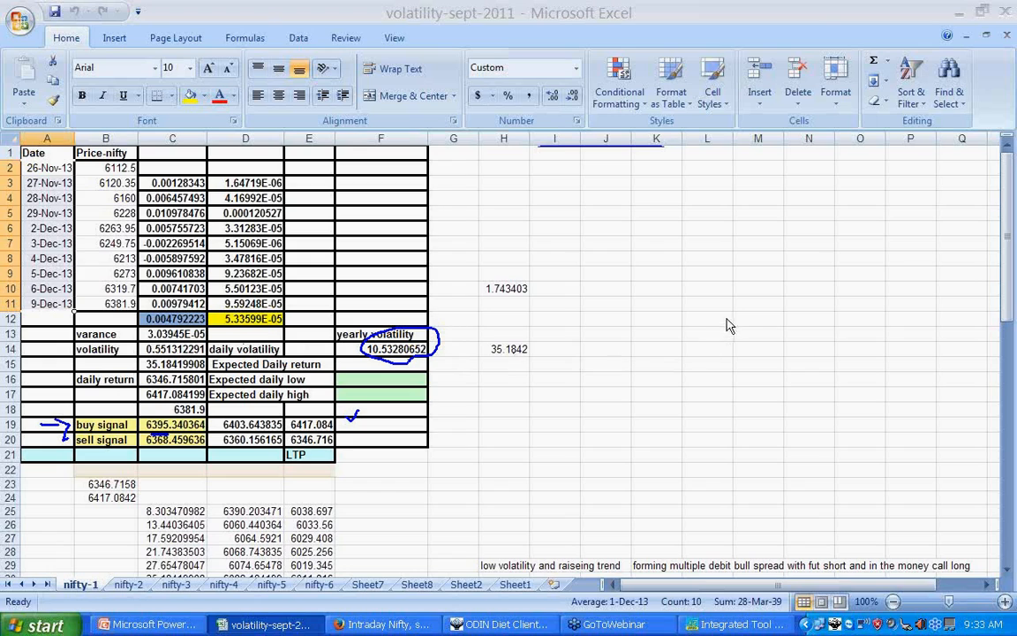
{"action": "mouse_move", "coordinate": [258, 258]}
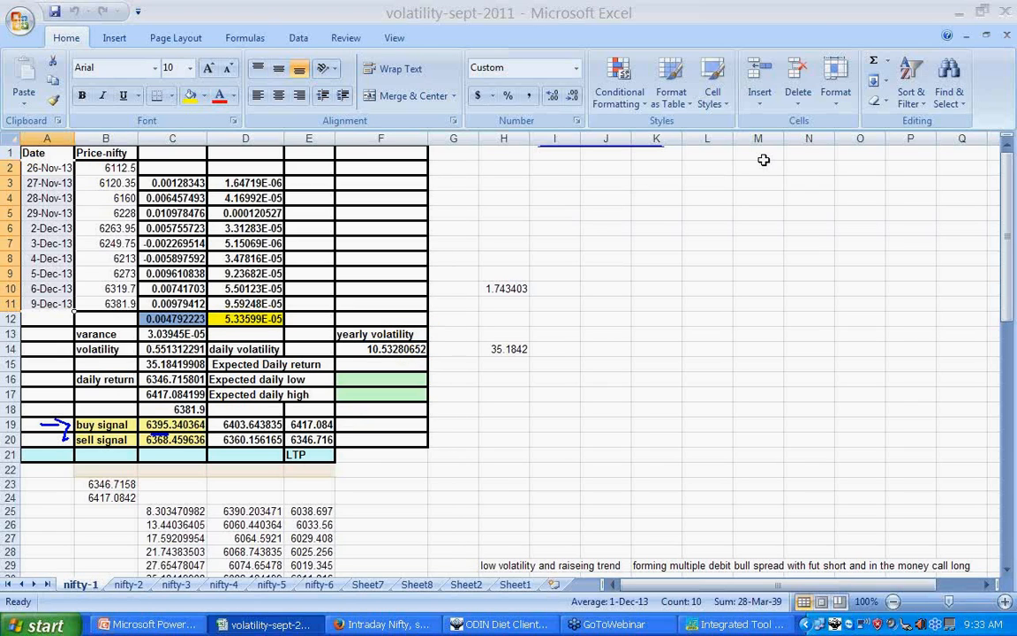
{"action": "mouse_move", "coordinate": [775, 151]}
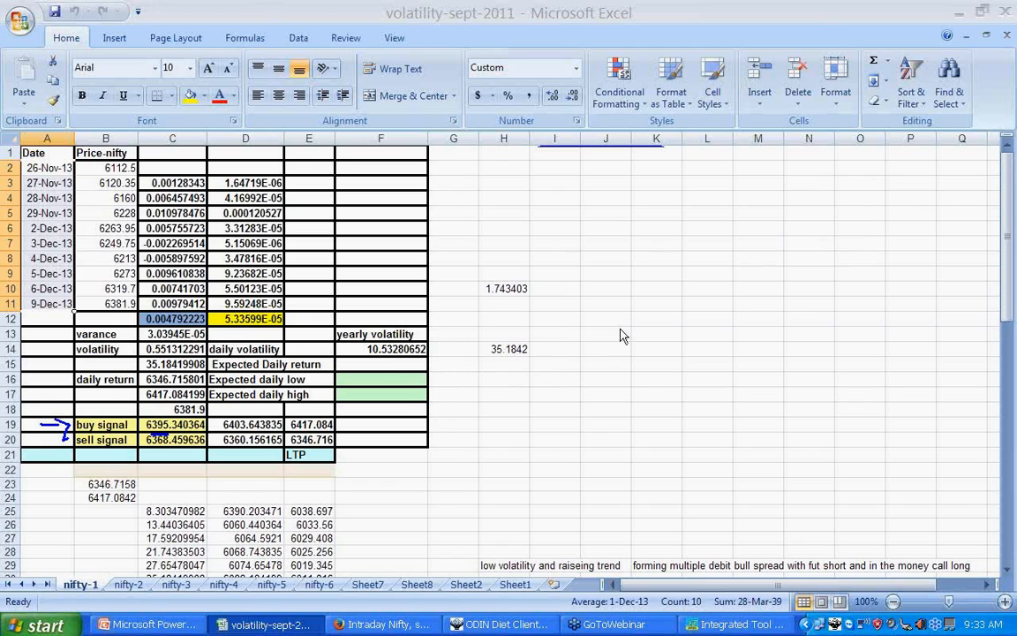
{"action": "mouse_move", "coordinate": [257, 363]}
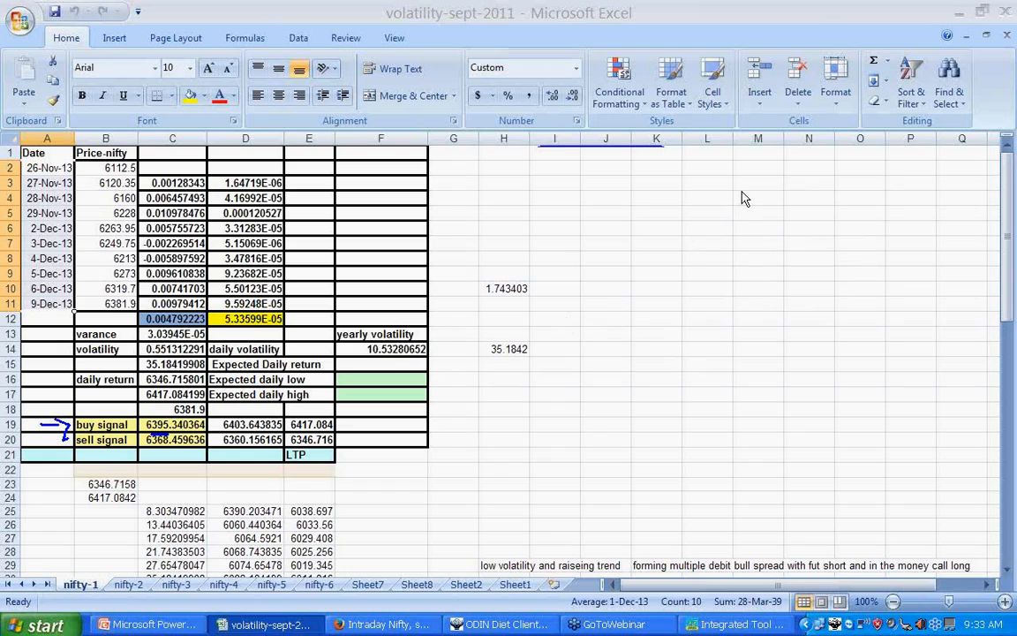
{"action": "mouse_move", "coordinate": [738, 201]}
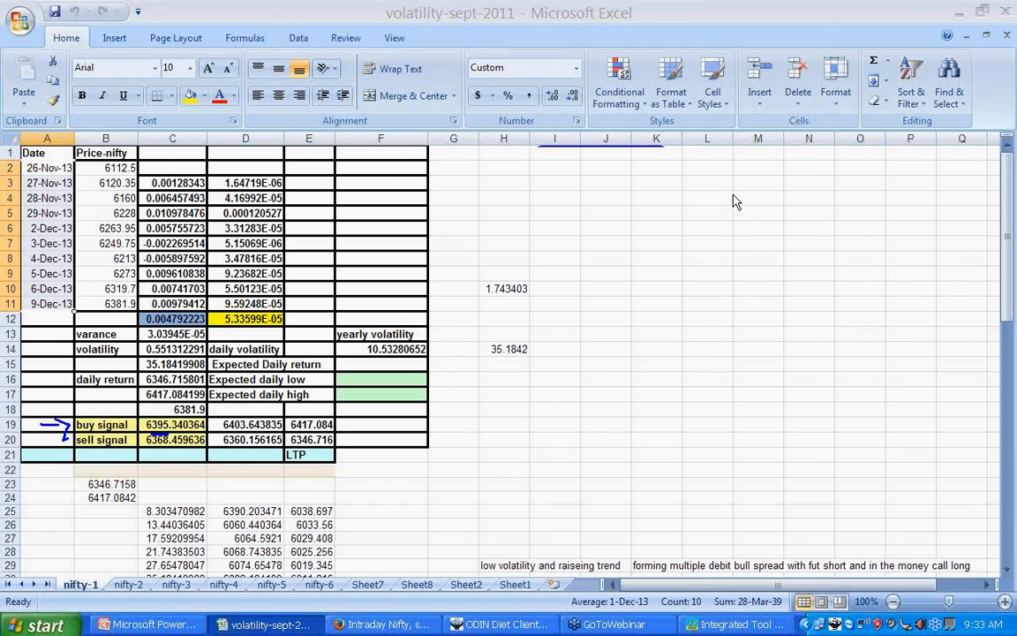
{"action": "mouse_move", "coordinate": [590, 335]}
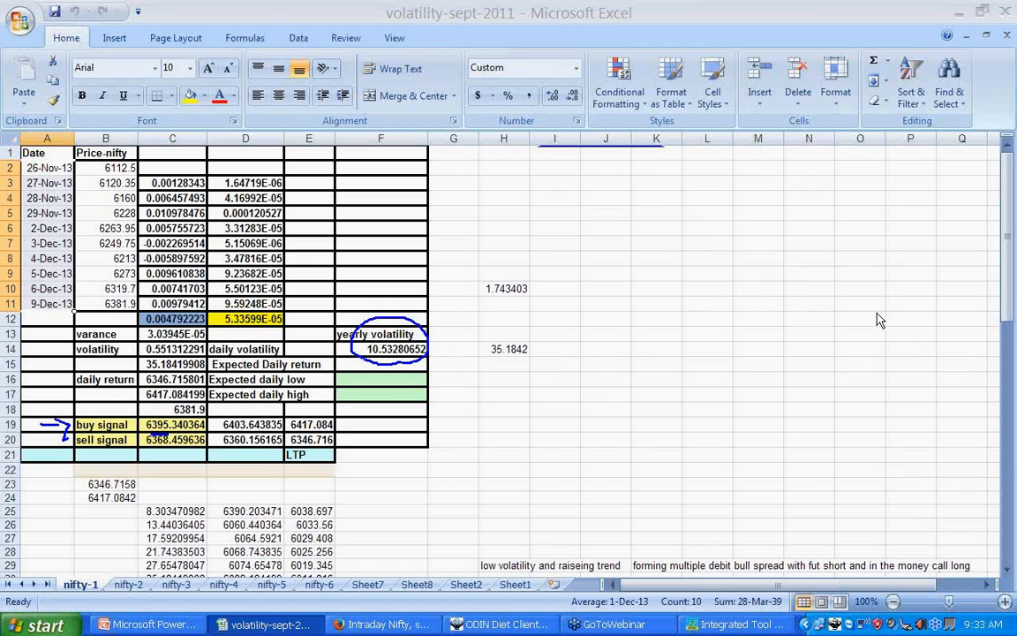
{"action": "mouse_move", "coordinate": [803, 230]}
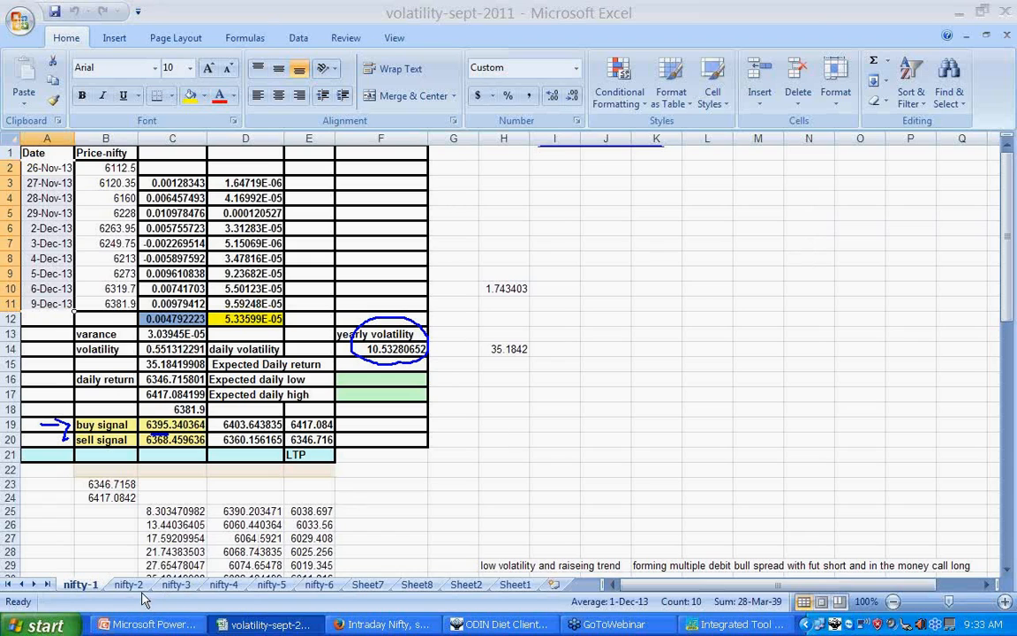
Step: Review the annual Bank Nifty volatility and sell signal on nifty-2, glancing at the ODIN market watch
{"action": "left_click", "coordinate": [127, 583]}
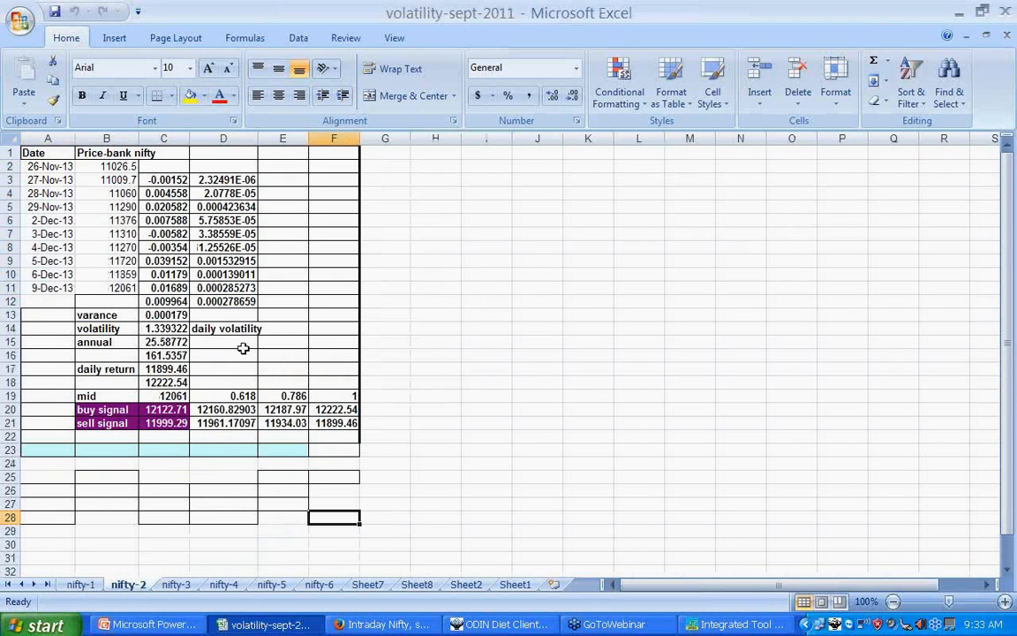
{"action": "left_click", "coordinate": [162, 342]}
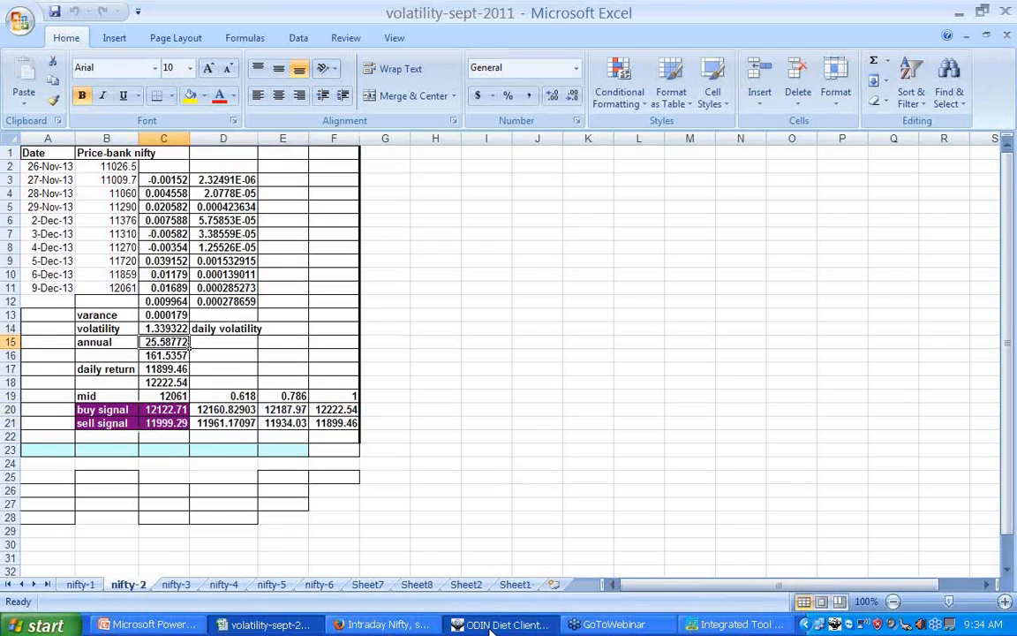
{"action": "left_click", "coordinate": [503, 625]}
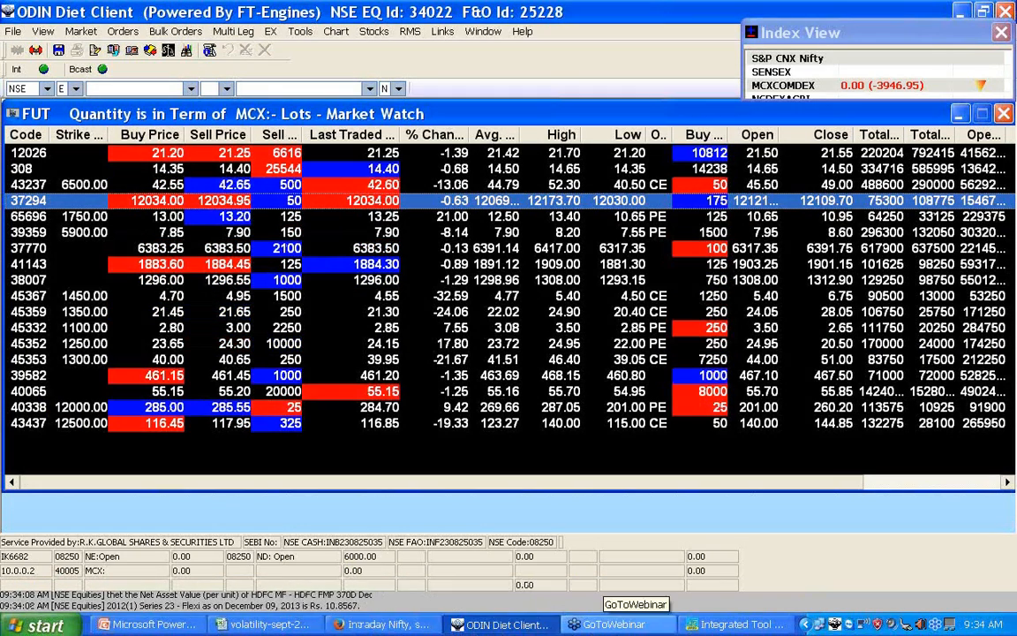
{"action": "left_click", "coordinate": [256, 625]}
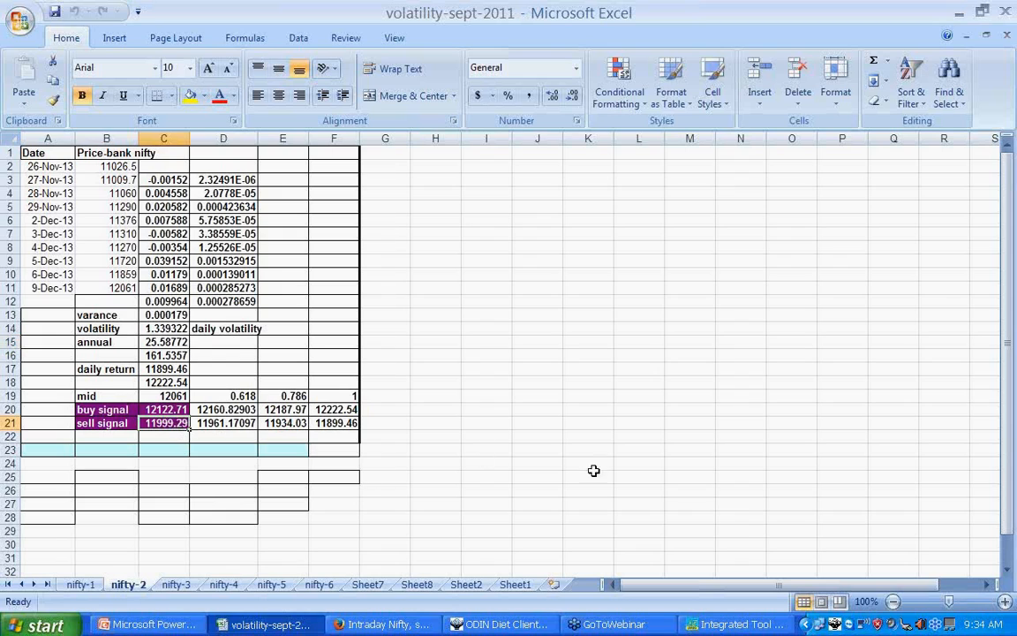
{"action": "mouse_move", "coordinate": [738, 519]}
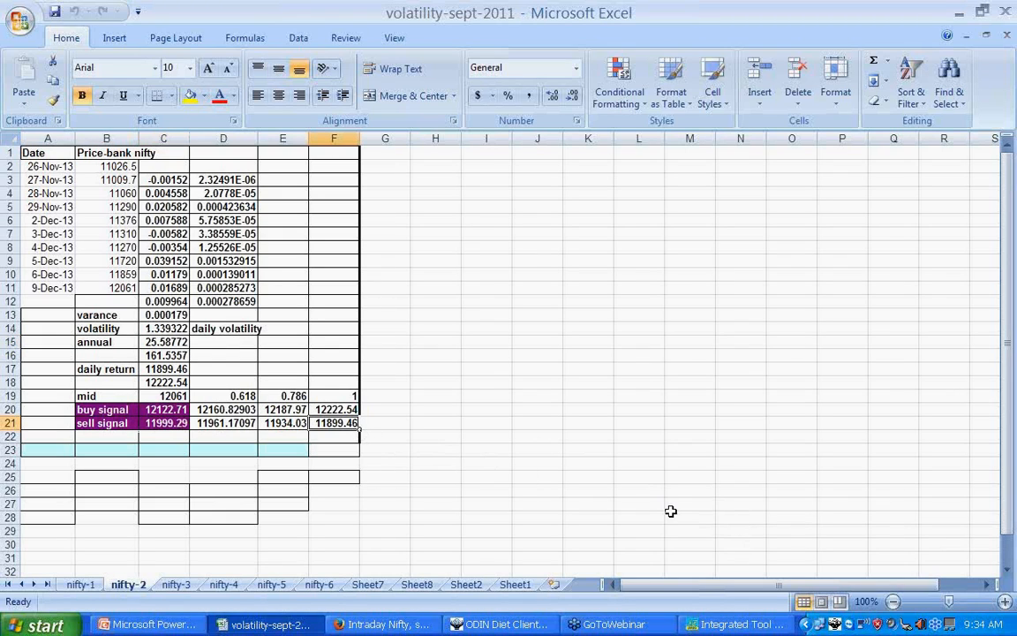
Step: Select the Bank Nifty buy and sell signal levels, then move to the nifty-3 SBI sheet
{"action": "left_click", "coordinate": [163, 410]}
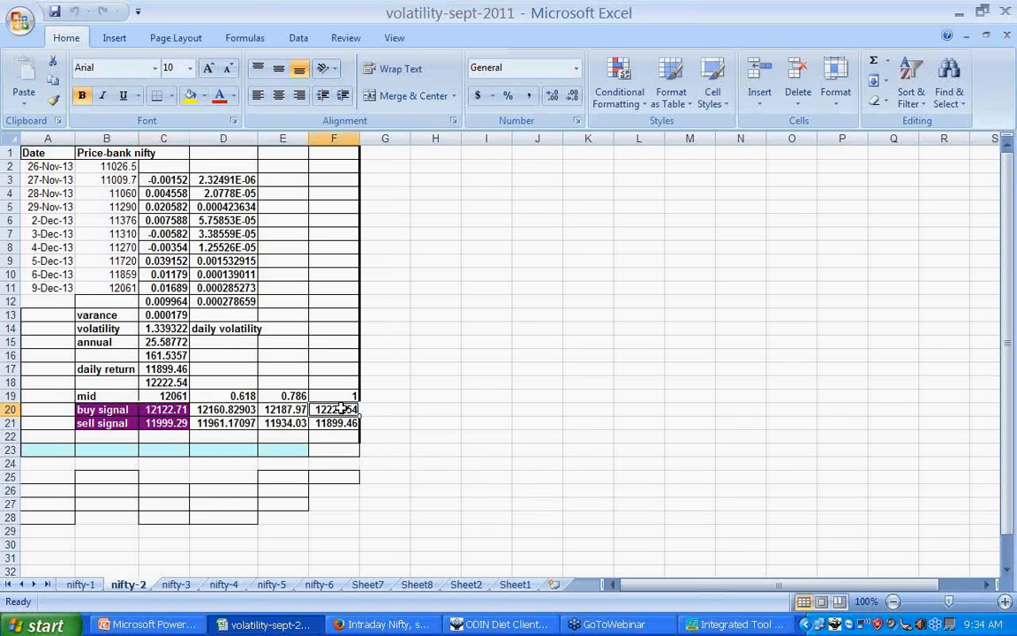
{"action": "mouse_move", "coordinate": [510, 452]}
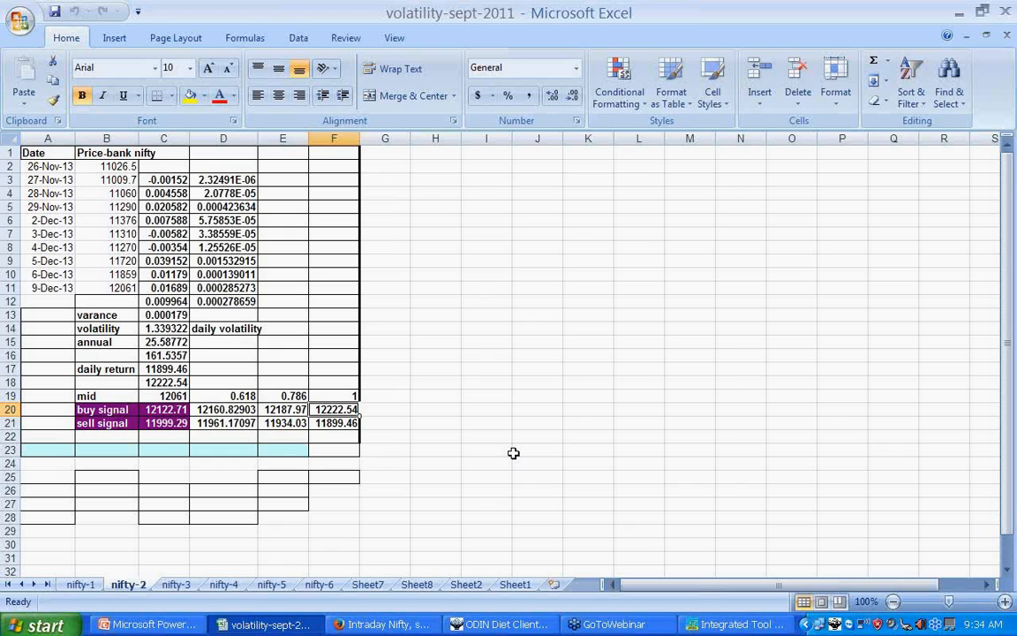
{"action": "mouse_move", "coordinate": [565, 463]}
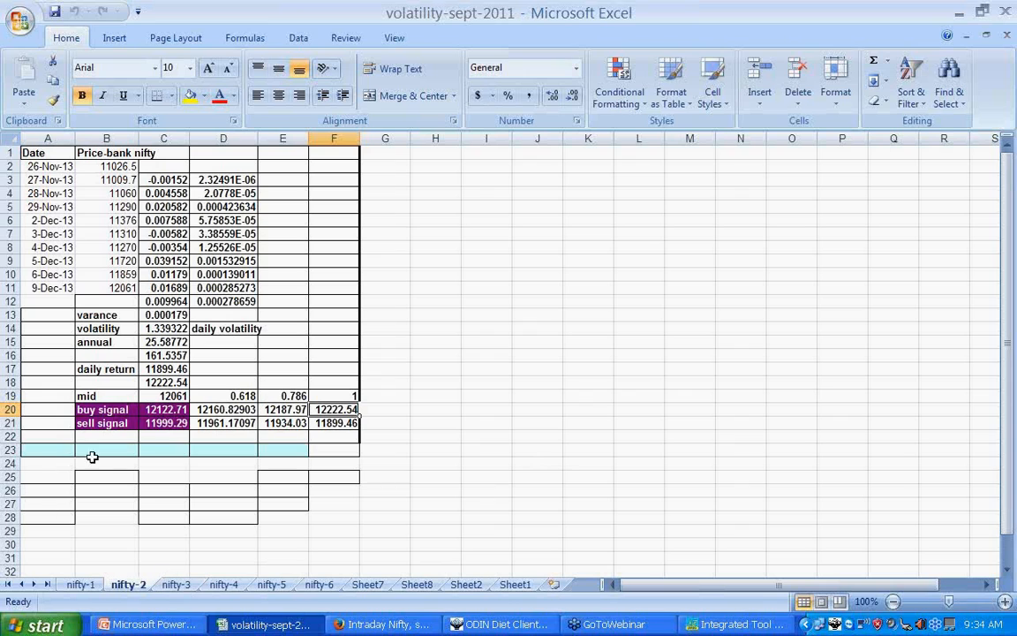
{"action": "left_click_drag", "start_coordinate": [163, 410], "coordinate": [333, 409]}
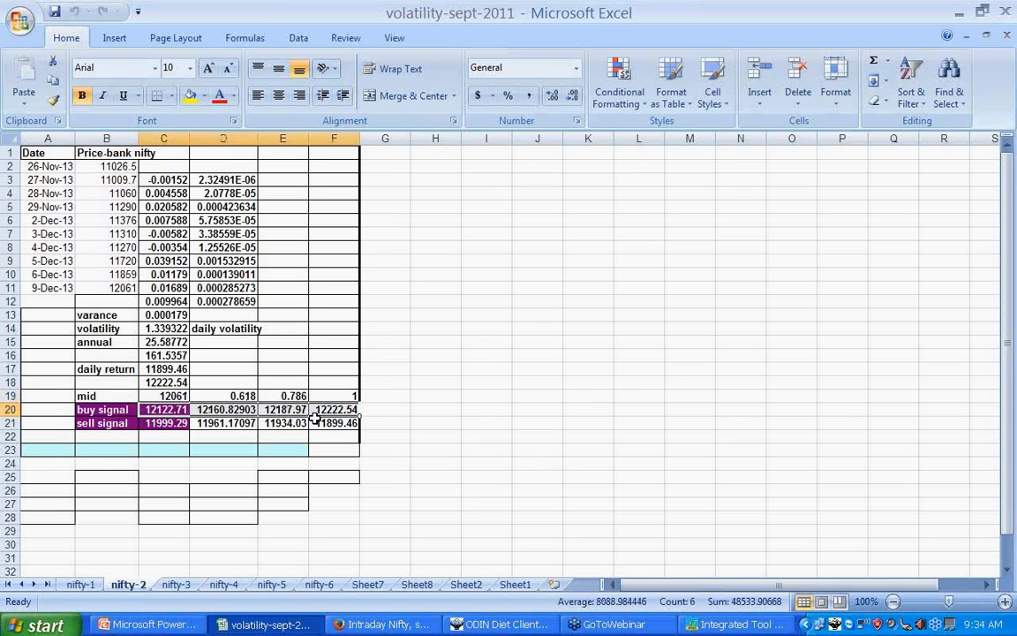
{"action": "left_click", "coordinate": [334, 423]}
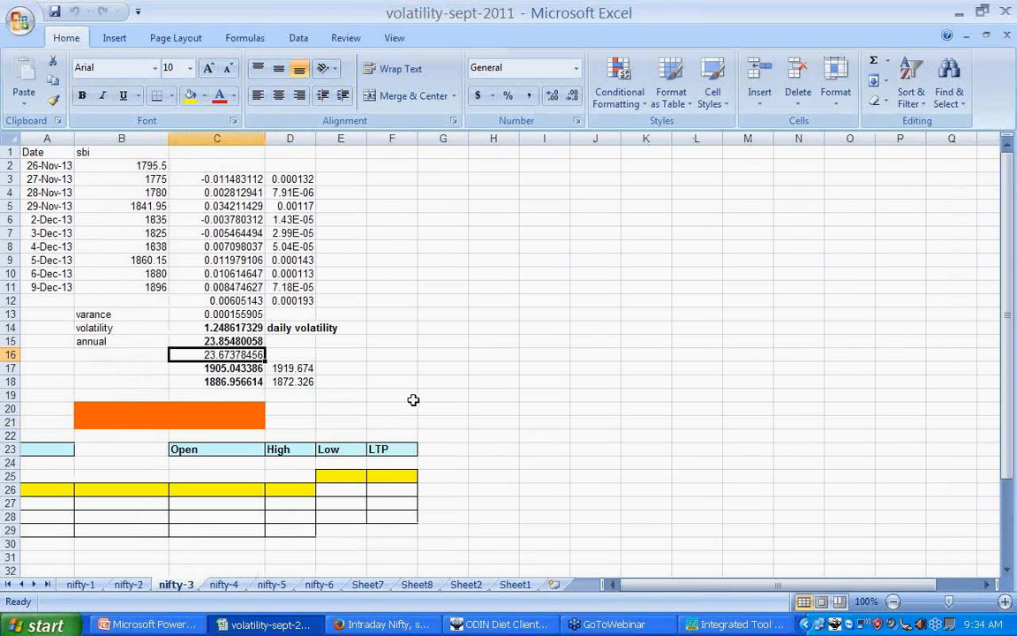
{"action": "mouse_move", "coordinate": [272, 390]}
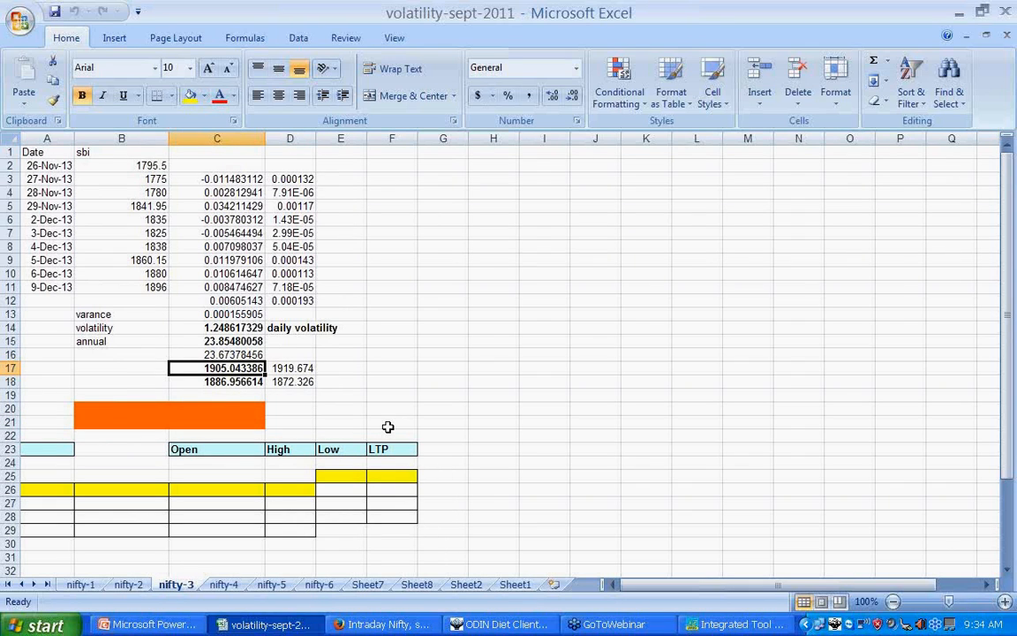
Step: Step through the SBI buy and sell level cells and bring up the ODIN market watch
{"action": "left_click", "coordinate": [289, 369]}
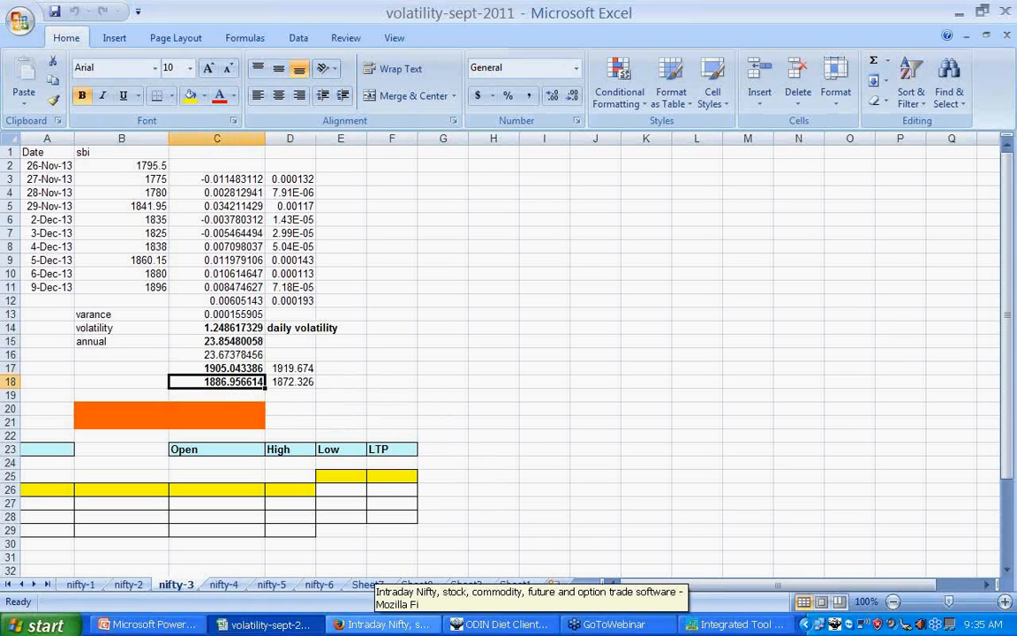
{"action": "left_click", "coordinate": [289, 381]}
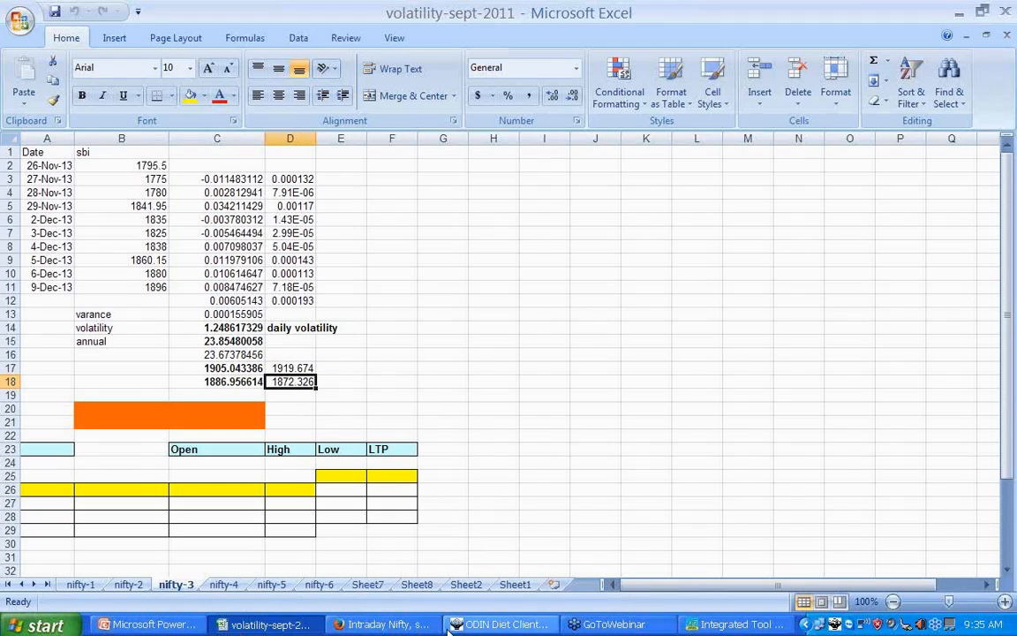
{"action": "left_click", "coordinate": [498, 625]}
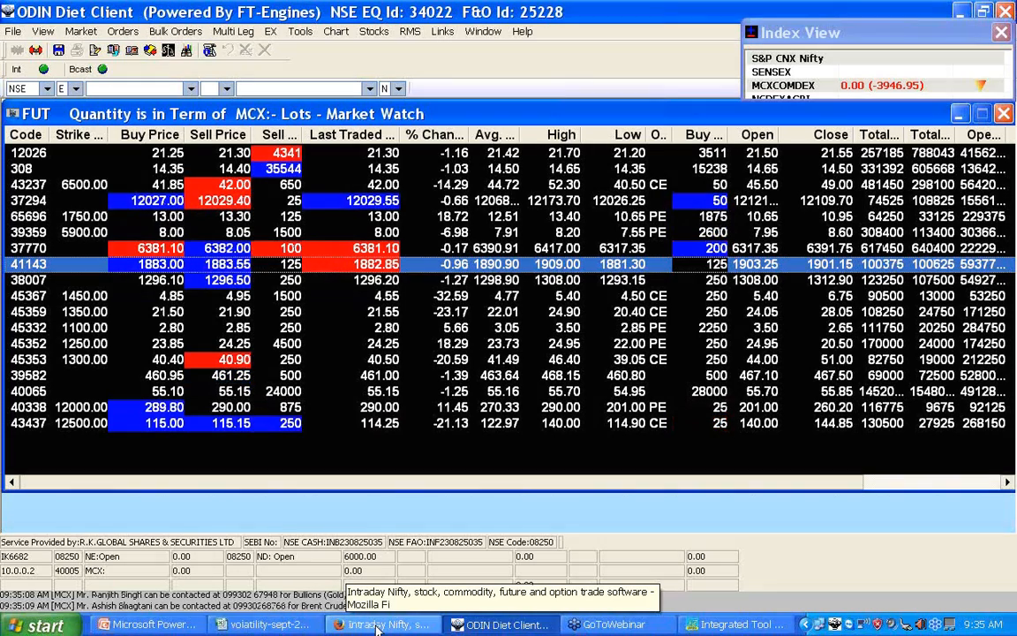
Step: Return from ODIN to the volatility workbook and reopen the Bank Nifty nifty-2 sheet
{"action": "left_click", "coordinate": [256, 625]}
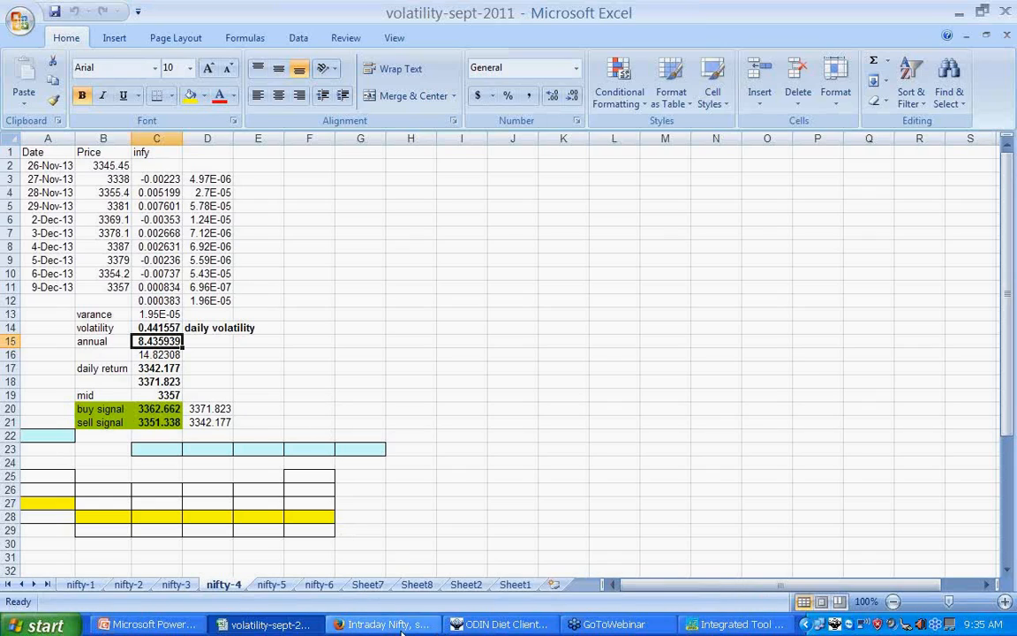
{"action": "left_click", "coordinate": [502, 625]}
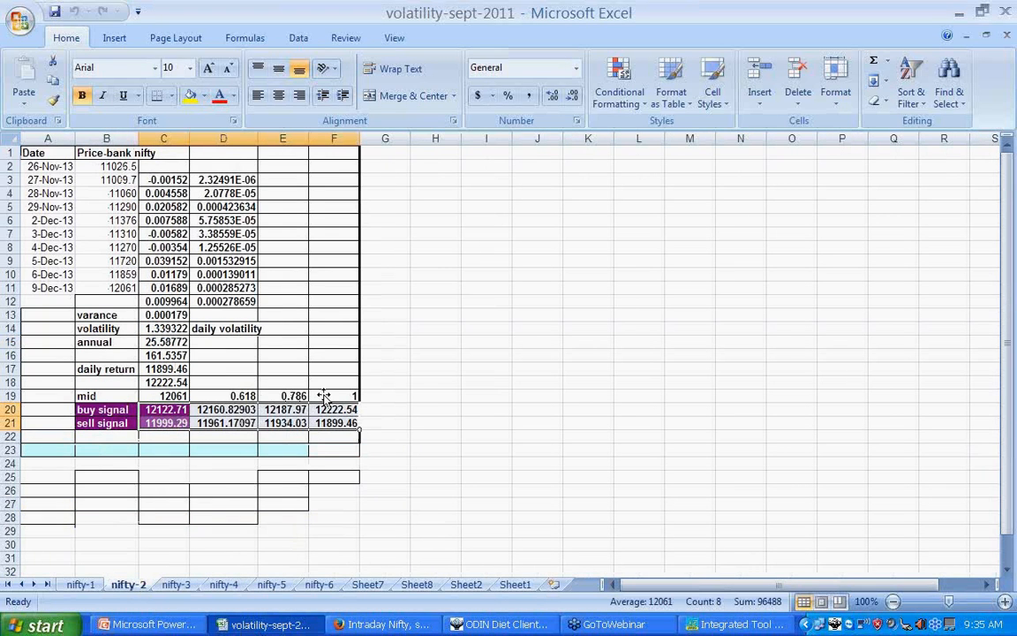
{"action": "mouse_move", "coordinate": [720, 198]}
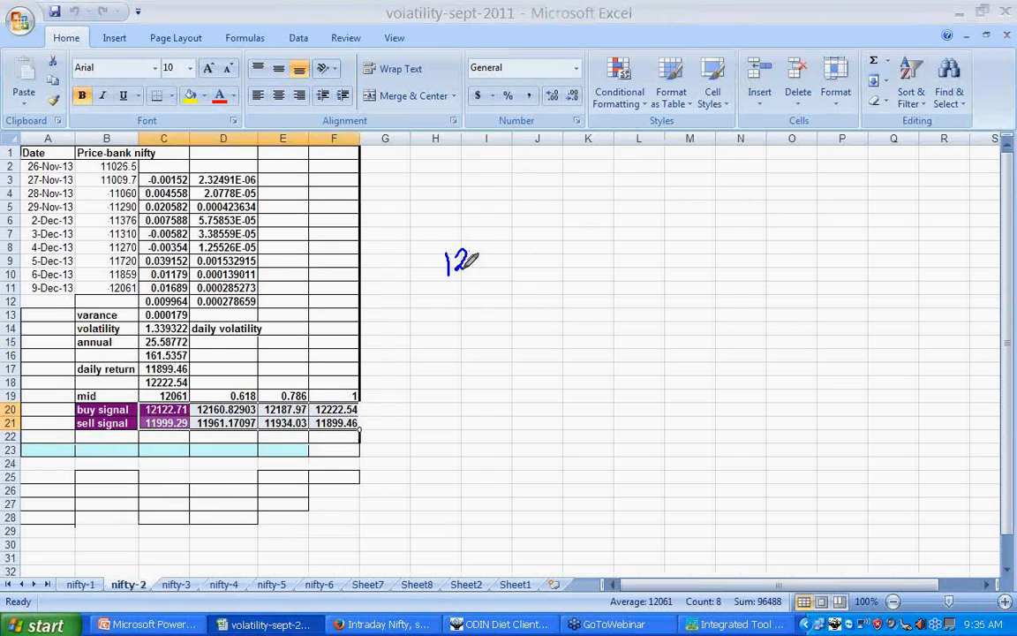
Step: Handwrite the 12000 entry level and circled 12122 stop-loss beside the Bank Nifty signals
{"action": "left_click_drag", "start_coordinate": [467, 262], "coordinate": [529, 251]}
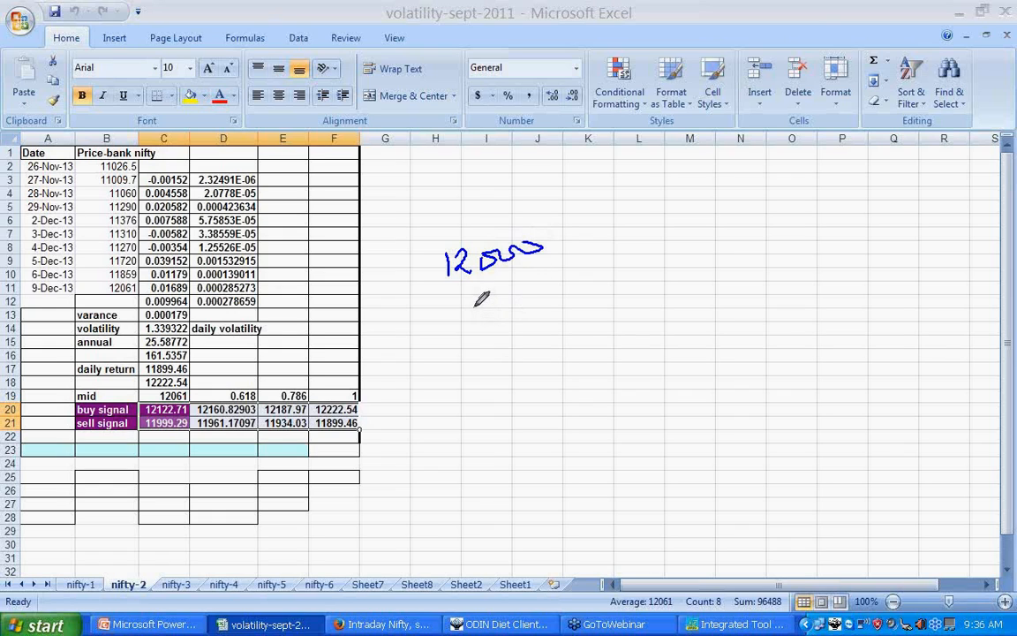
{"action": "left_click_drag", "start_coordinate": [473, 309], "coordinate": [530, 314]}
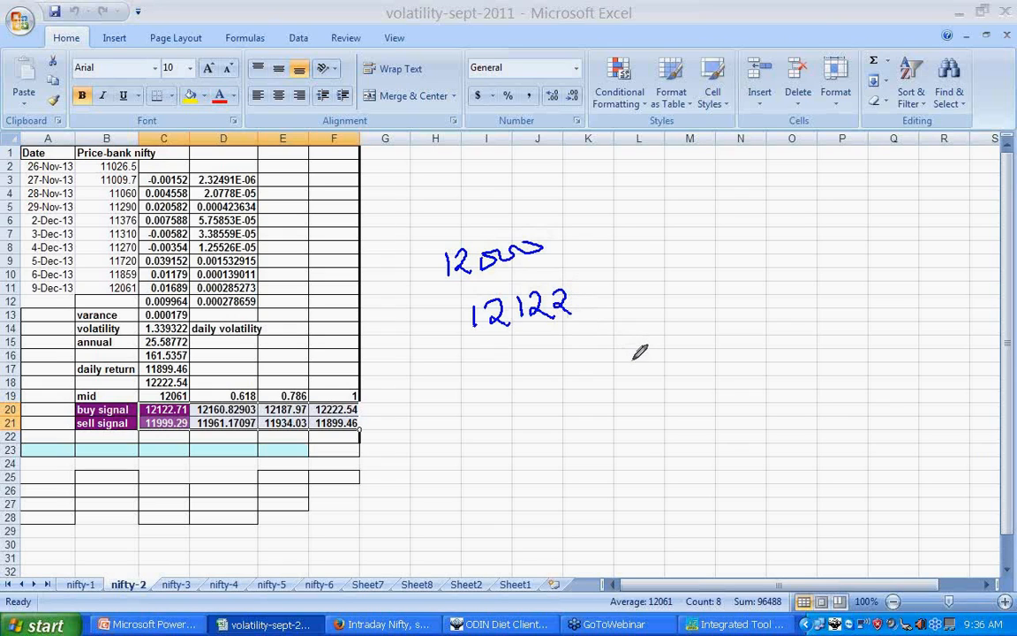
{"action": "mouse_move", "coordinate": [403, 332]}
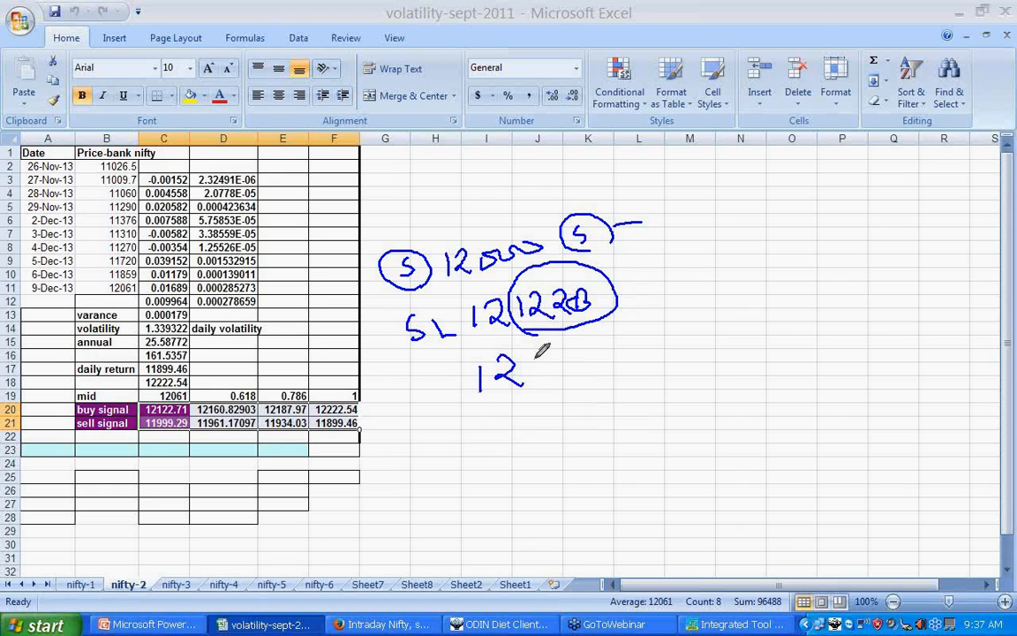
Step: Write a circled 12100 CE strike note and jot 100 and 50 below the signals
{"action": "left_click_drag", "start_coordinate": [530, 365], "coordinate": [592, 365]}
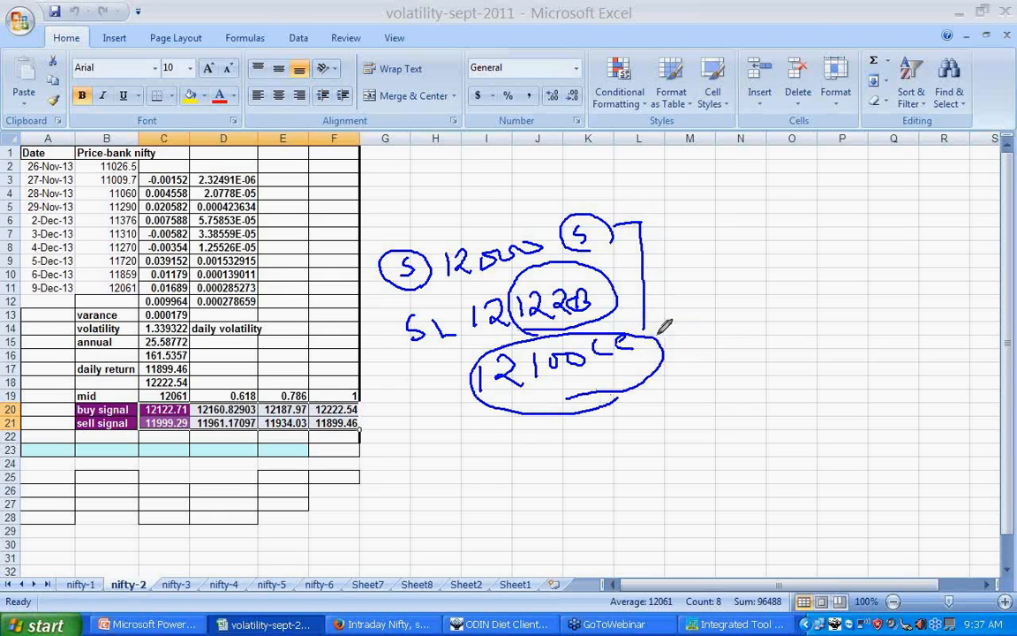
{"action": "mouse_move", "coordinate": [828, 442]}
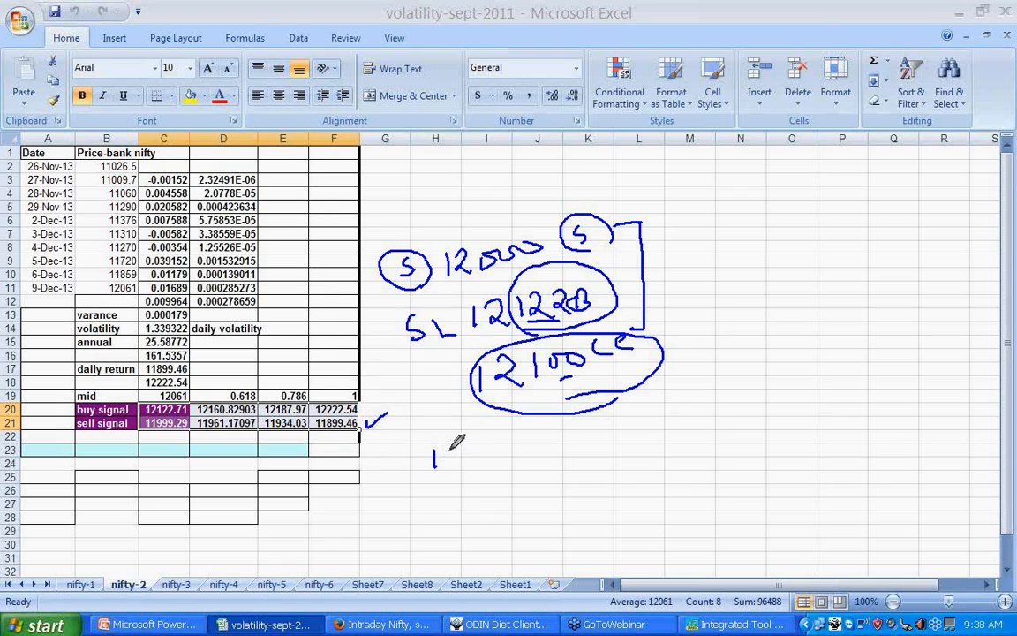
{"action": "left_click_drag", "start_coordinate": [445, 455], "coordinate": [480, 462]}
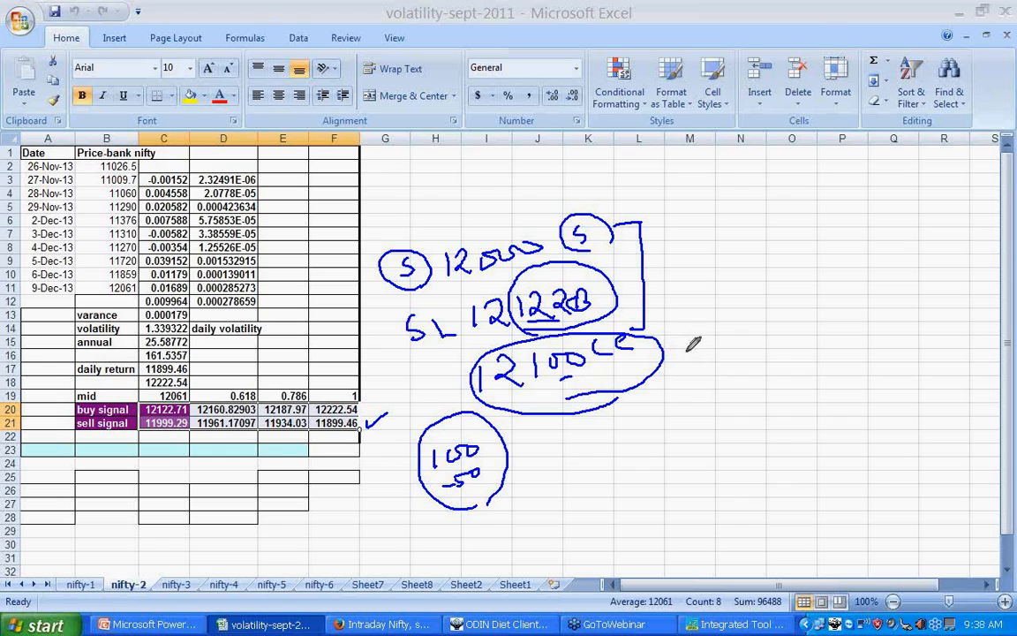
Step: Draw a dash linking the circled 12100 CE note to a handwritten B mark
{"action": "left_click_drag", "start_coordinate": [667, 354], "coordinate": [715, 356]}
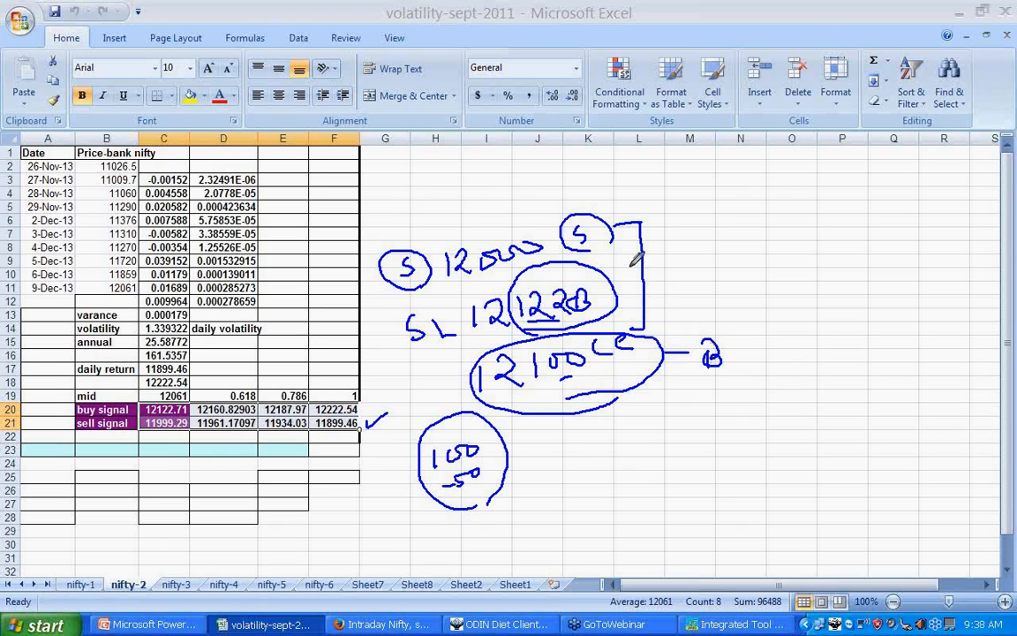
{"action": "mouse_move", "coordinate": [512, 420]}
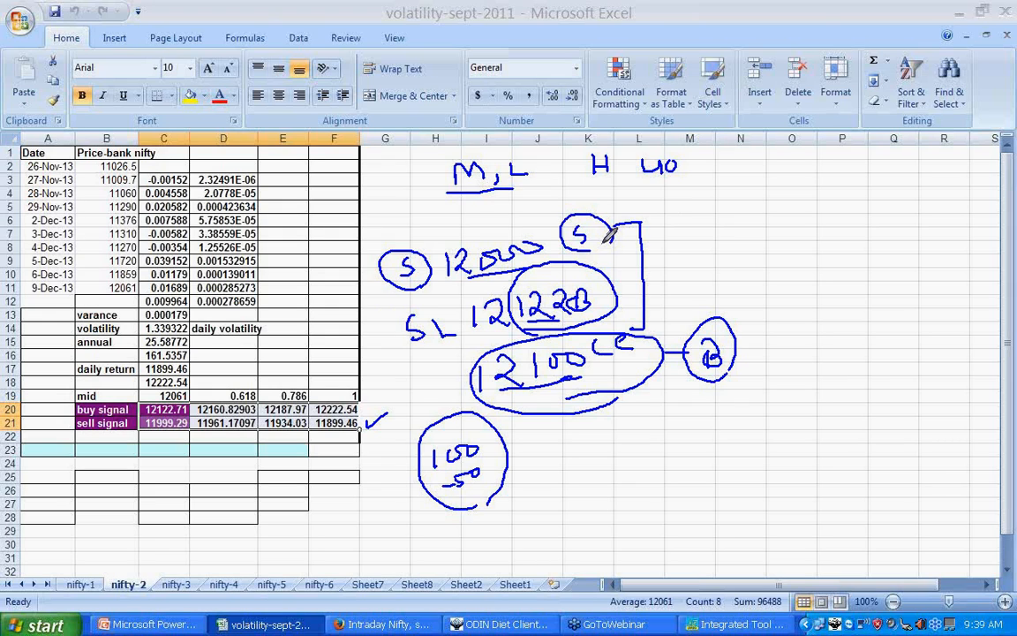
{"action": "mouse_move", "coordinate": [795, 221]}
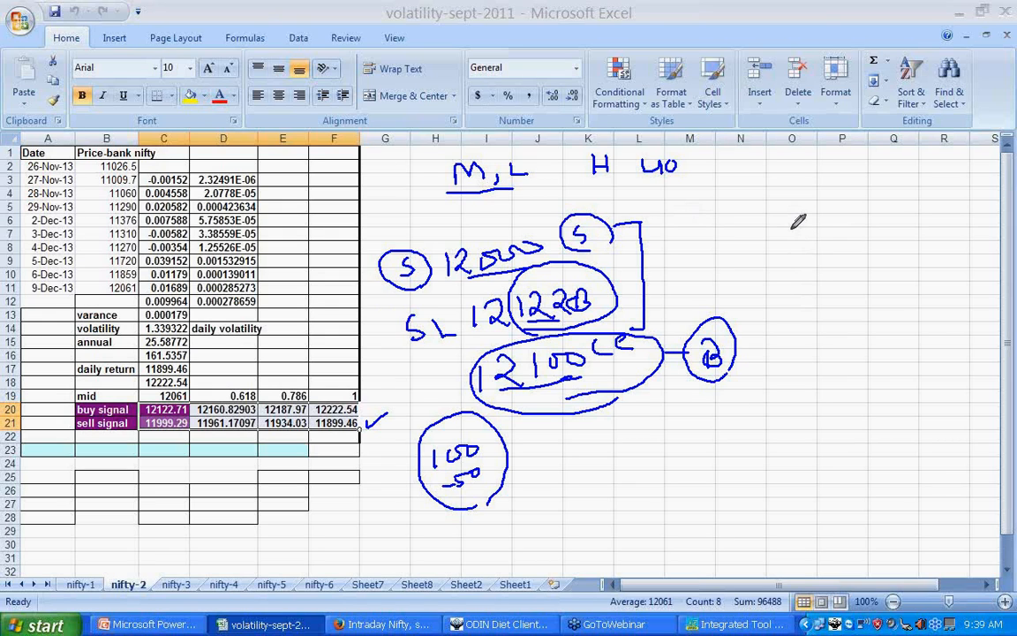
{"action": "mouse_move", "coordinate": [777, 311]}
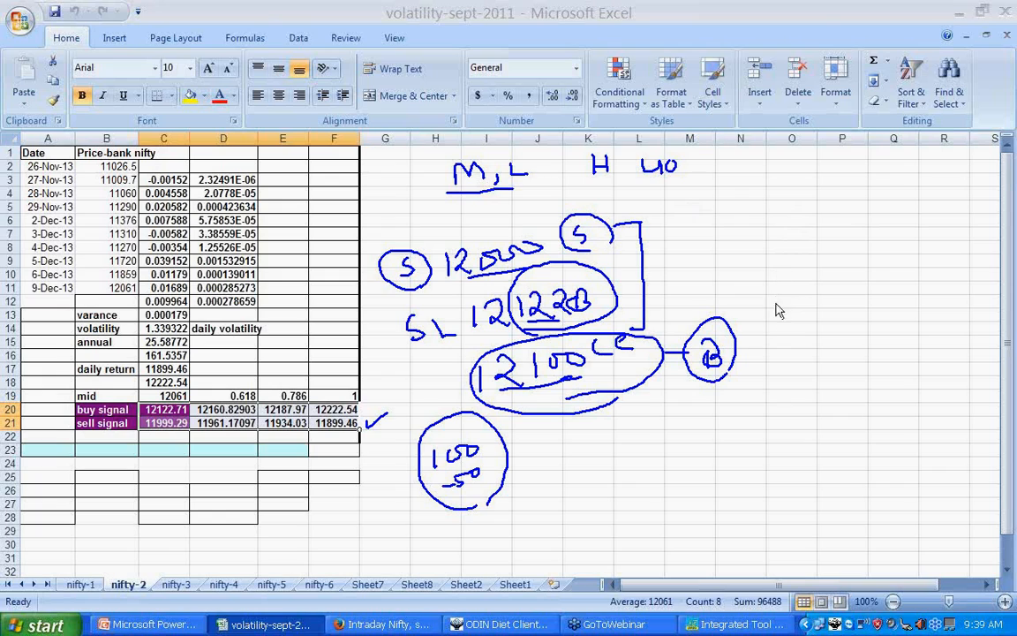
{"action": "mouse_move", "coordinate": [775, 322]}
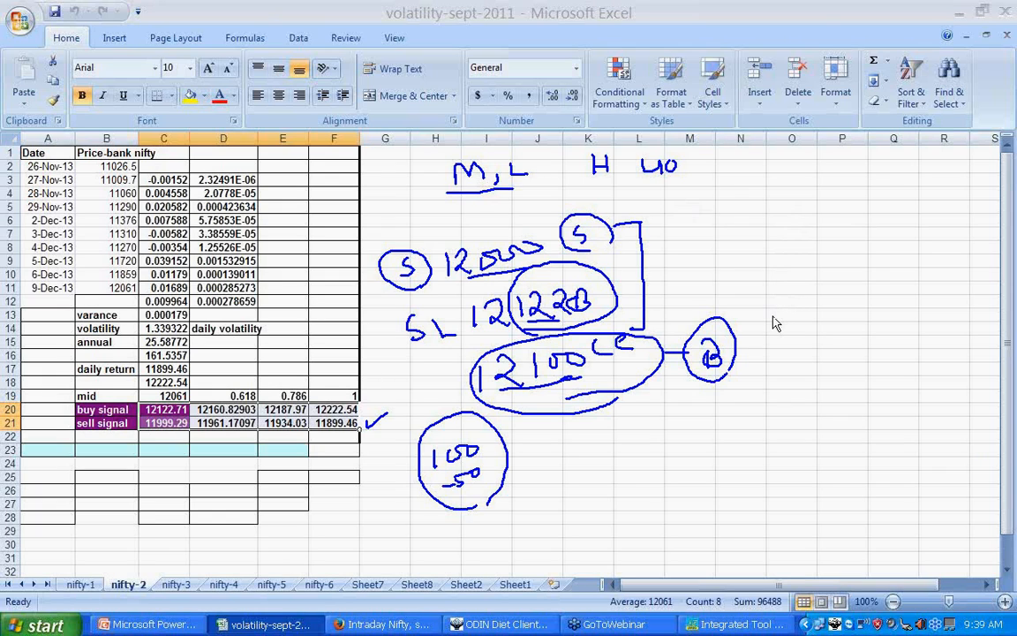
{"action": "mouse_move", "coordinate": [255, 300]}
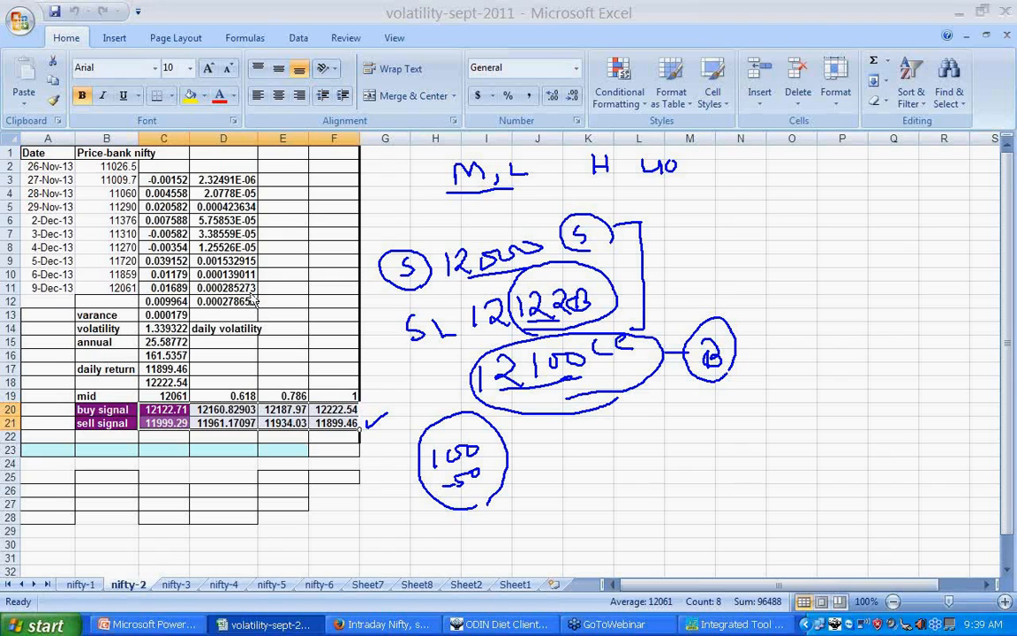
{"action": "mouse_move", "coordinate": [254, 316]}
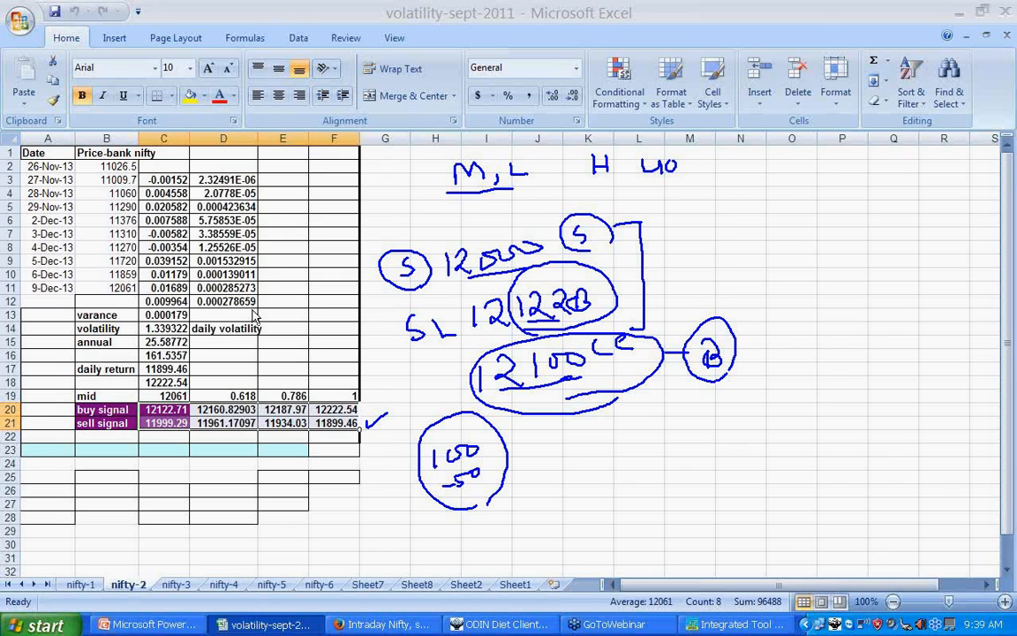
{"action": "mouse_move", "coordinate": [297, 335]}
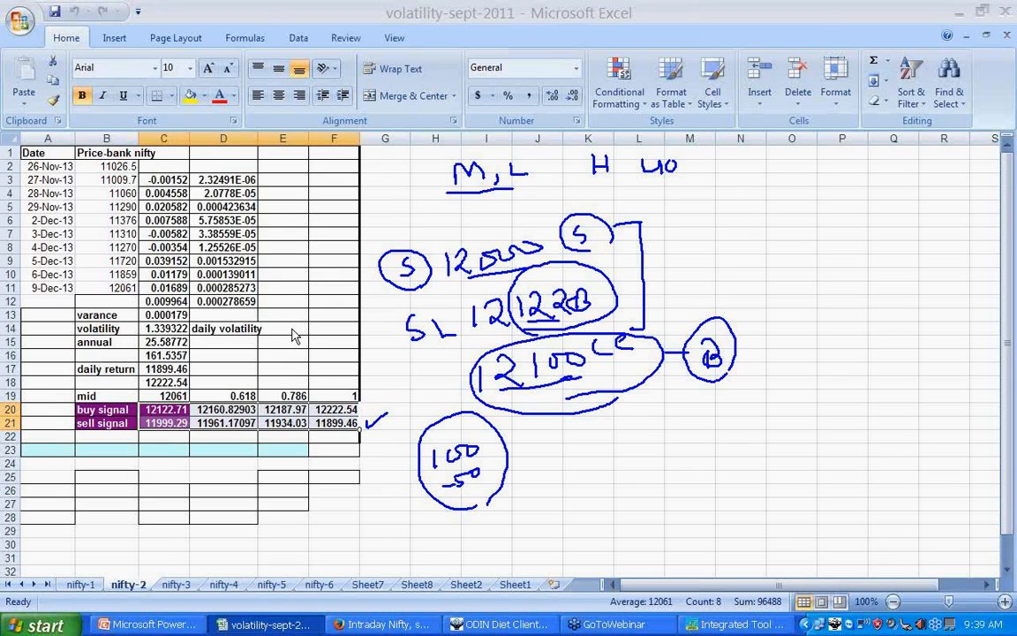
{"action": "mouse_move", "coordinate": [254, 339]}
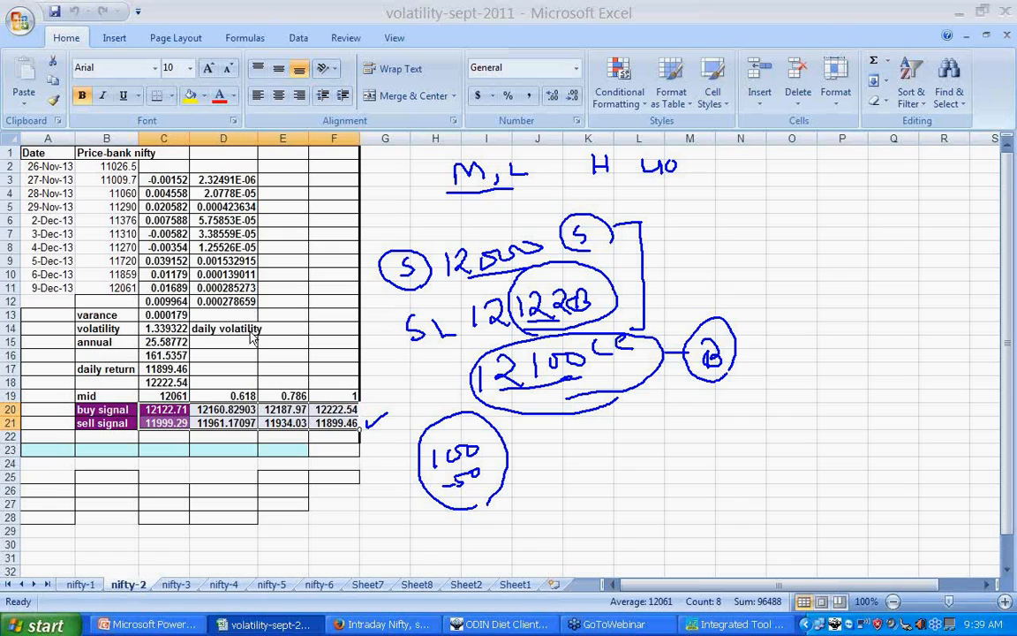
{"action": "mouse_move", "coordinate": [296, 349]}
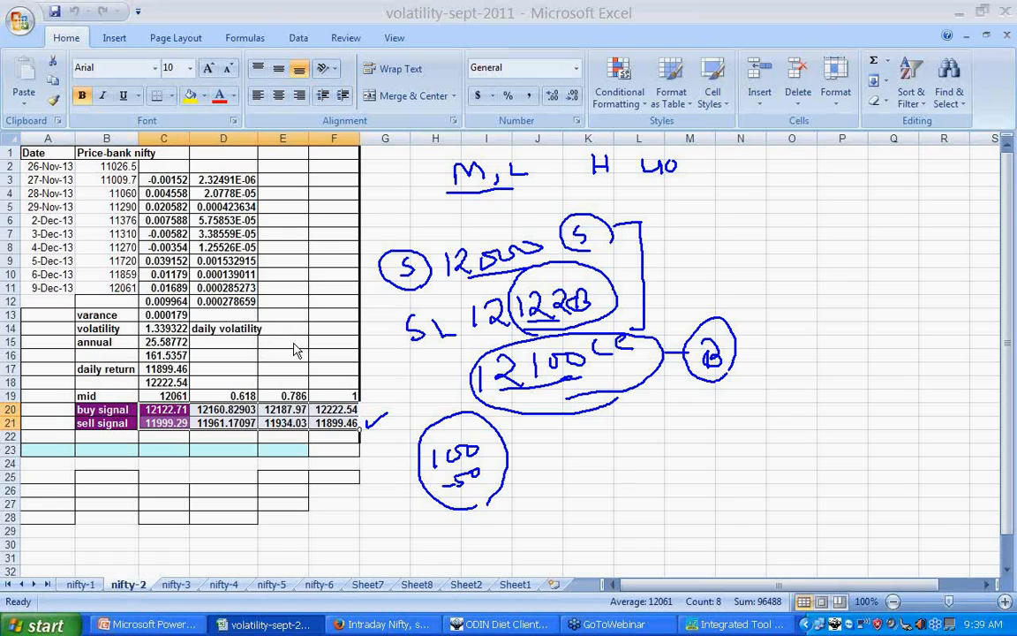
{"action": "mouse_move", "coordinate": [749, 165]}
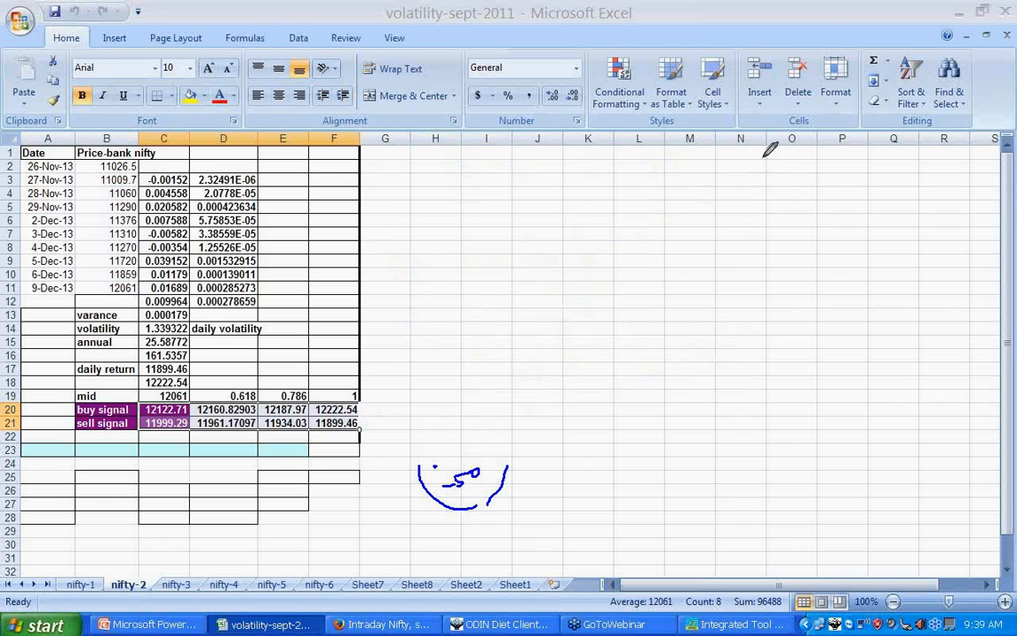
{"action": "mouse_move", "coordinate": [857, 293]}
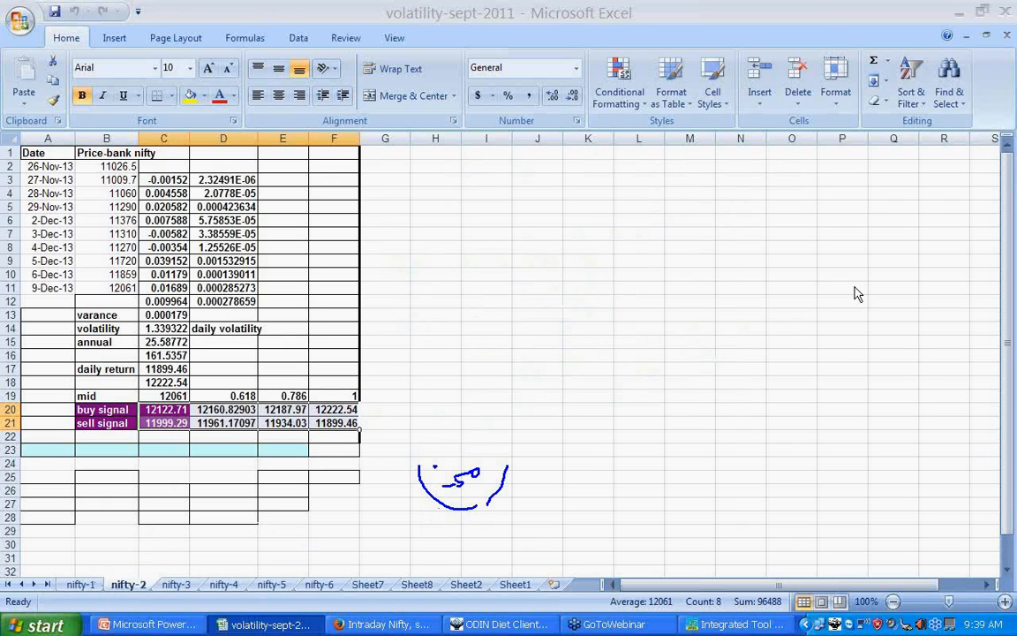
{"action": "mouse_move", "coordinate": [817, 233]}
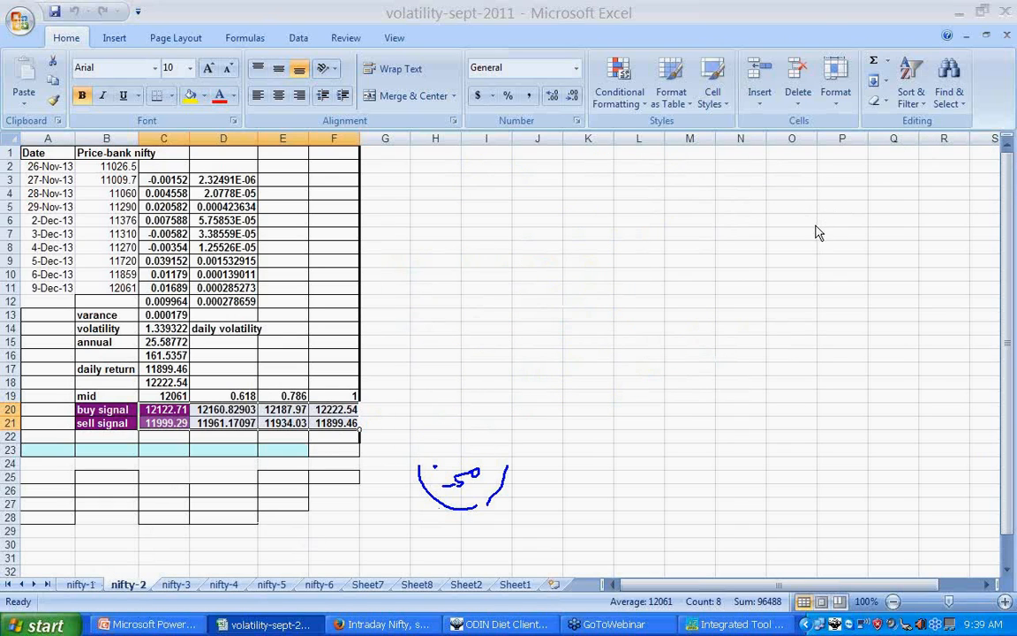
{"action": "left_click", "coordinate": [127, 582]}
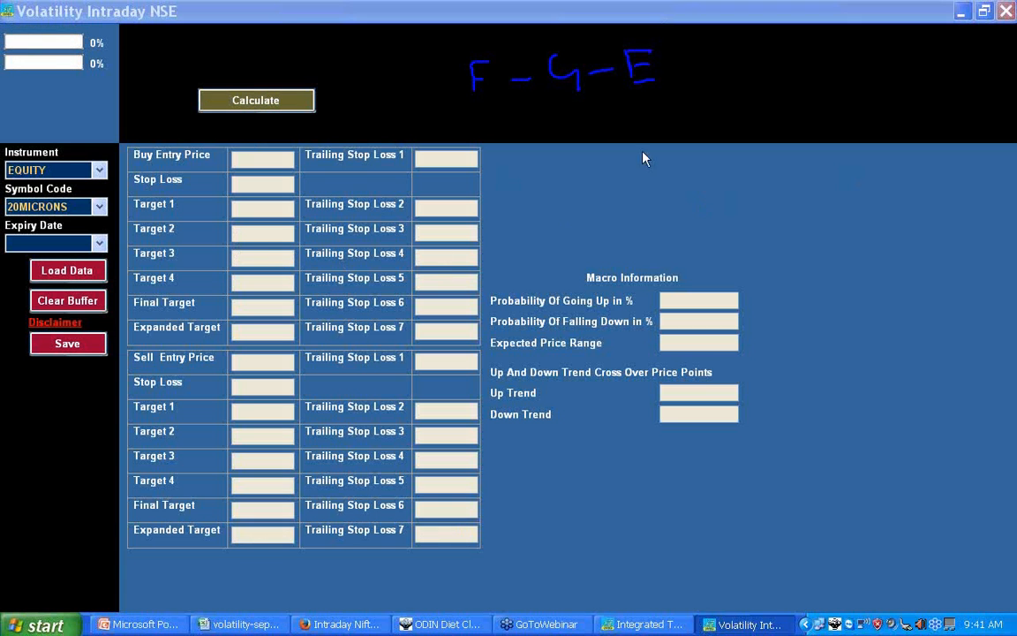
{"action": "mouse_move", "coordinate": [812, 247]}
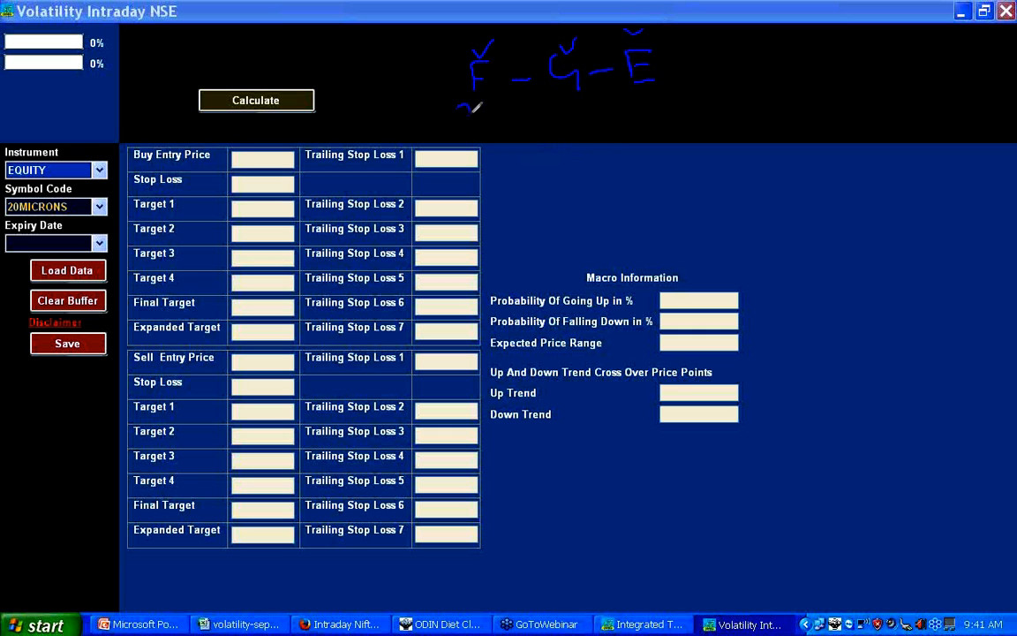
Step: Jot 20-40-40 beneath the F-G-E note, then bring up the Integrated Tool launcher
{"action": "left_click_drag", "start_coordinate": [459, 106], "coordinate": [491, 123]}
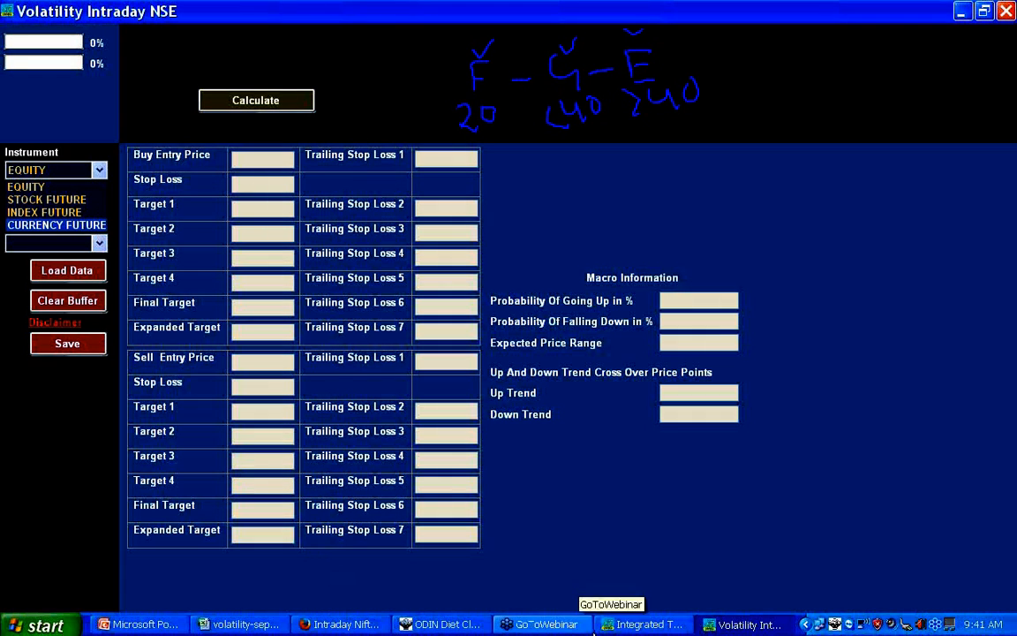
{"action": "left_click", "coordinate": [643, 625]}
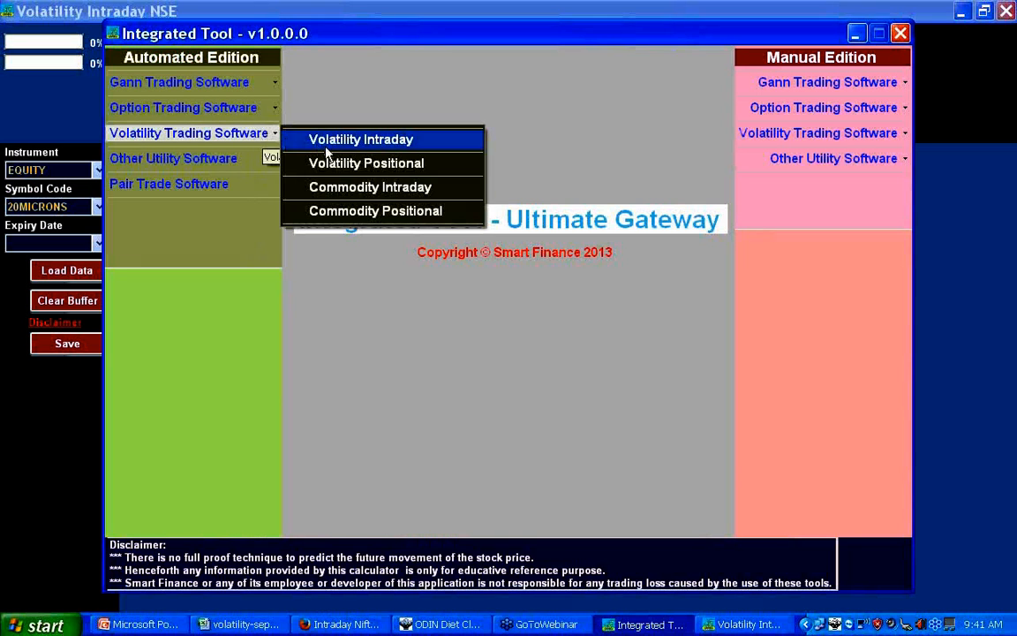
Step: Browse the Automated Edition menu toward Future & Options Intraday NSE
{"action": "left_click", "coordinate": [360, 137]}
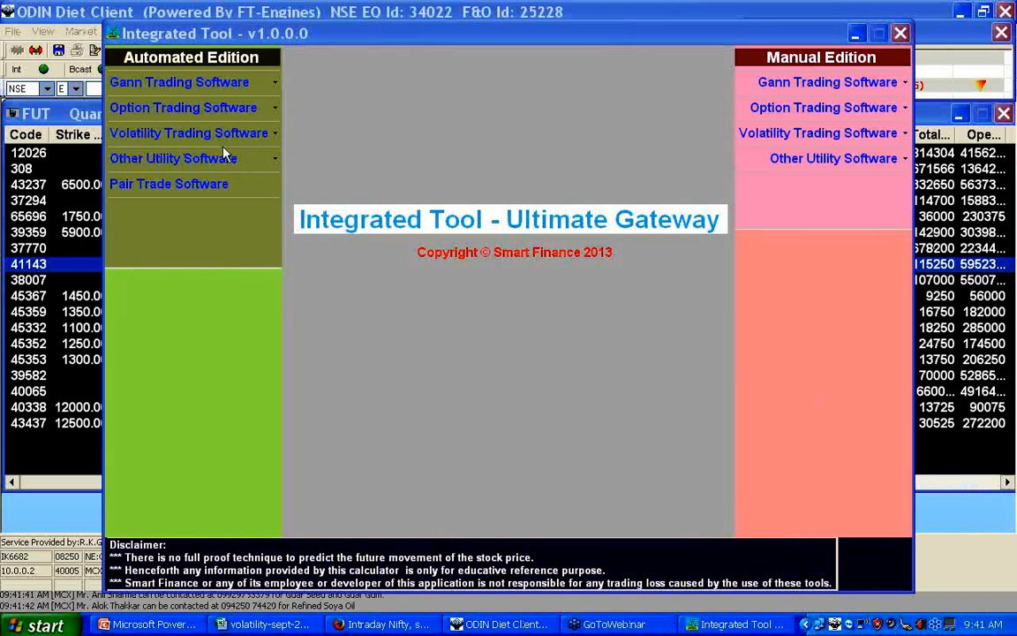
{"action": "mouse_move", "coordinate": [192, 108]}
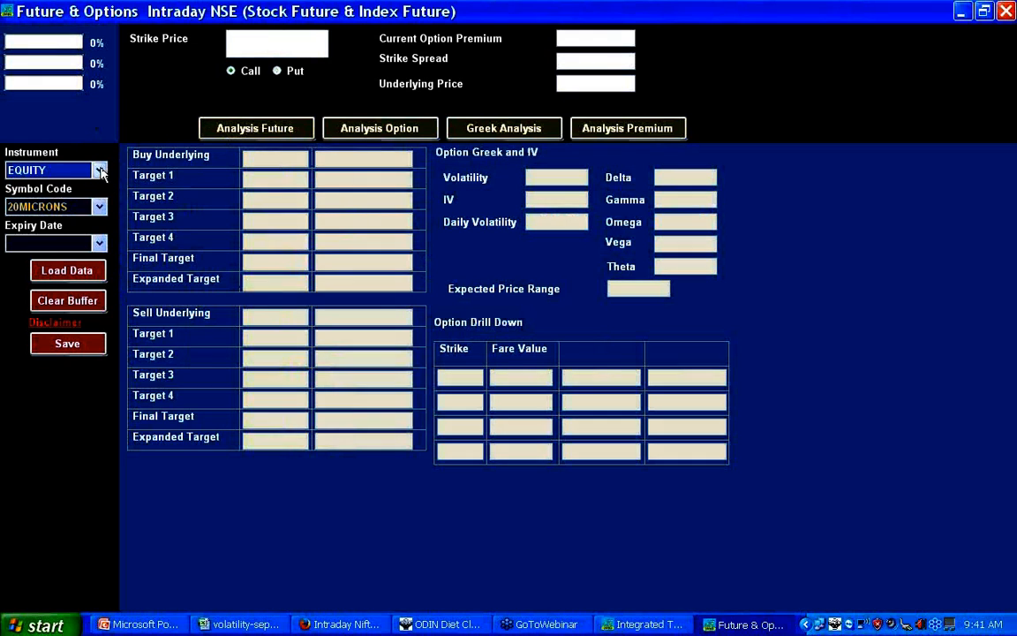
{"action": "left_click", "coordinate": [99, 169]}
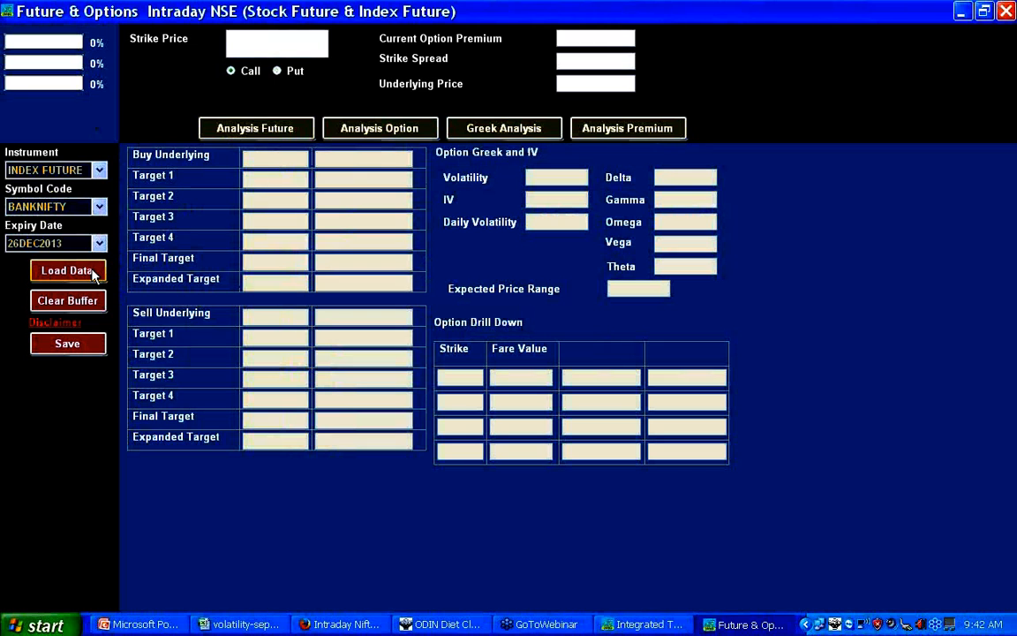
{"action": "left_click", "coordinate": [67, 271]}
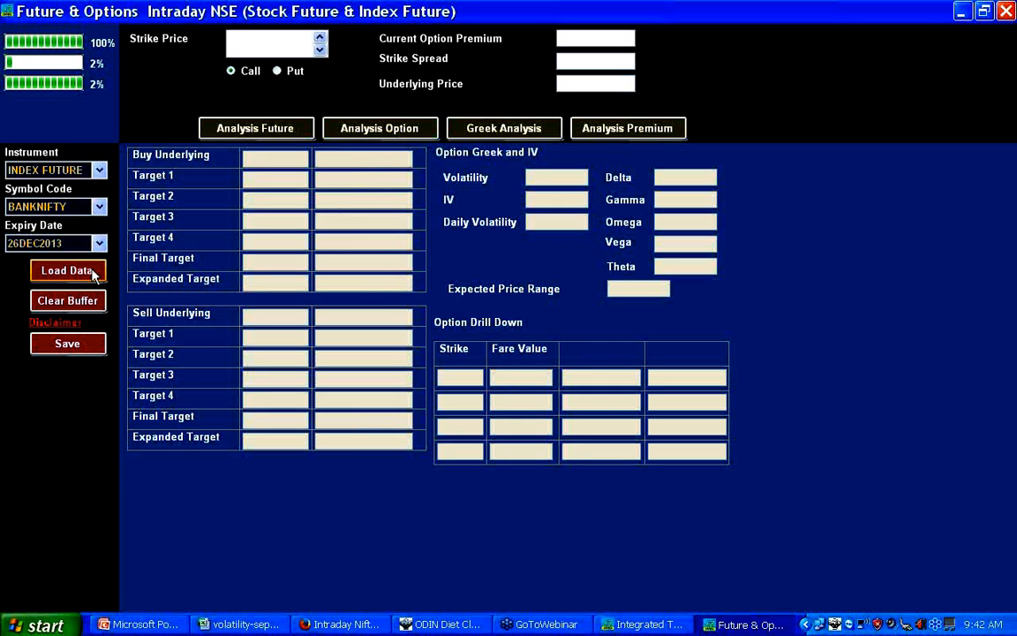
{"action": "left_click", "coordinate": [67, 270]}
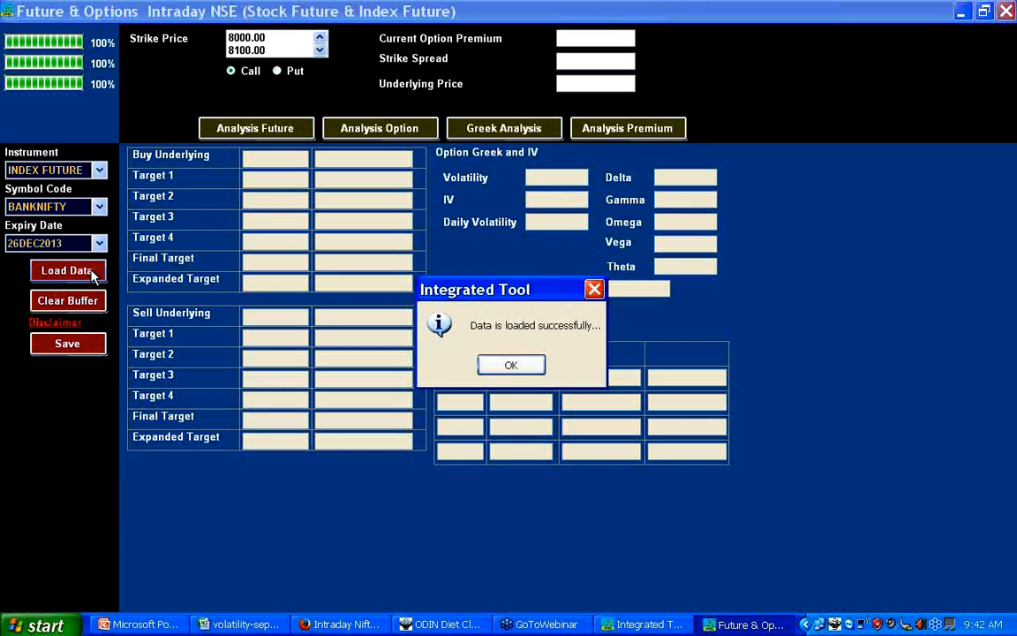
{"action": "mouse_move", "coordinate": [152, 245]}
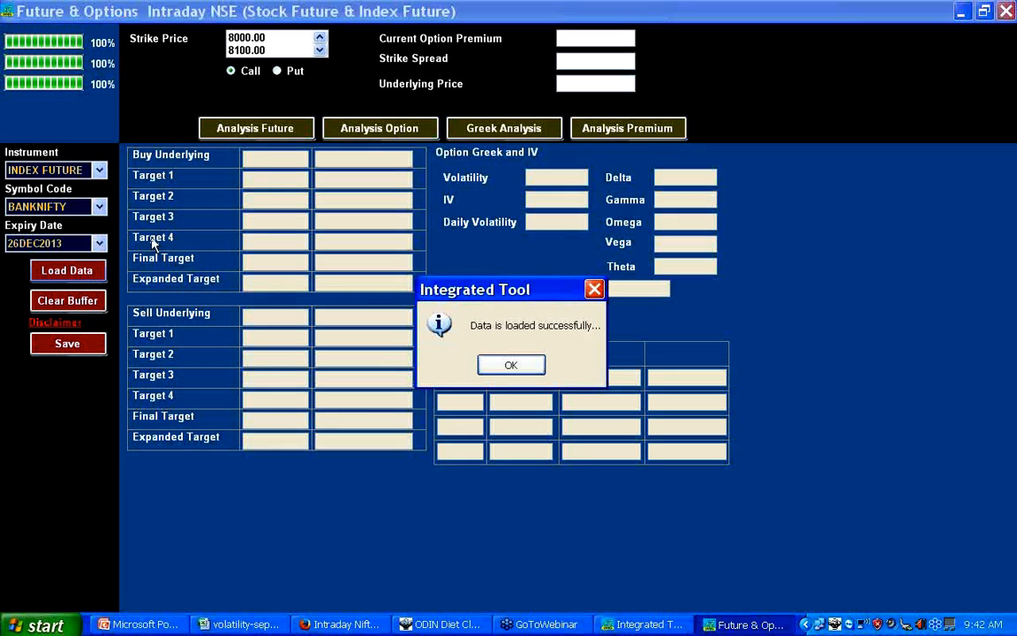
{"action": "left_click", "coordinate": [510, 363]}
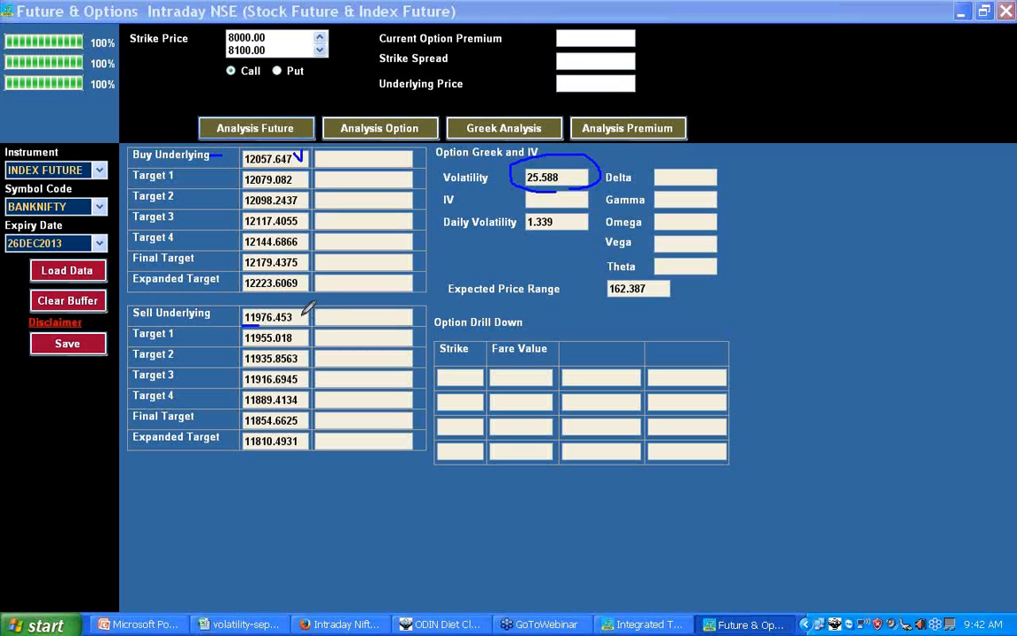
{"action": "mouse_move", "coordinate": [339, 342]}
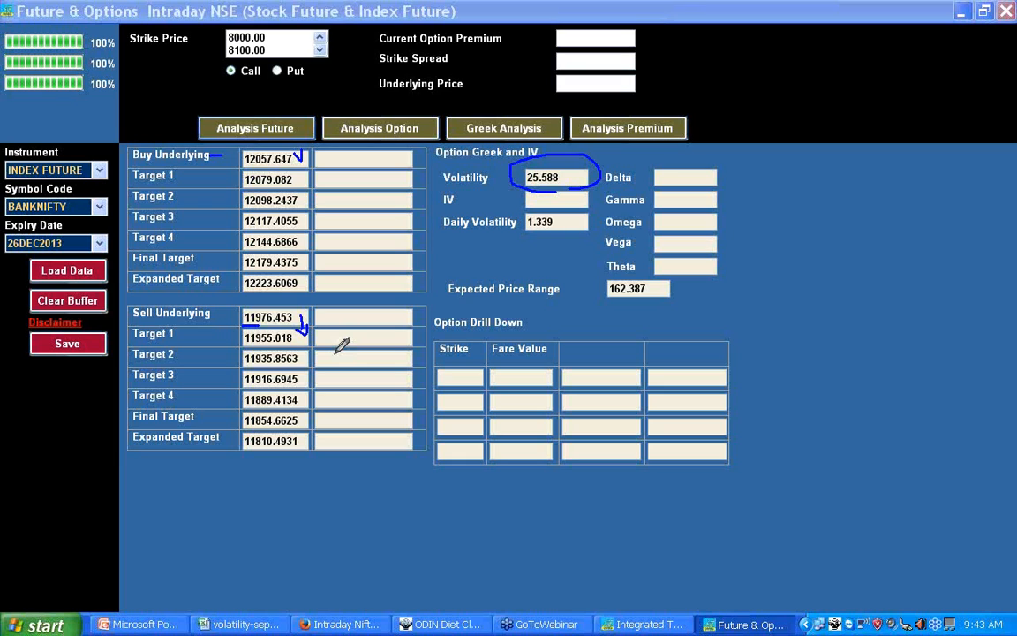
{"action": "mouse_move", "coordinate": [1007, 203]}
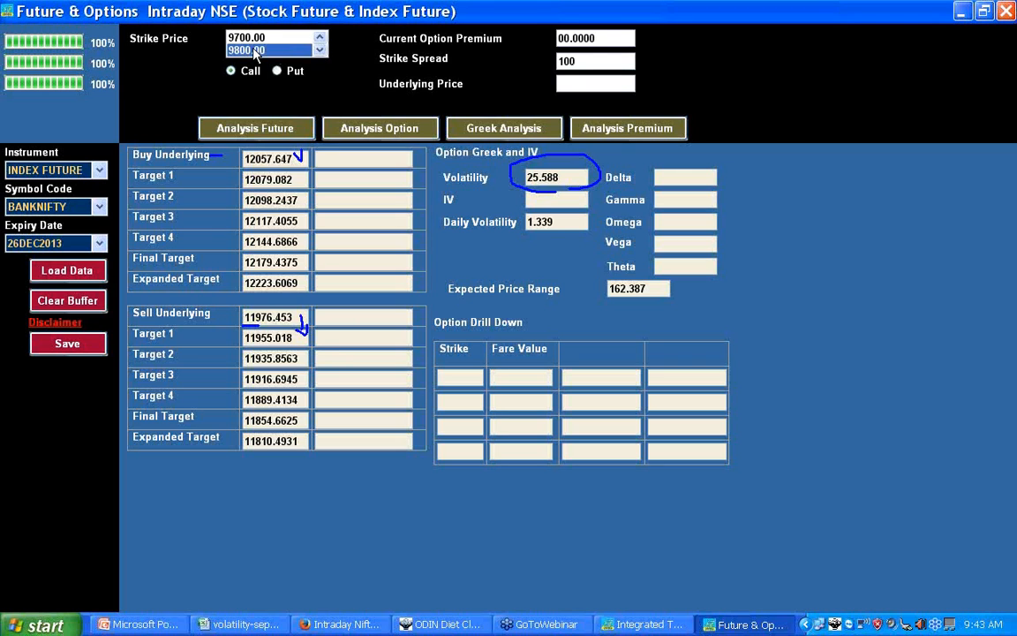
Step: Step the strike price toward 12000 and check the option strike list in ODIN
{"action": "left_click", "coordinate": [318, 37]}
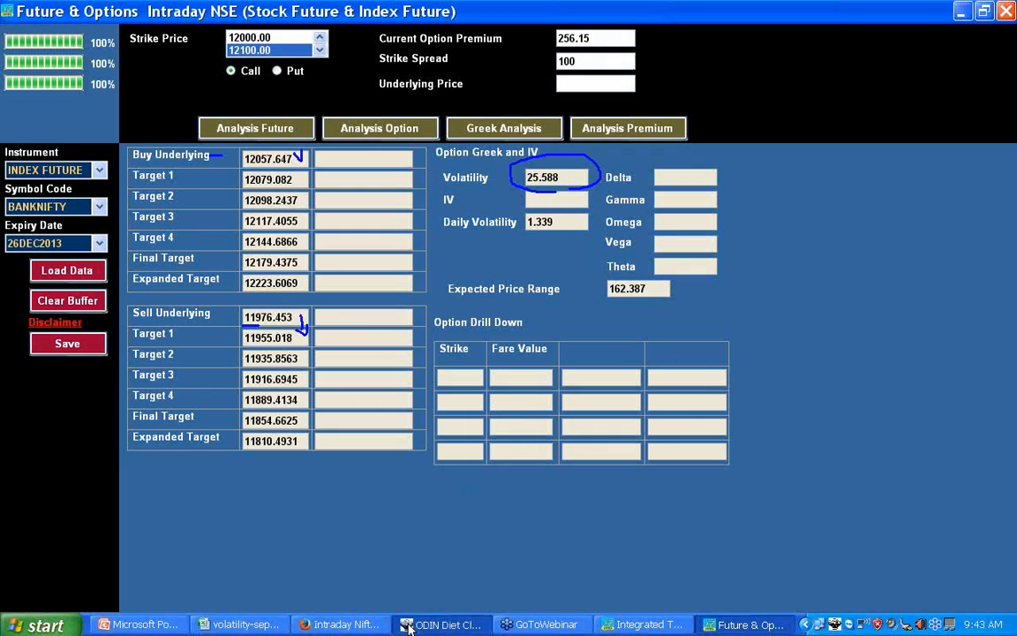
{"action": "left_click", "coordinate": [441, 625]}
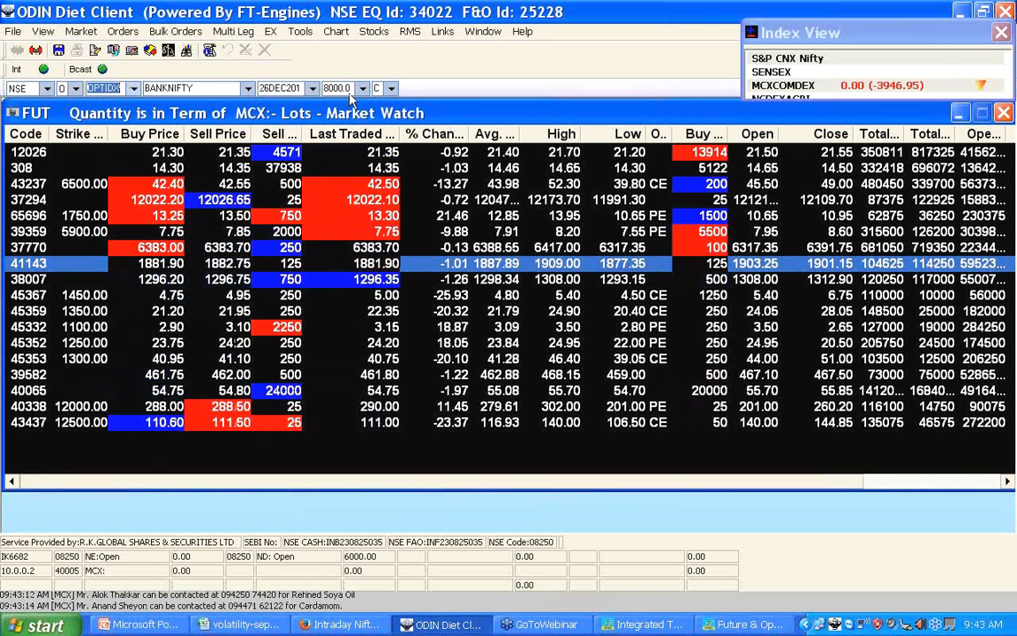
{"action": "left_click", "coordinate": [361, 88]}
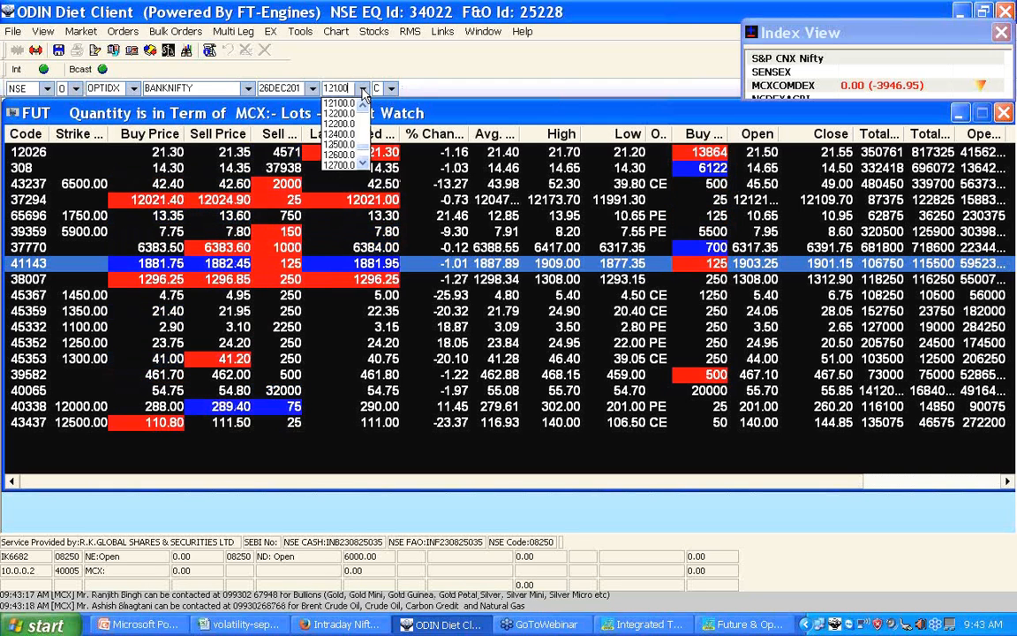
{"action": "left_click", "coordinate": [339, 102]}
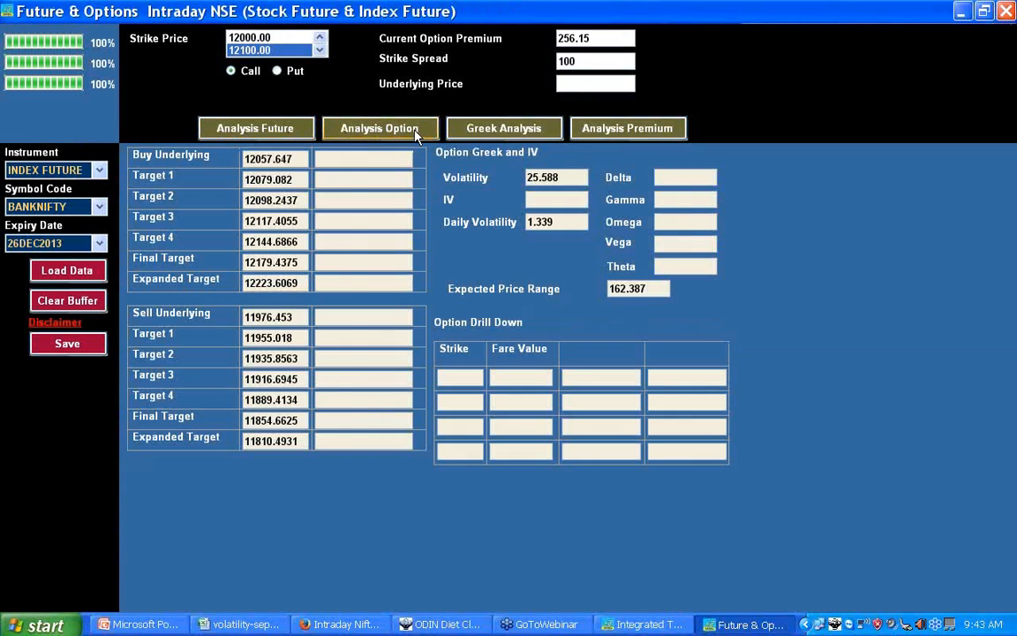
Step: Calculate 12000-strike call levels (buy 277.742, sell 237.197), Greeks and the strike fair-value drill-down
{"action": "left_click", "coordinate": [380, 128]}
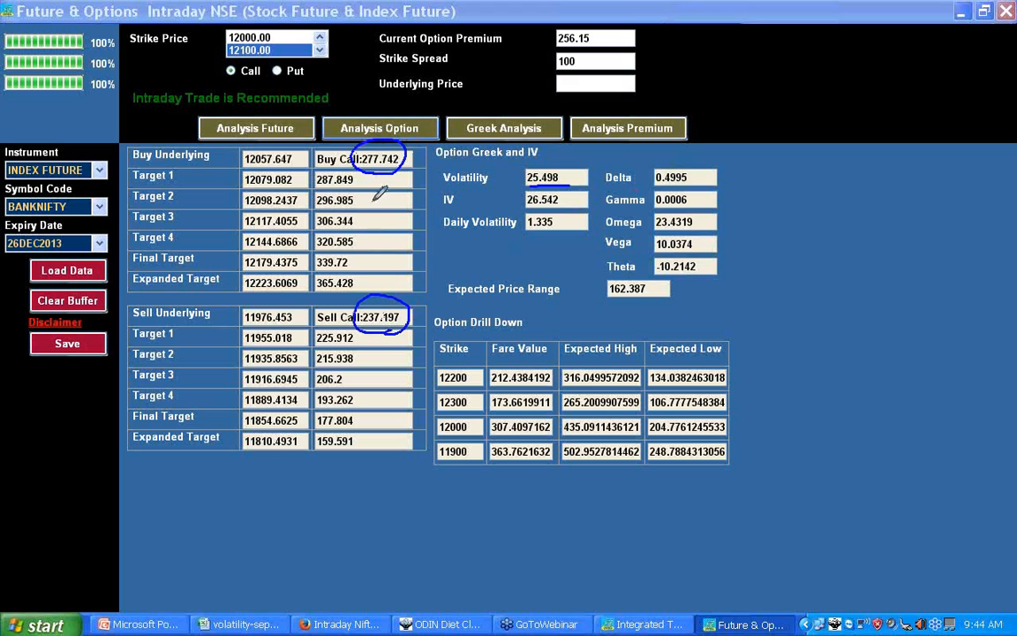
{"action": "left_click_drag", "start_coordinate": [382, 174], "coordinate": [382, 300]}
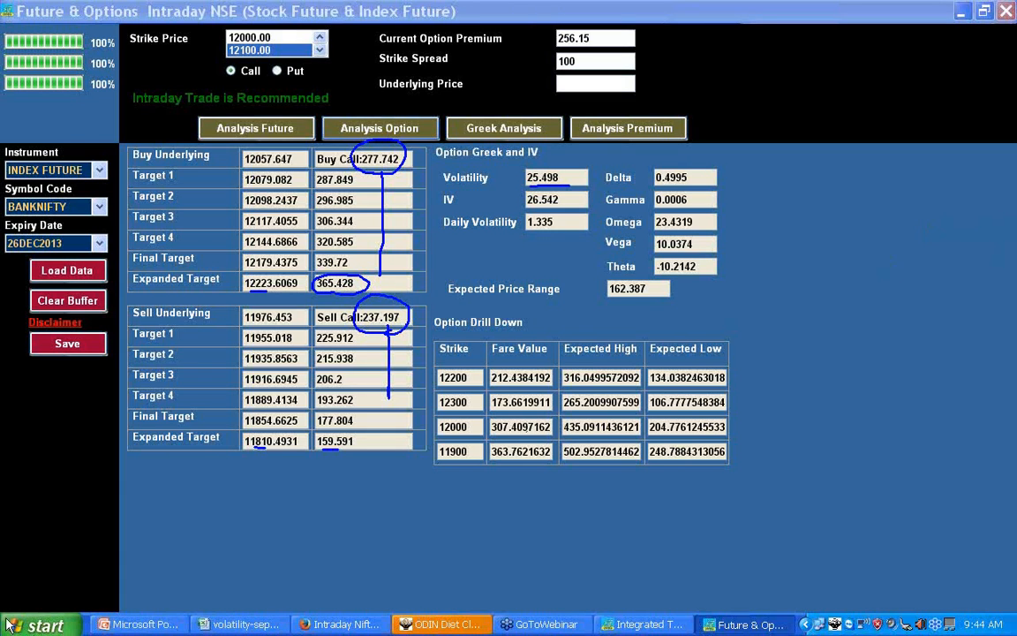
{"action": "left_click", "coordinate": [39, 625]}
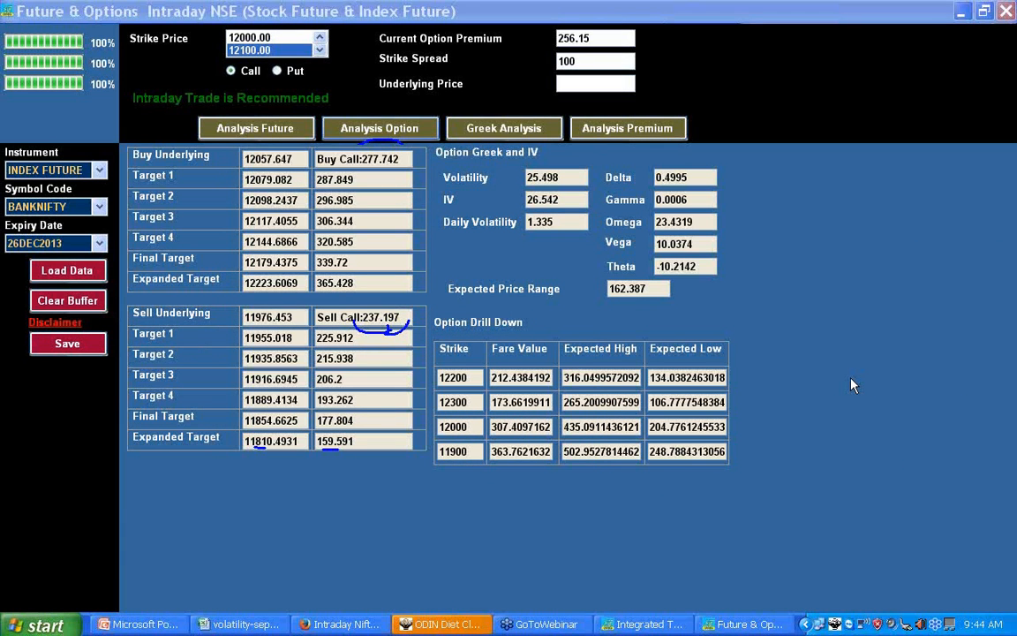
{"action": "mouse_move", "coordinate": [37, 103]}
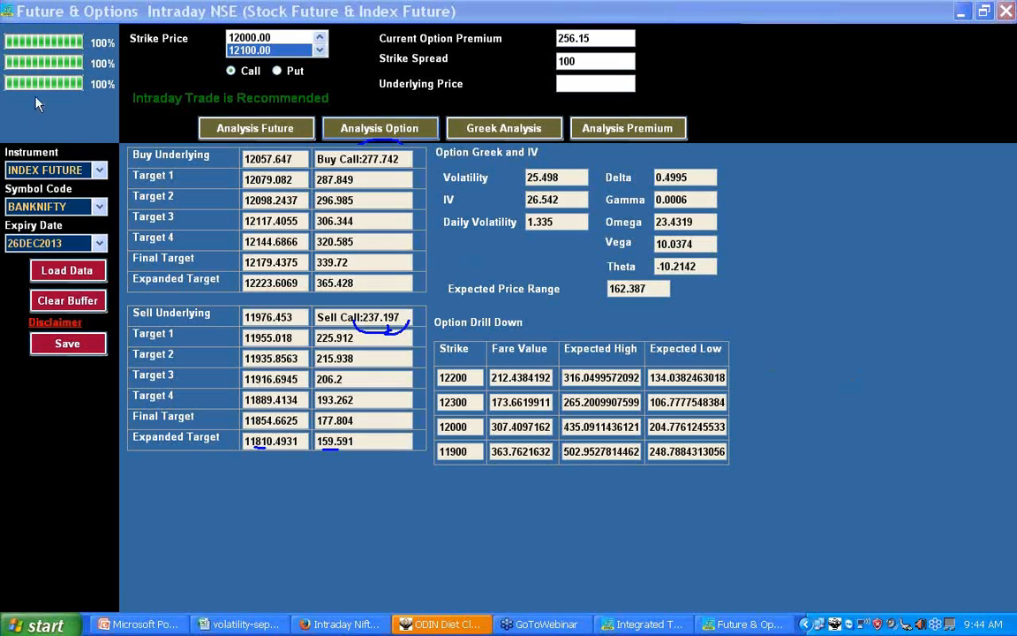
{"action": "mouse_move", "coordinate": [276, 377]}
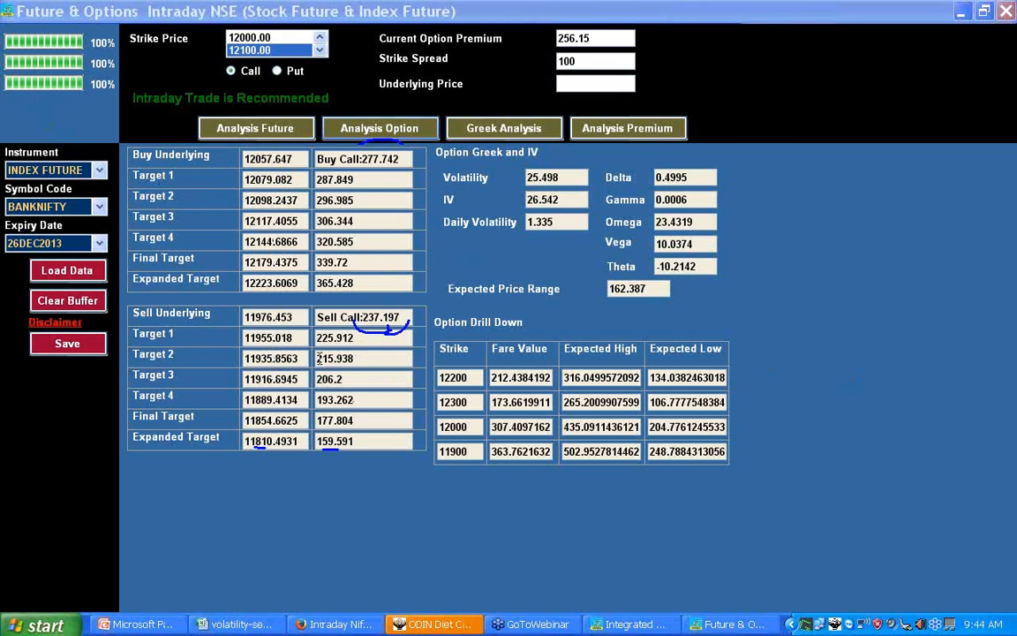
{"action": "mouse_move", "coordinate": [46, 128]}
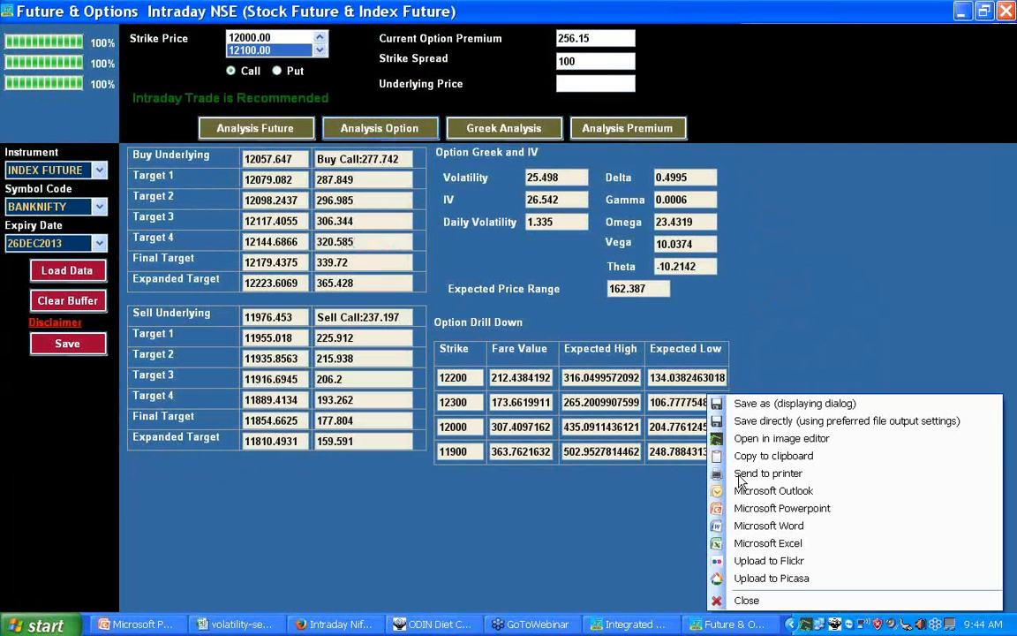
{"action": "mouse_move", "coordinate": [775, 445]}
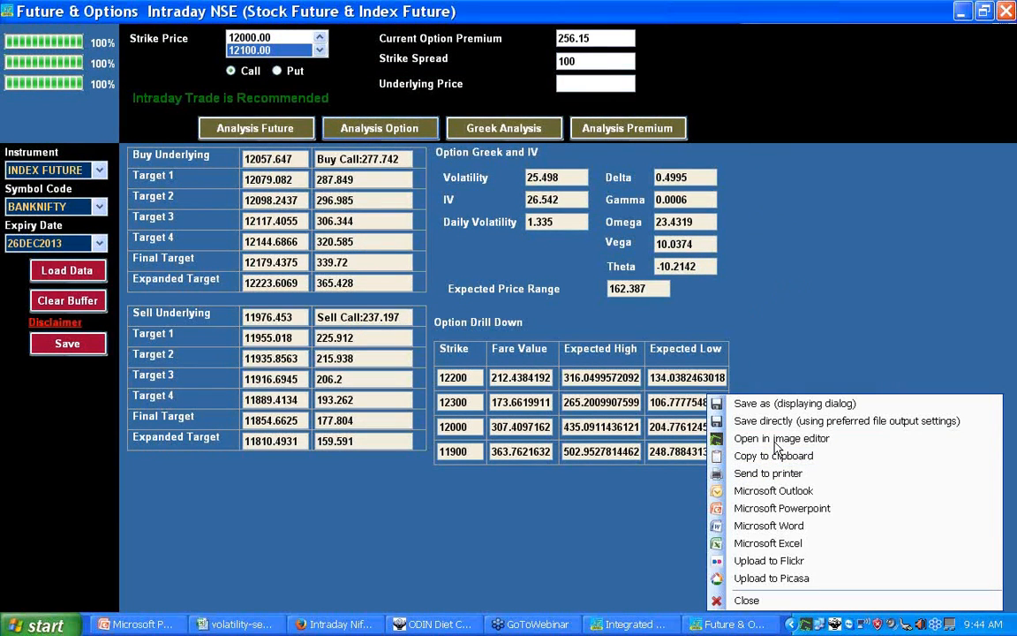
Step: Save the captured option-analysis screenshot to a file via Greenshot's save-as dialog
{"action": "left_click", "coordinate": [780, 438]}
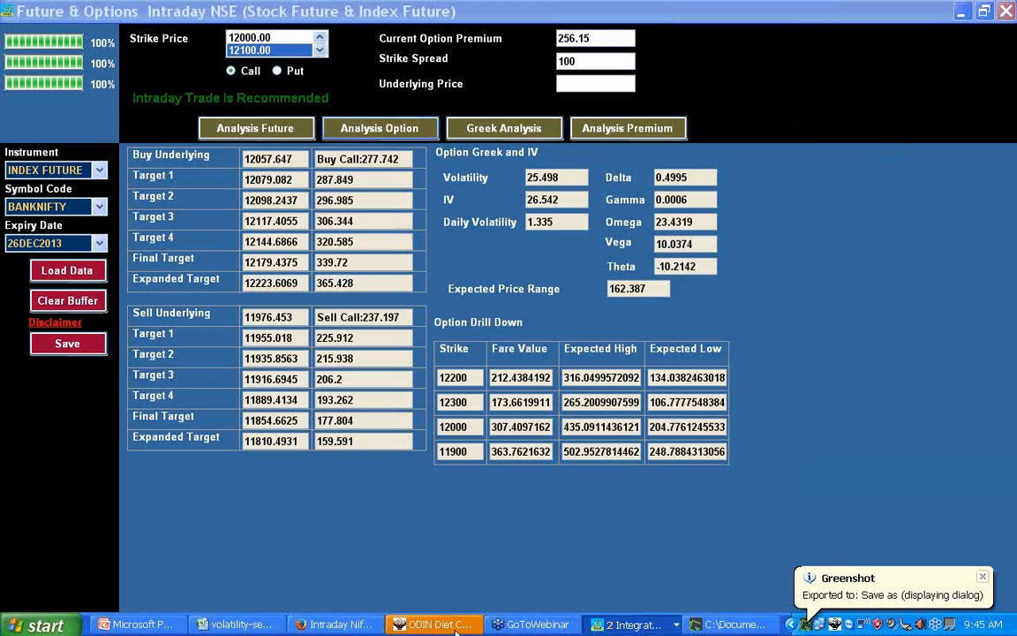
Step: Switch to the ODIN market watch showing Bank Nifty option quotes
{"action": "left_click", "coordinate": [432, 625]}
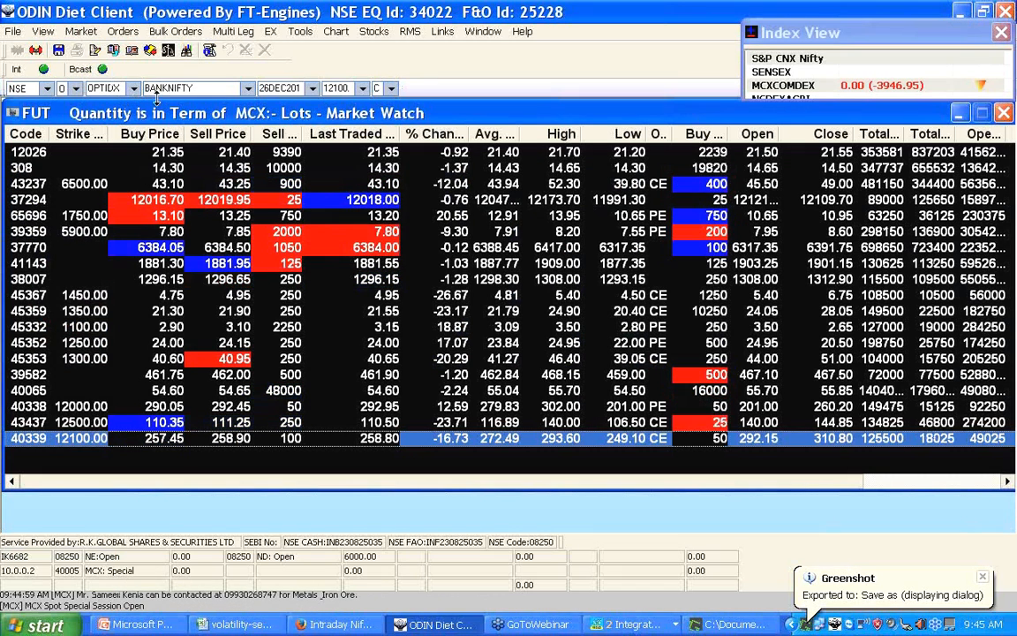
{"action": "left_click", "coordinate": [360, 88]}
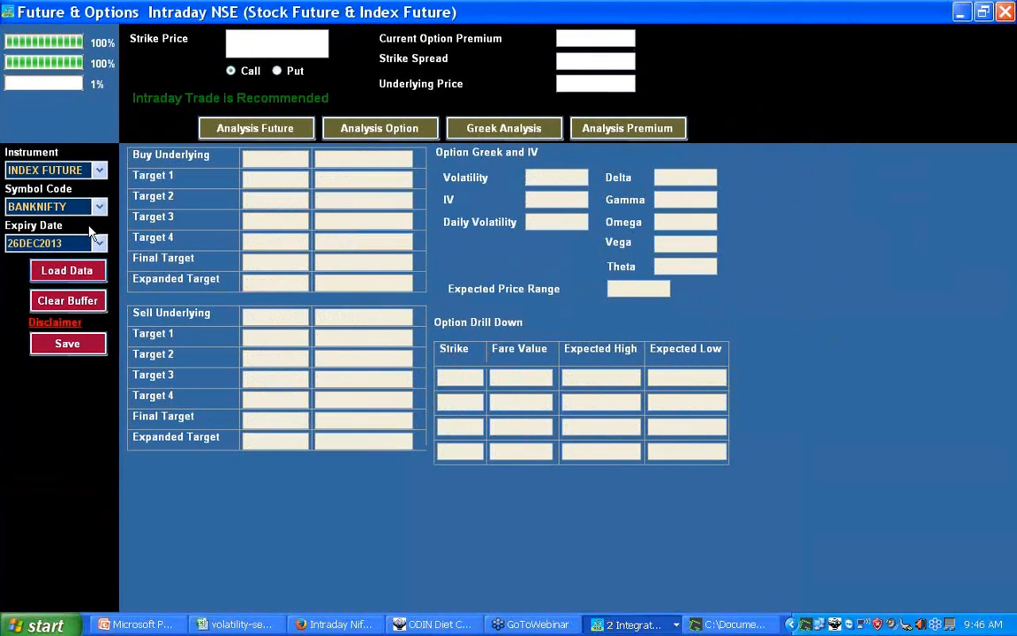
{"action": "mouse_move", "coordinate": [155, 210]}
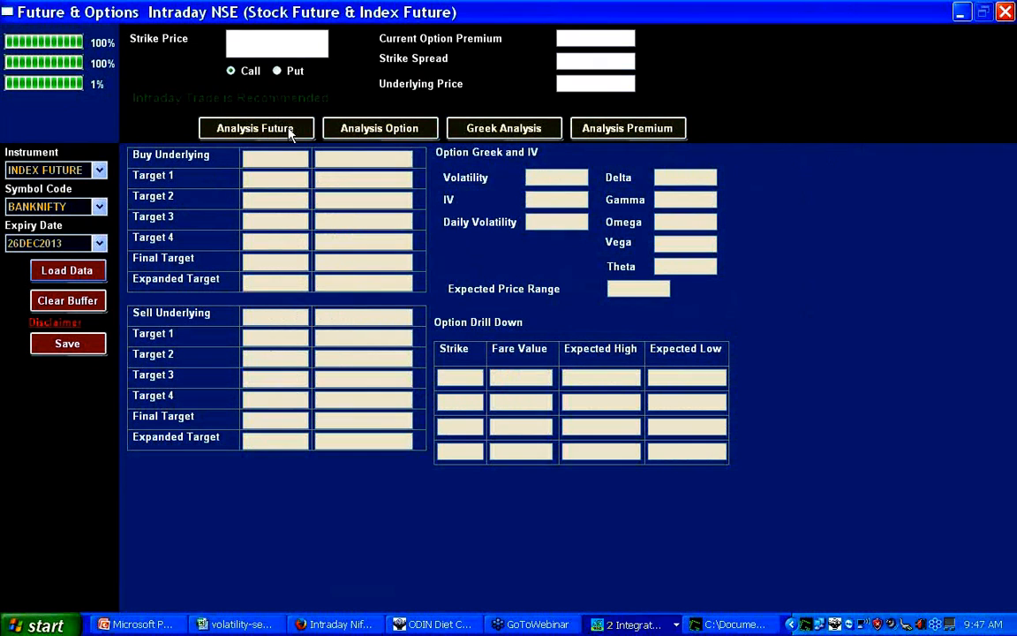
Step: Reload Bank Nifty futures levels (25.588 volatility, 162.543 range) and acknowledge the missing-strike warning
{"action": "left_click", "coordinate": [67, 270]}
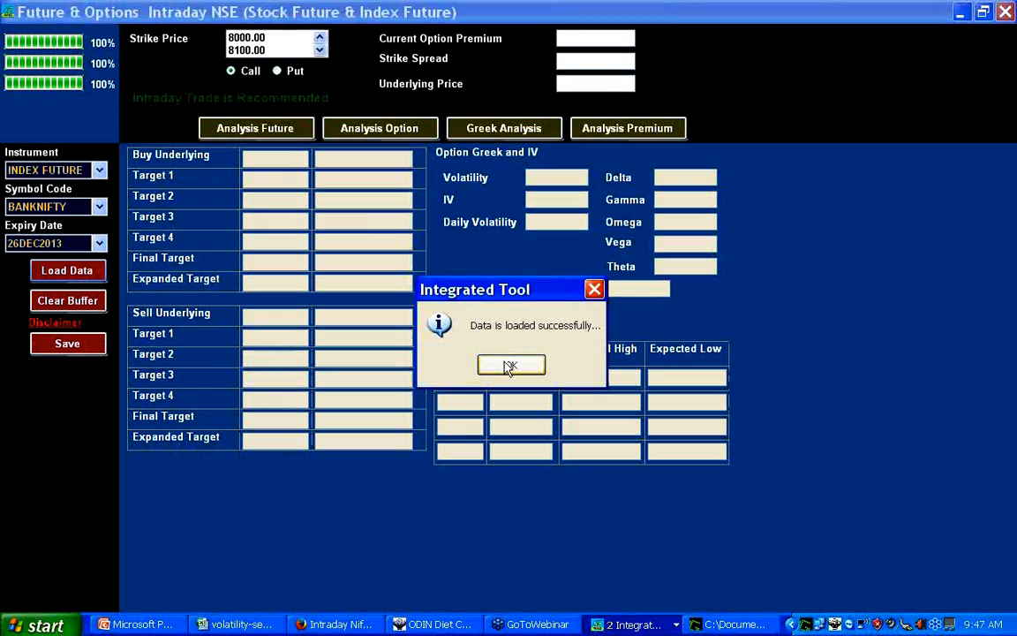
{"action": "left_click", "coordinate": [512, 365]}
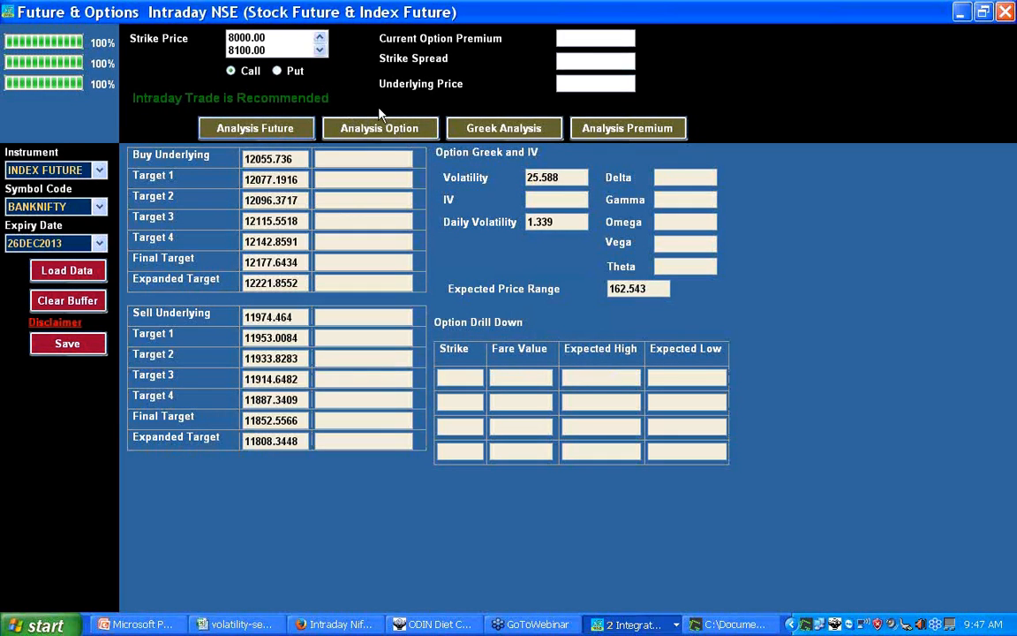
{"action": "left_click", "coordinate": [378, 127]}
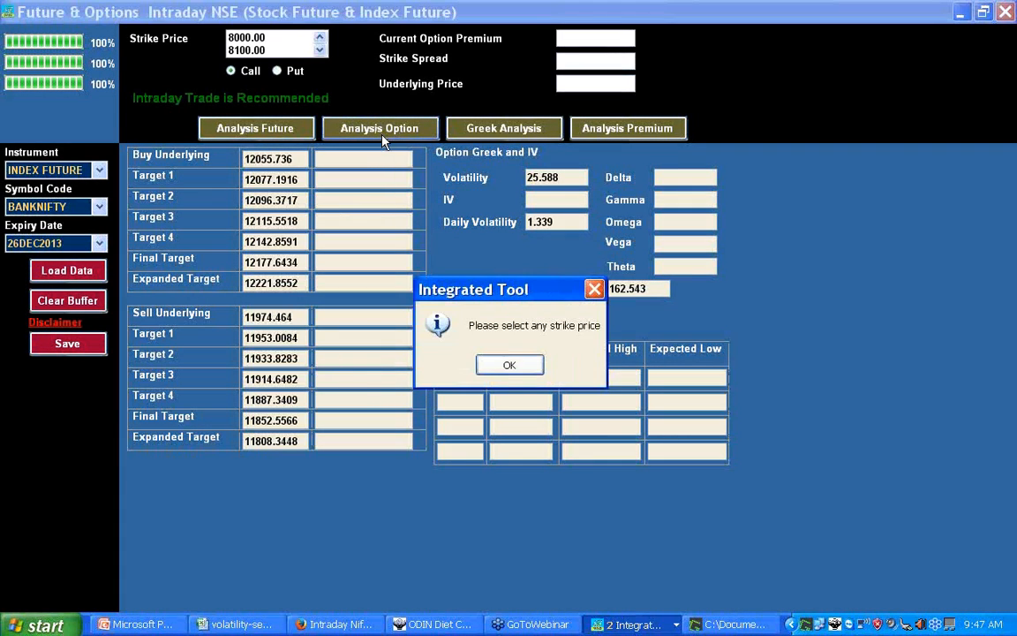
{"action": "left_click", "coordinate": [509, 364]}
{"action": "type", "text": "129.05"}
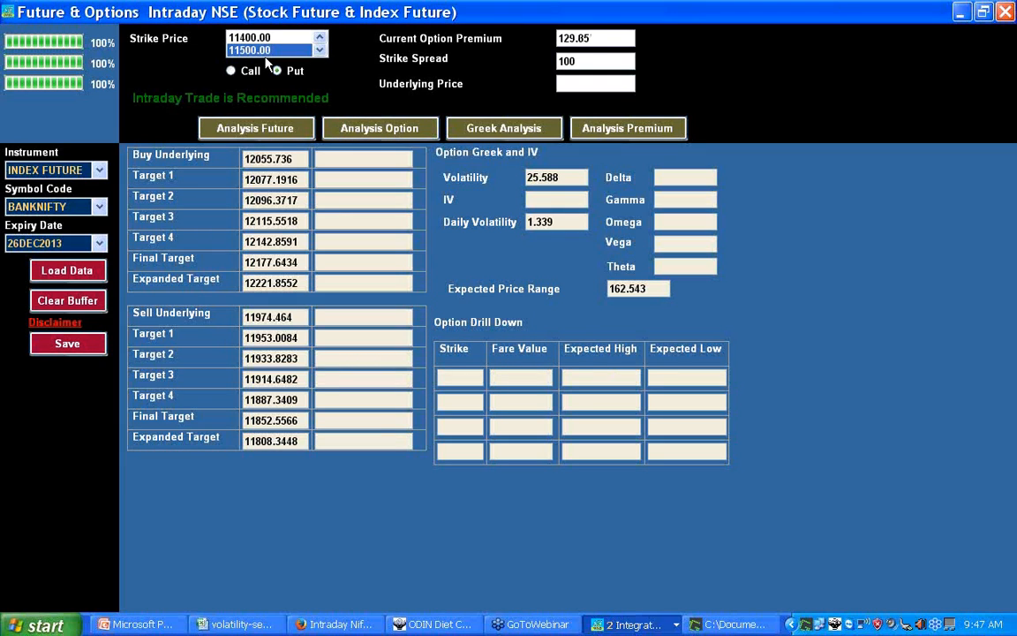
Step: Calculate 12000-strike put levels (sell 272.481, buy 308.926) and compare with ODIN's 12000 PE quote
{"action": "left_click", "coordinate": [318, 39]}
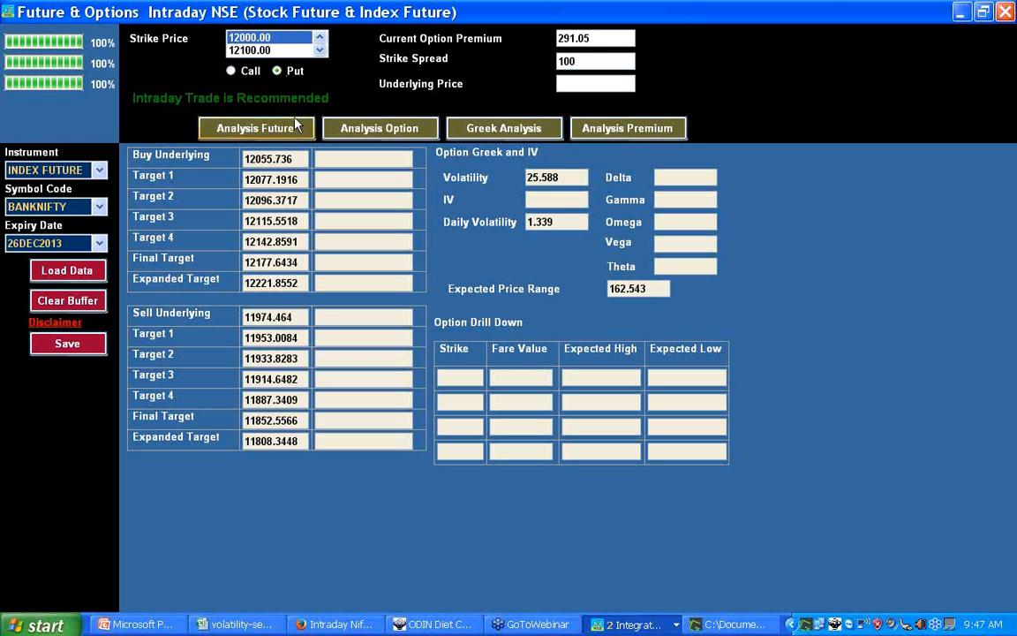
{"action": "left_click", "coordinate": [380, 127]}
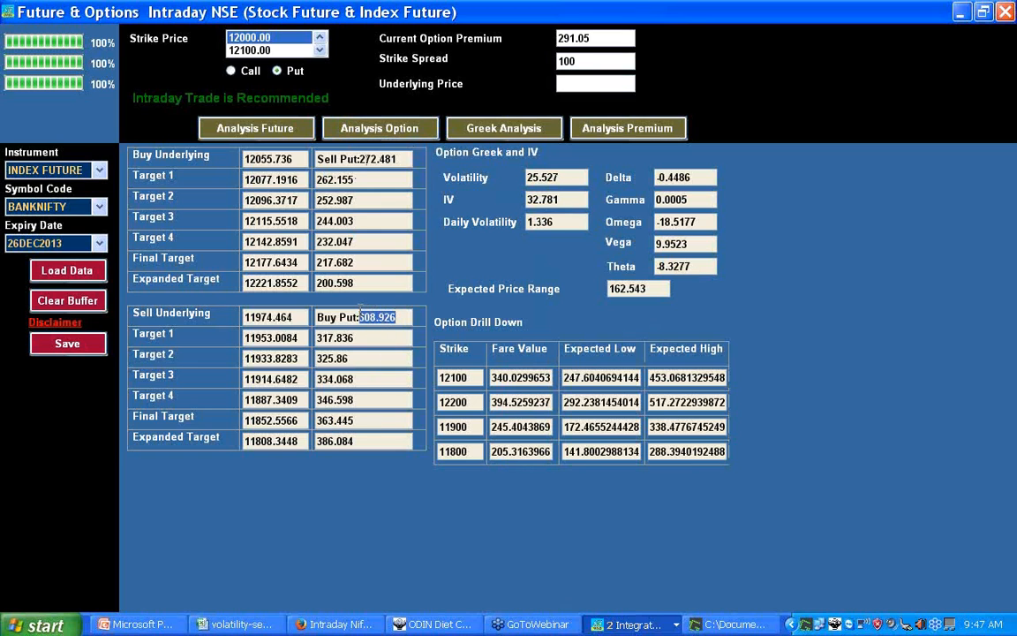
{"action": "left_click", "coordinate": [336, 442]}
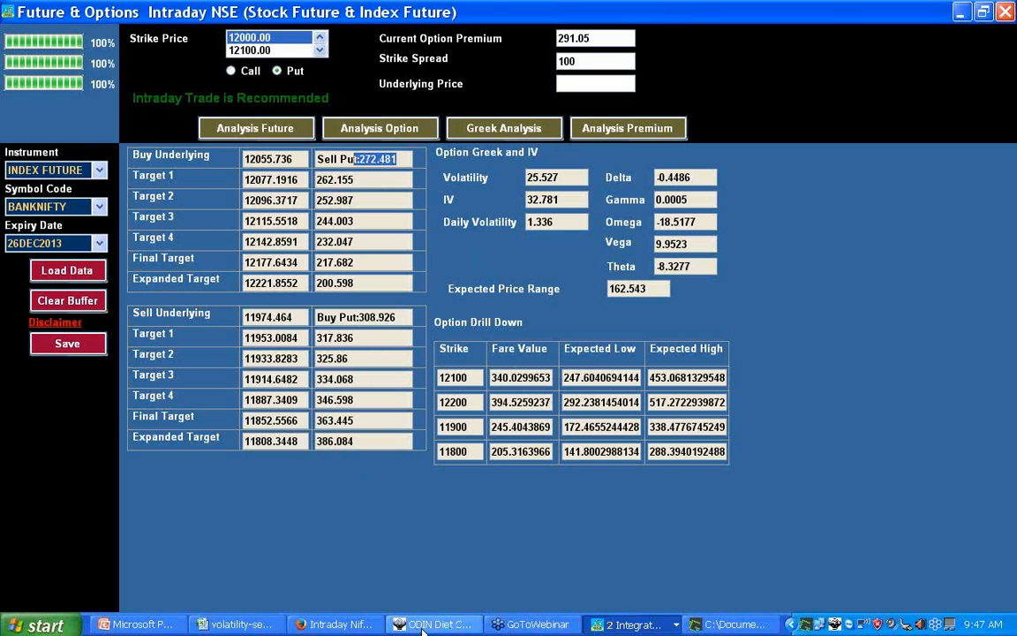
{"action": "left_click", "coordinate": [433, 623]}
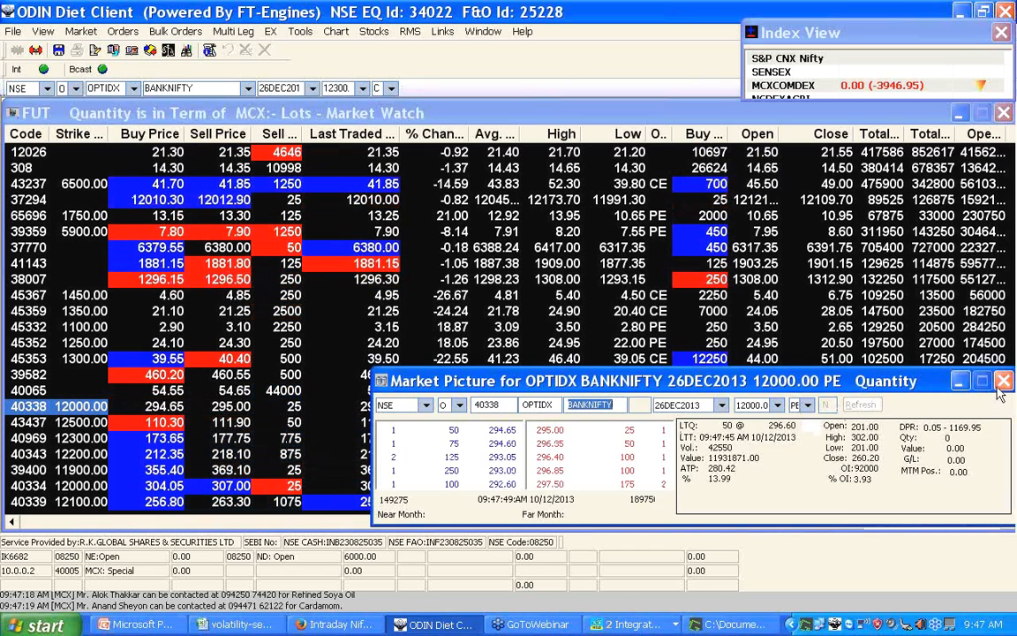
Step: Close the Bank Nifty 12000 PE market picture and return to the options market watch
{"action": "left_click", "coordinate": [1003, 381]}
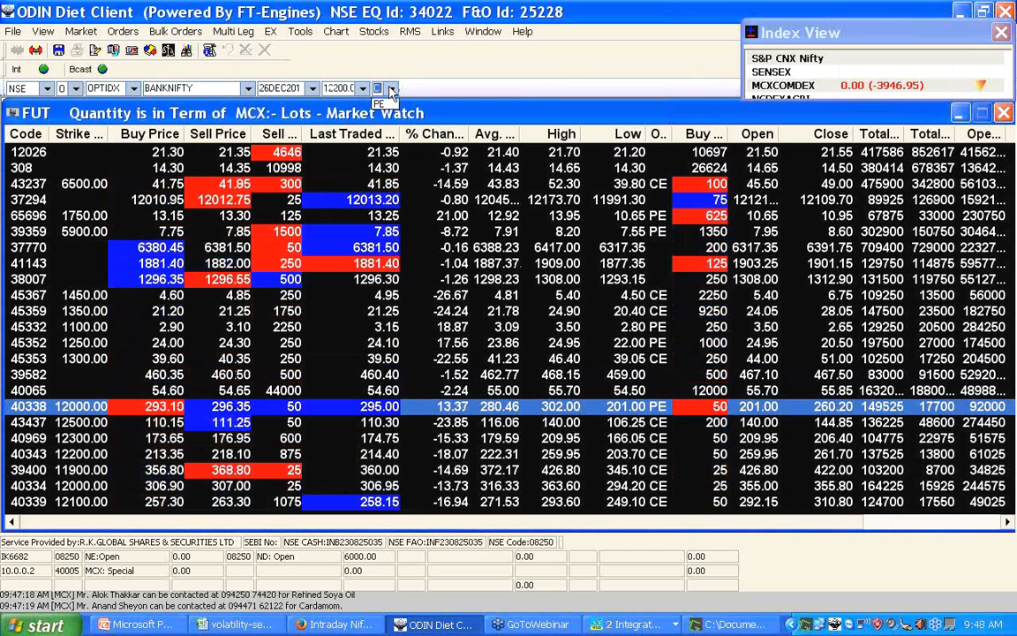
{"action": "left_click", "coordinate": [362, 89]}
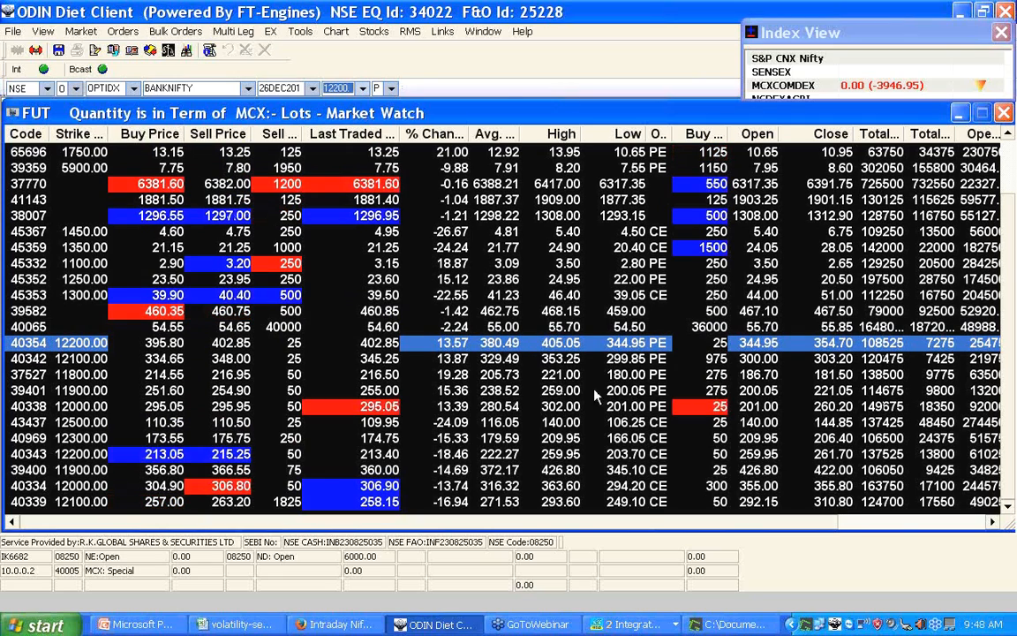
{"action": "mouse_move", "coordinate": [636, 587]}
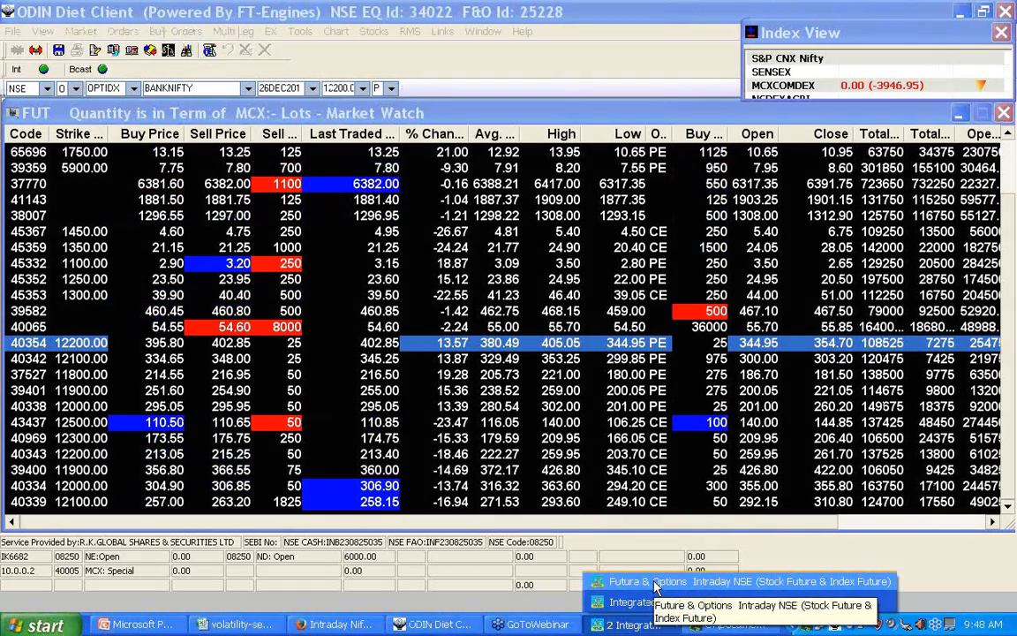
Step: Restore the Future & Options Intraday NSE window over the ODIN market watch
{"action": "left_click", "coordinate": [655, 581]}
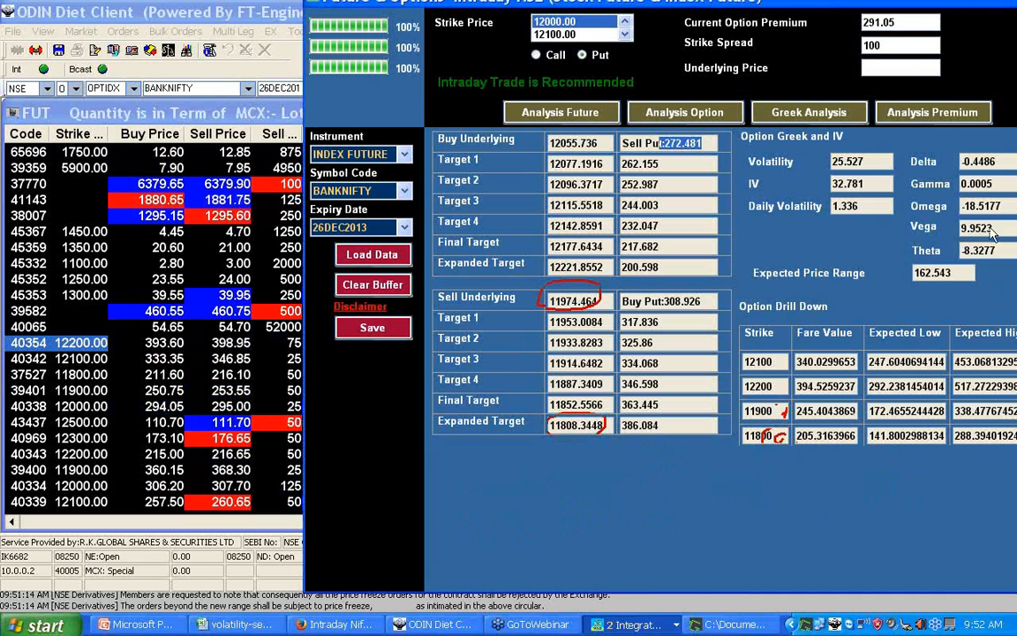
Step: Bring the Volatility Intraday NSE equity screen with SBIN levels to the front
{"action": "left_click", "coordinate": [233, 625]}
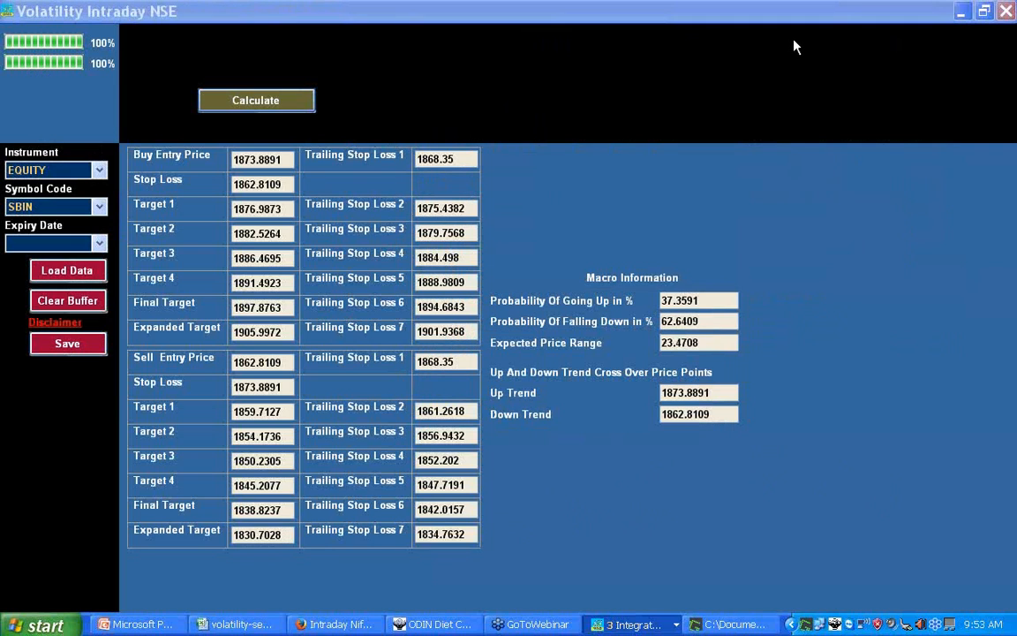
{"action": "mouse_move", "coordinate": [212, 208]}
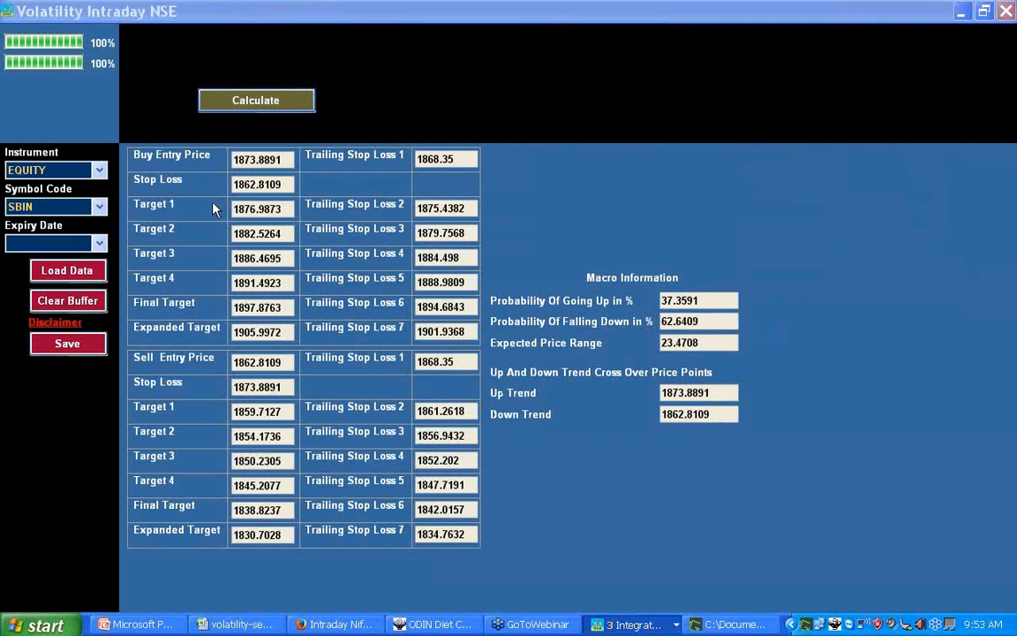
{"action": "mouse_move", "coordinate": [92, 152]}
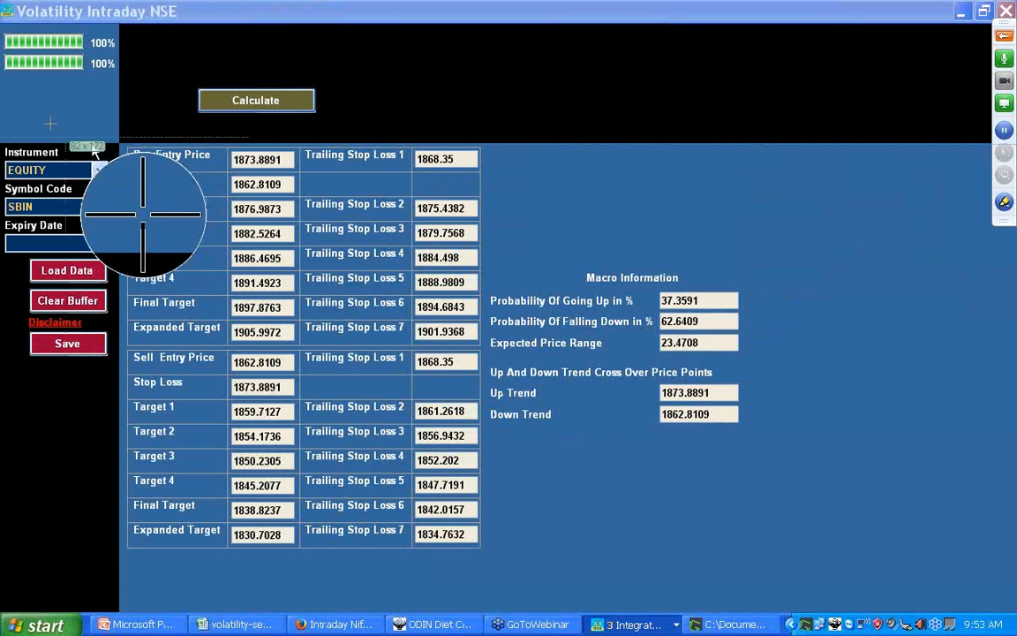
{"action": "mouse_move", "coordinate": [759, 503]}
{"action": "type", "text": "ICICIBANK"}
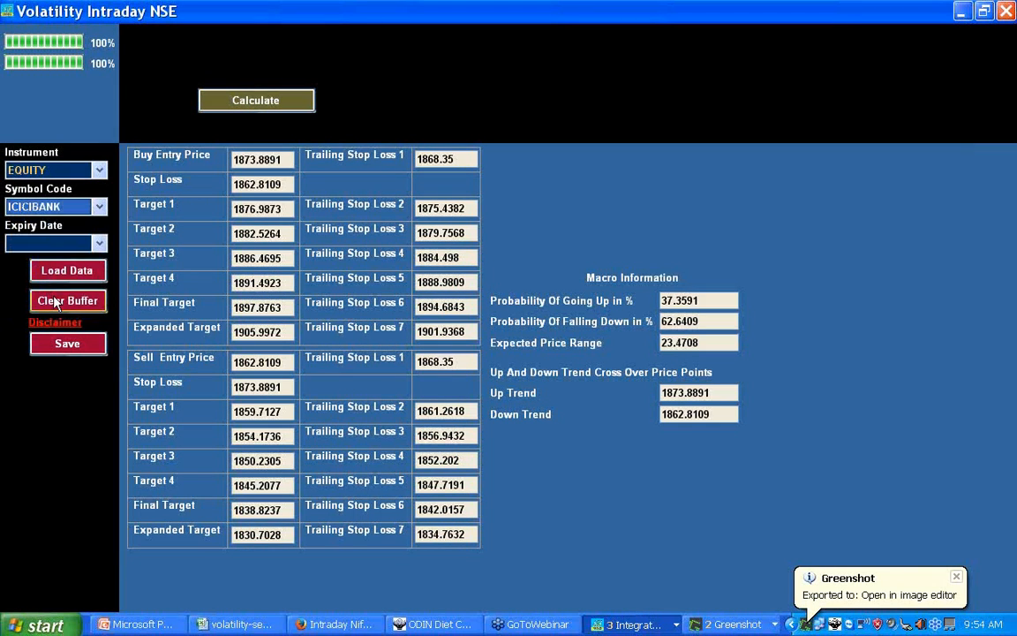
Step: Clear the buffer and load fresh ICICIBANK price data, acknowledging the confirmation
{"action": "left_click", "coordinate": [67, 300]}
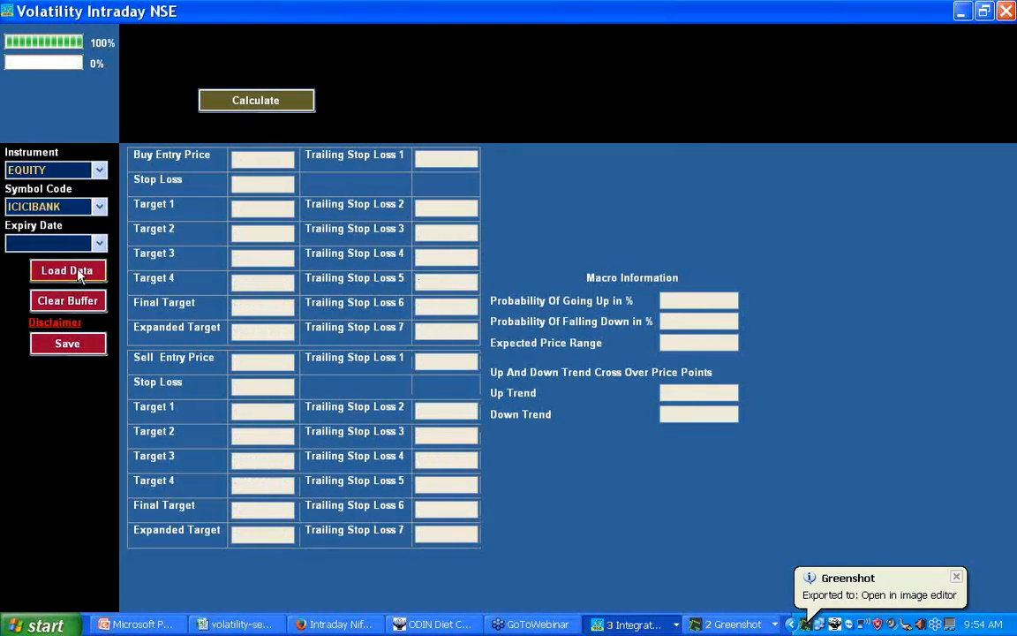
{"action": "left_click", "coordinate": [67, 270]}
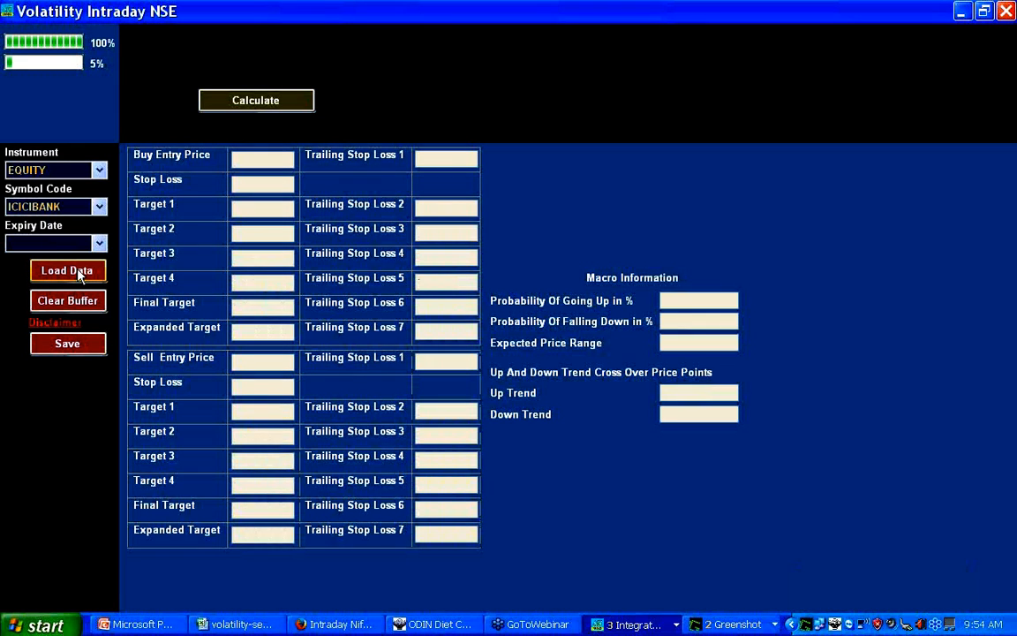
{"action": "left_click", "coordinate": [67, 270]}
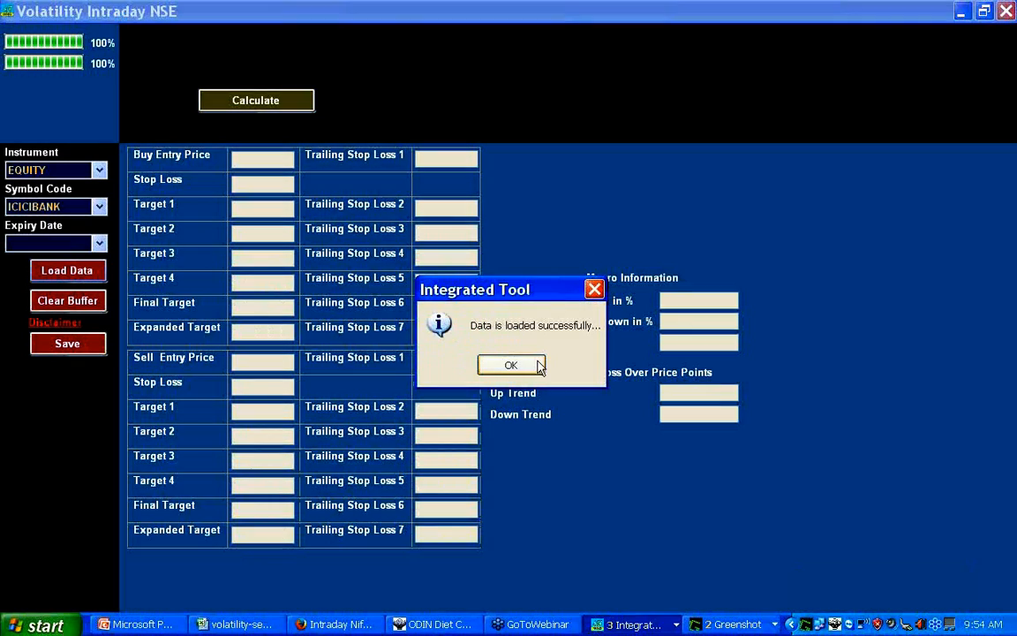
{"action": "left_click", "coordinate": [510, 363]}
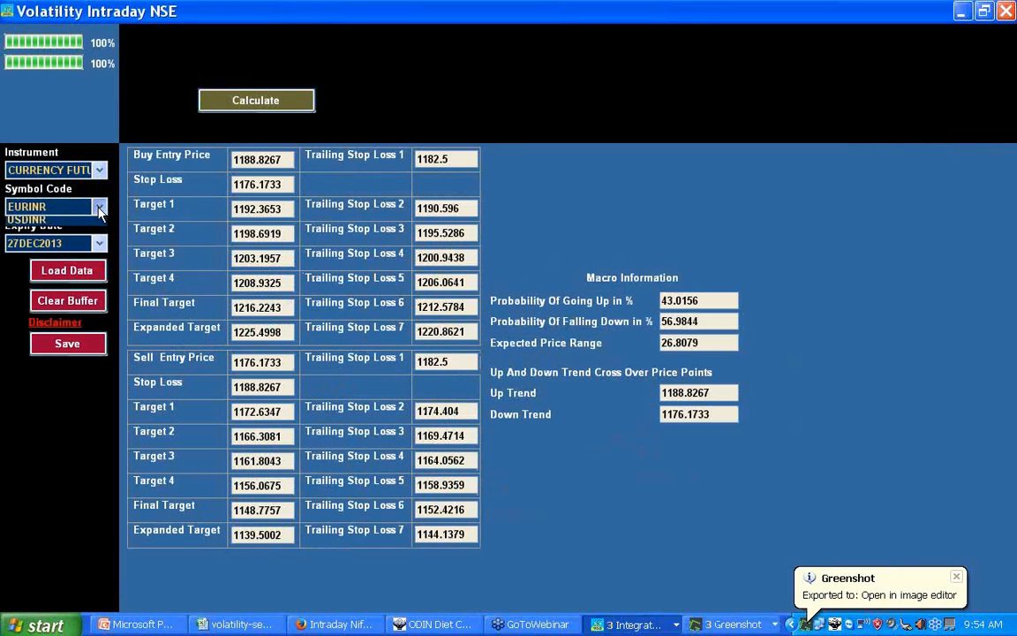
Step: Load USDINR data and calculate its levels: buy entry 61.4636, 90.37% up-probability, 0.242 range
{"action": "left_click", "coordinate": [53, 219]}
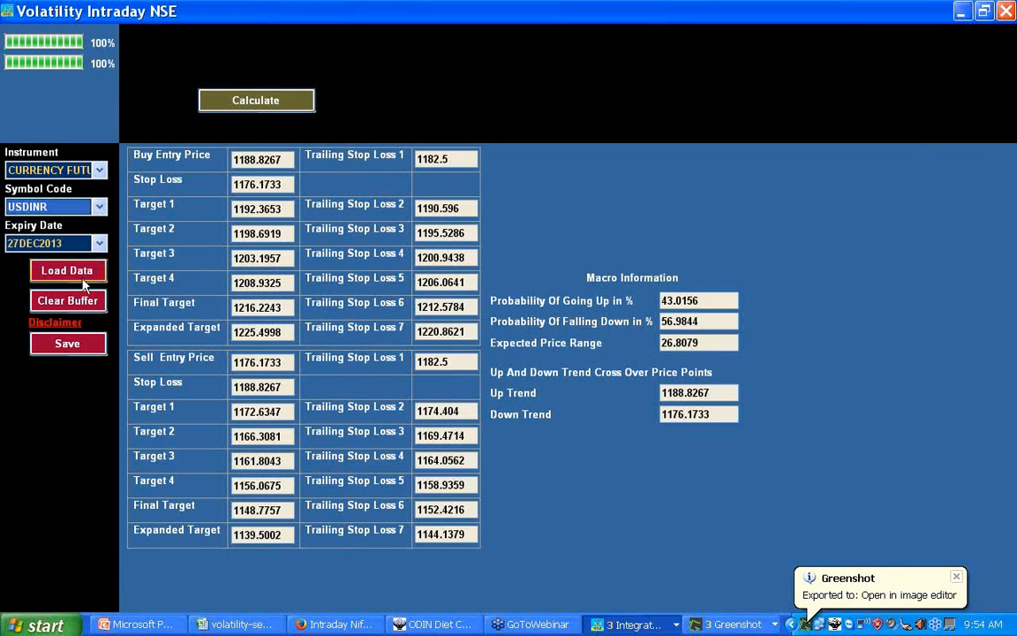
{"action": "left_click", "coordinate": [67, 270]}
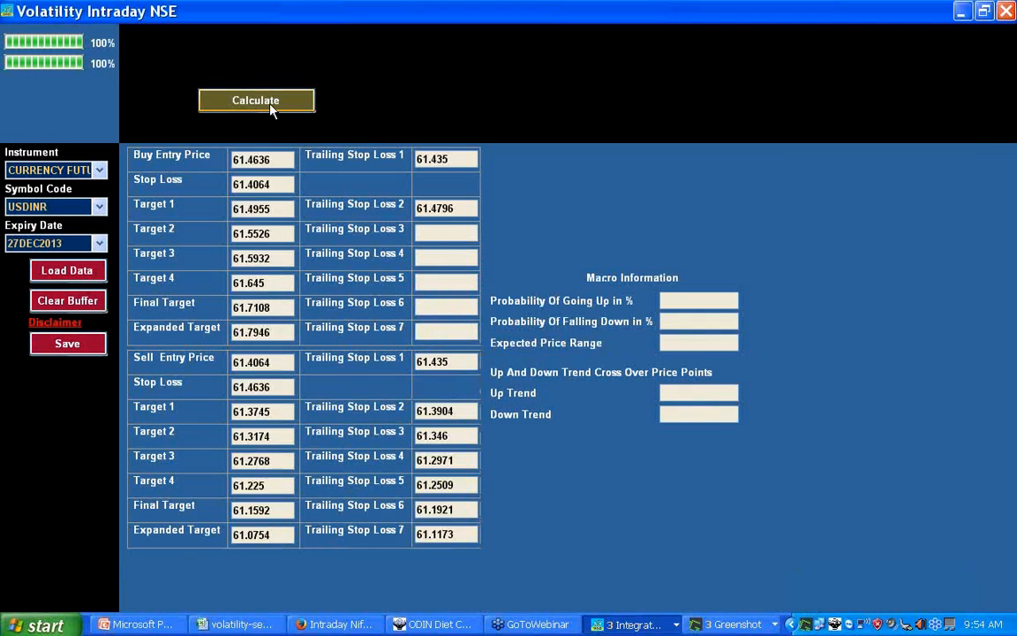
{"action": "left_click", "coordinate": [256, 99]}
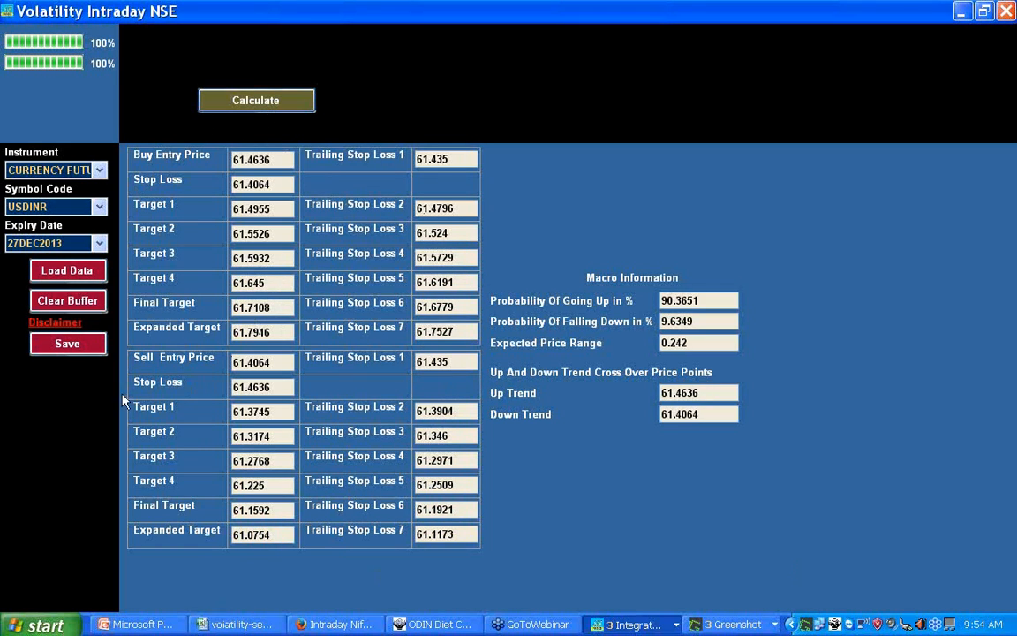
{"action": "mouse_move", "coordinate": [187, 210]}
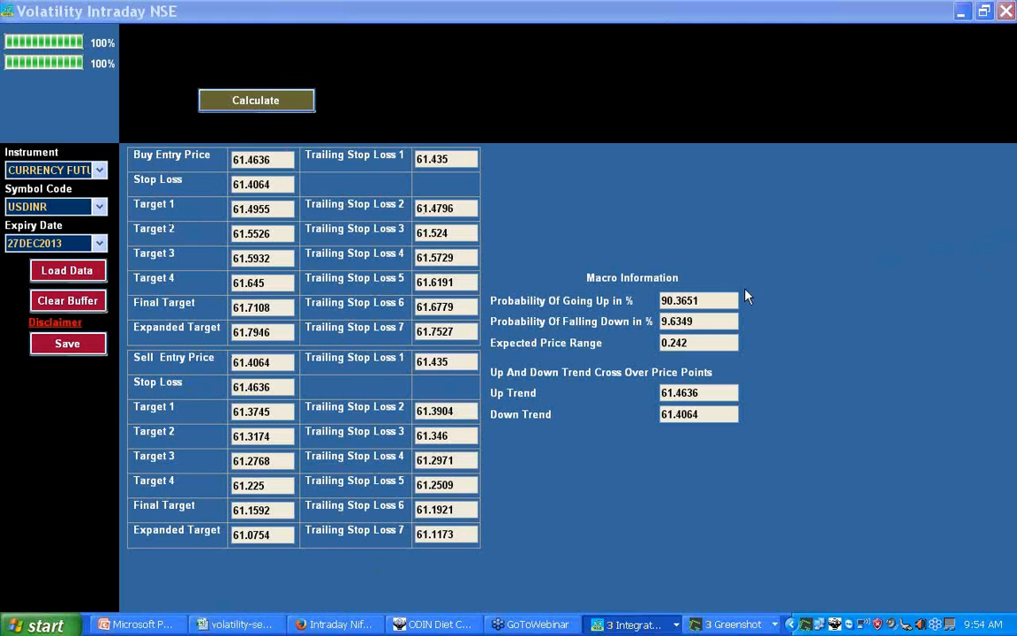
{"action": "mouse_move", "coordinate": [752, 331]}
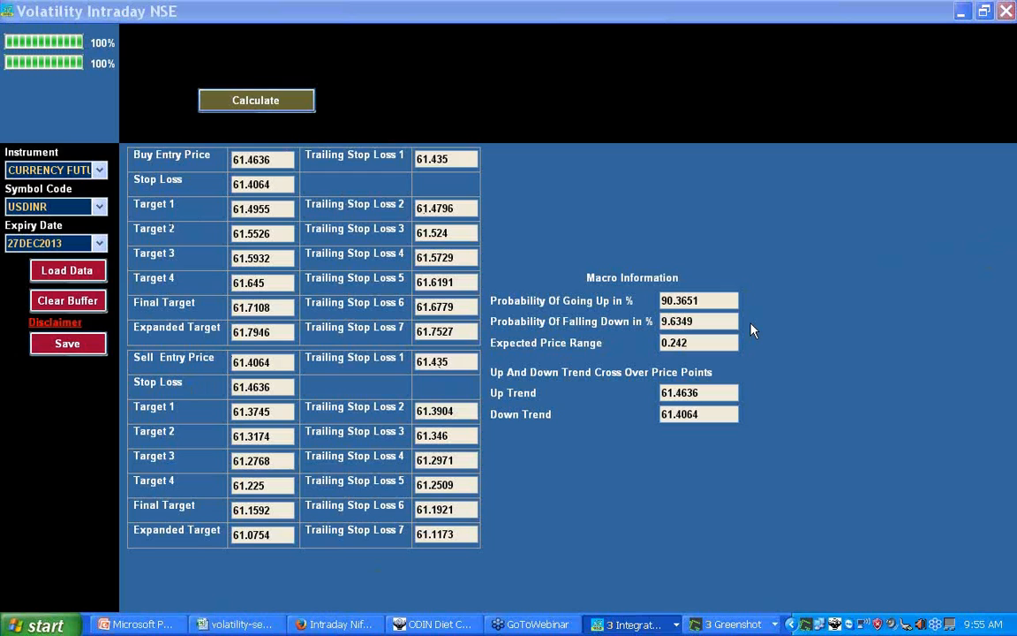
{"action": "mouse_move", "coordinate": [777, 322]}
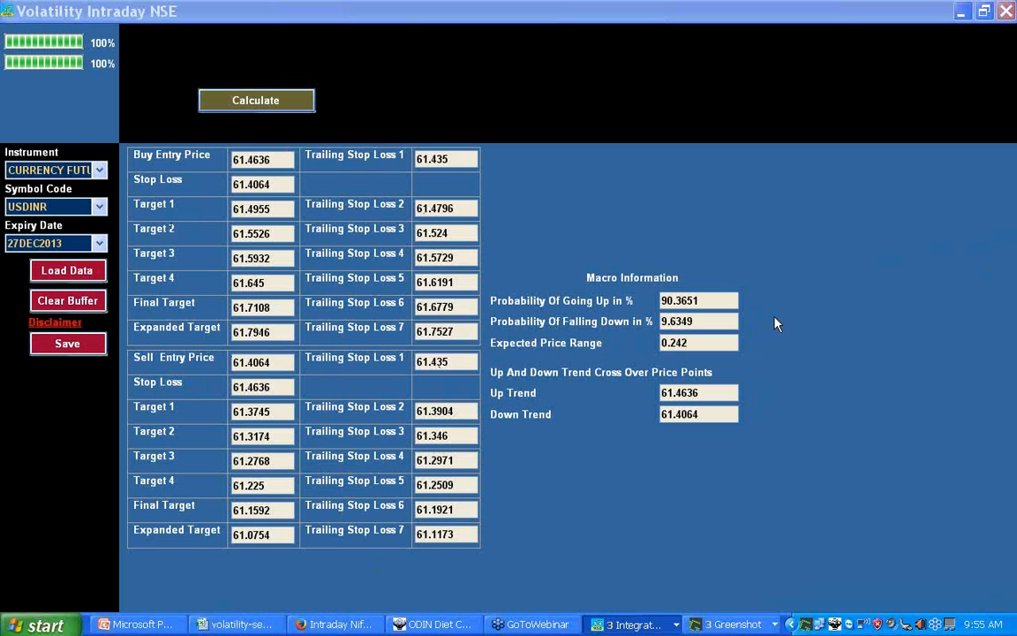
{"action": "mouse_move", "coordinate": [756, 364]}
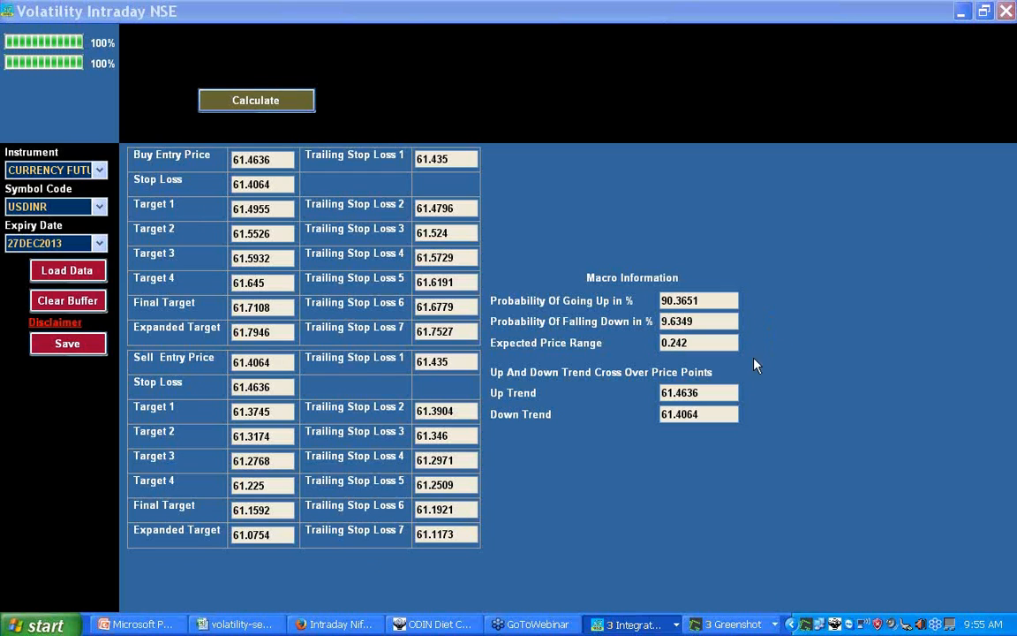
{"action": "mouse_move", "coordinate": [261, 356]}
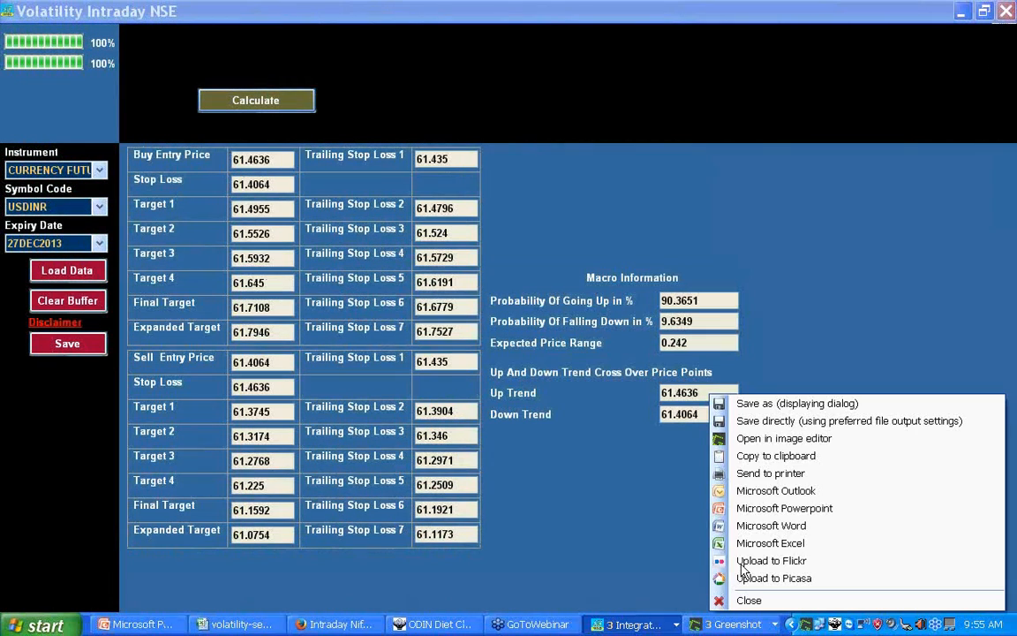
{"action": "mouse_move", "coordinate": [784, 438]}
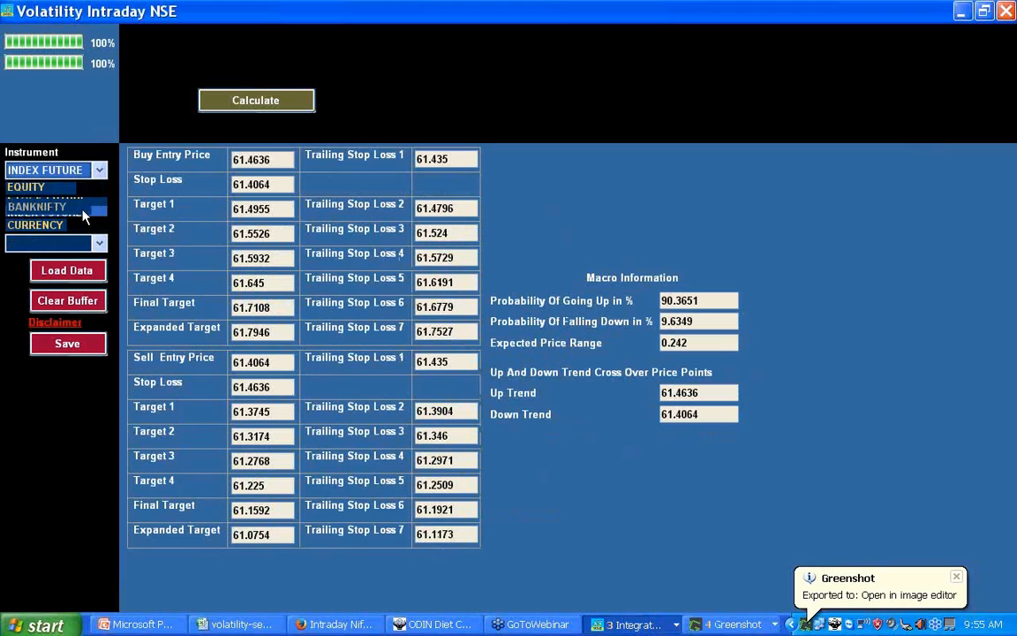
Step: Select index futures and load the NIFTY index-future data, acknowledging the success message
{"action": "left_click", "coordinate": [44, 207]}
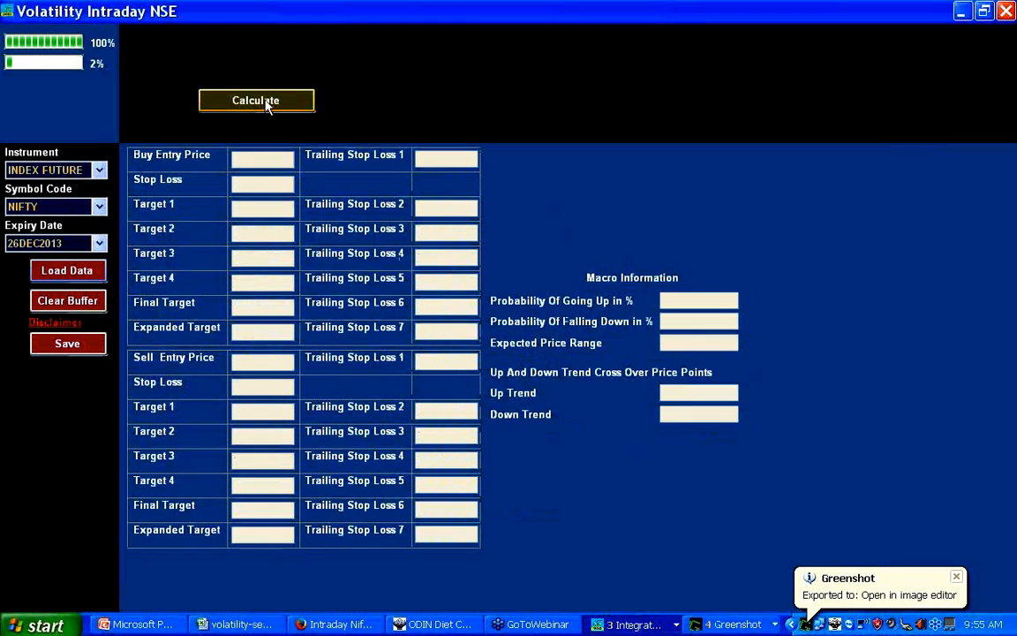
{"action": "left_click", "coordinate": [67, 271]}
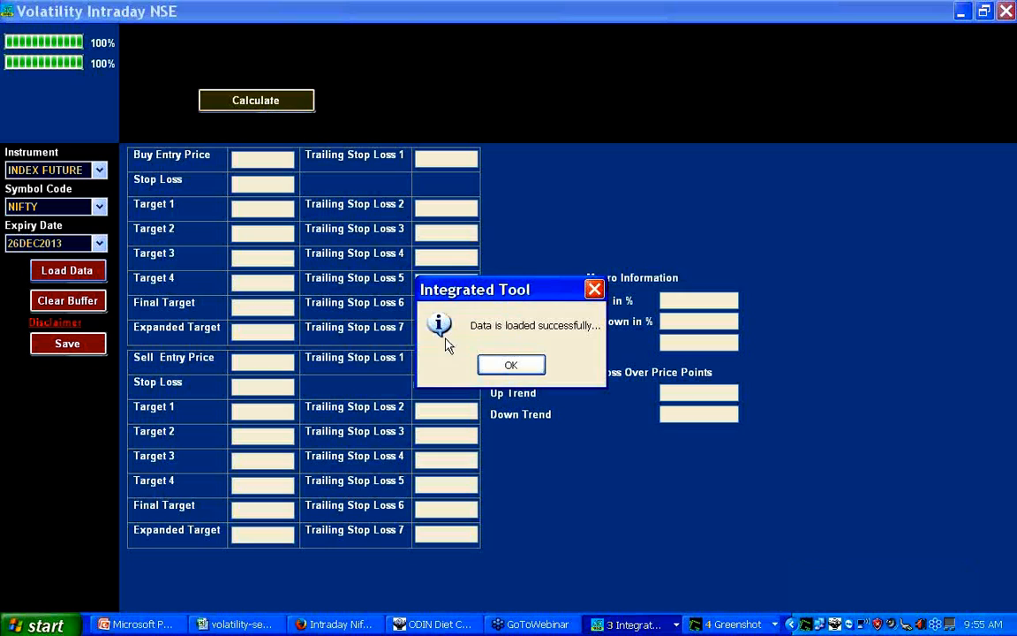
{"action": "left_click", "coordinate": [510, 364]}
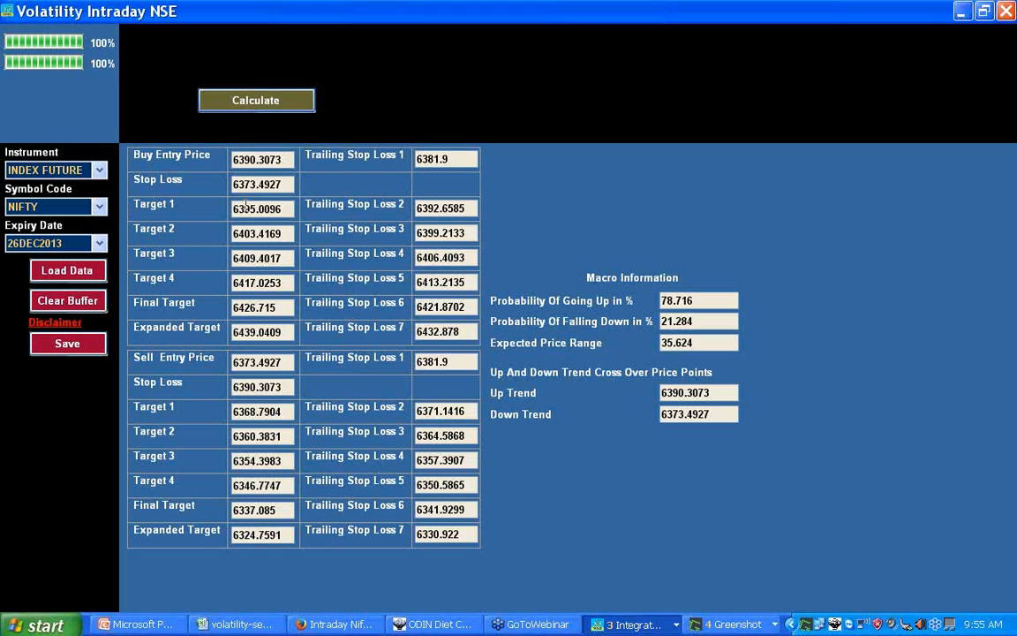
{"action": "mouse_move", "coordinate": [286, 173]}
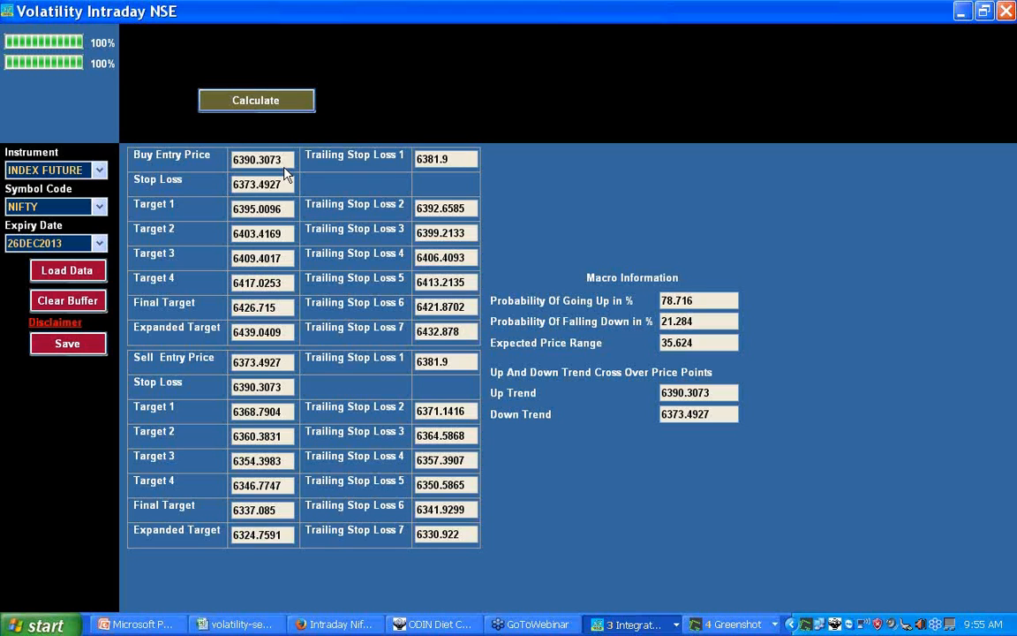
{"action": "mouse_move", "coordinate": [706, 433]}
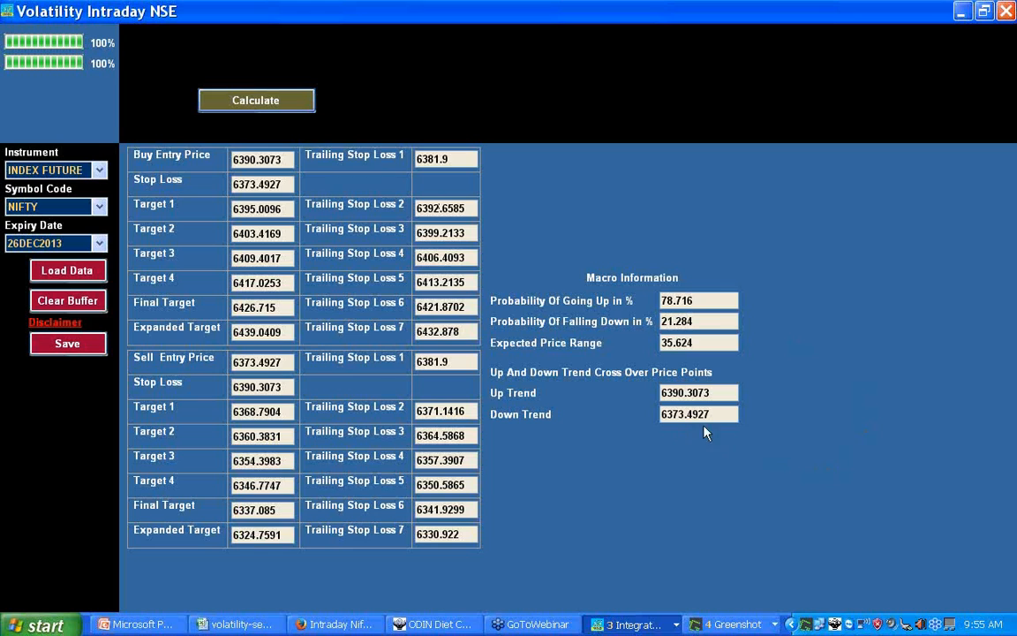
{"action": "mouse_move", "coordinate": [628, 425]}
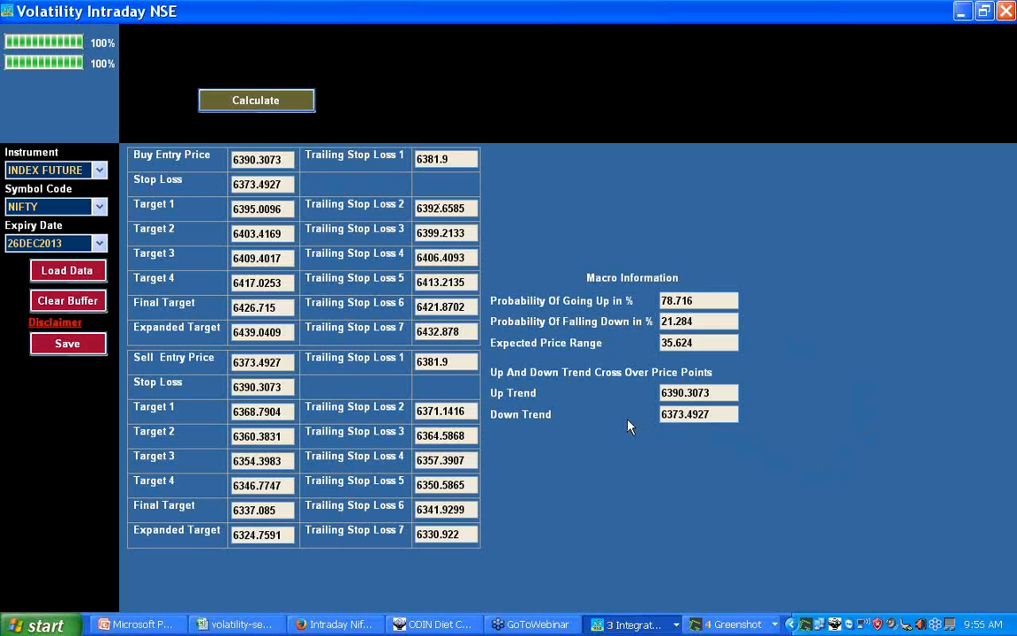
{"action": "mouse_move", "coordinate": [629, 425]}
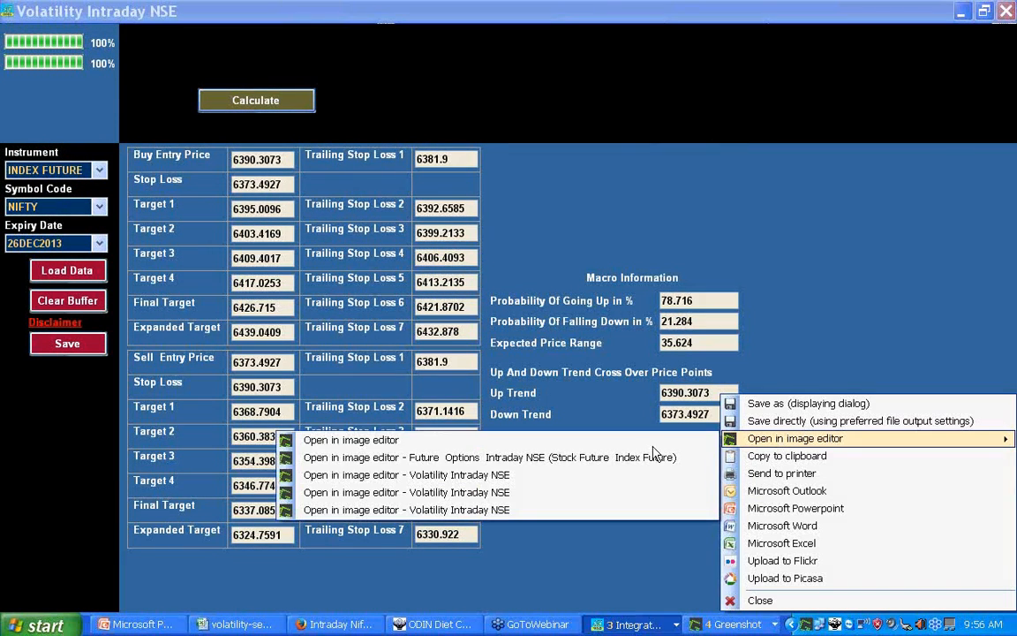
{"action": "mouse_move", "coordinate": [362, 440]}
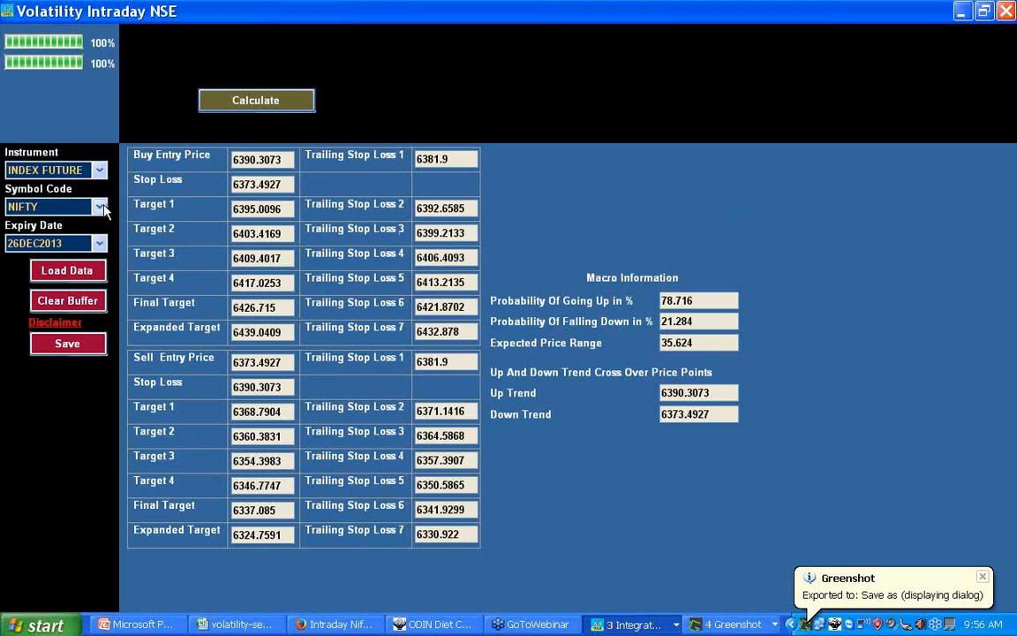
Step: Change the instrument to STOCK FUTURE, keeping expiry 26DEC2013
{"action": "left_click", "coordinate": [99, 207]}
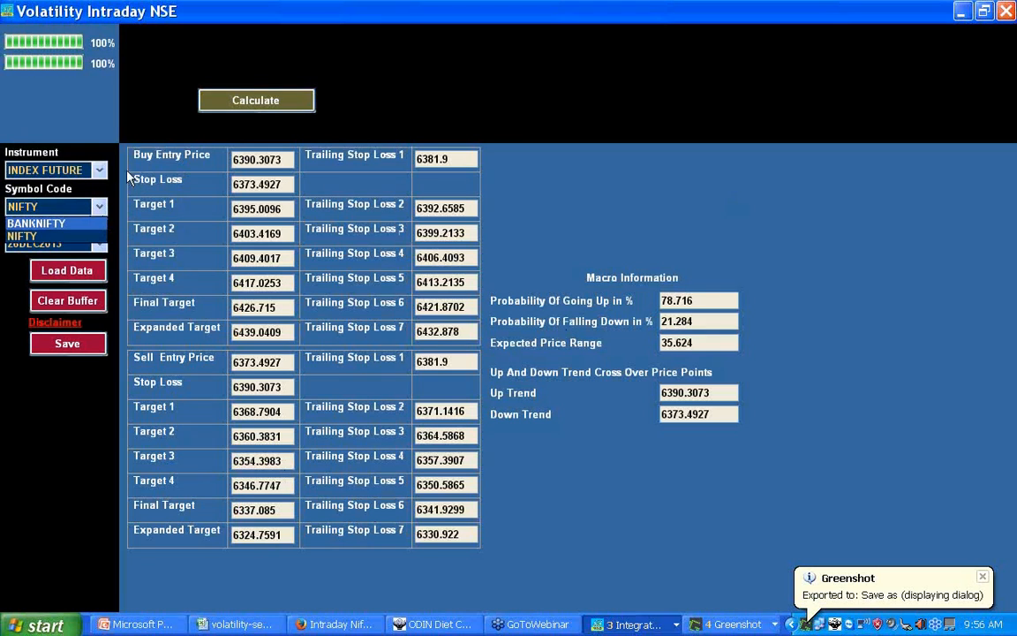
{"action": "left_click", "coordinate": [99, 169]}
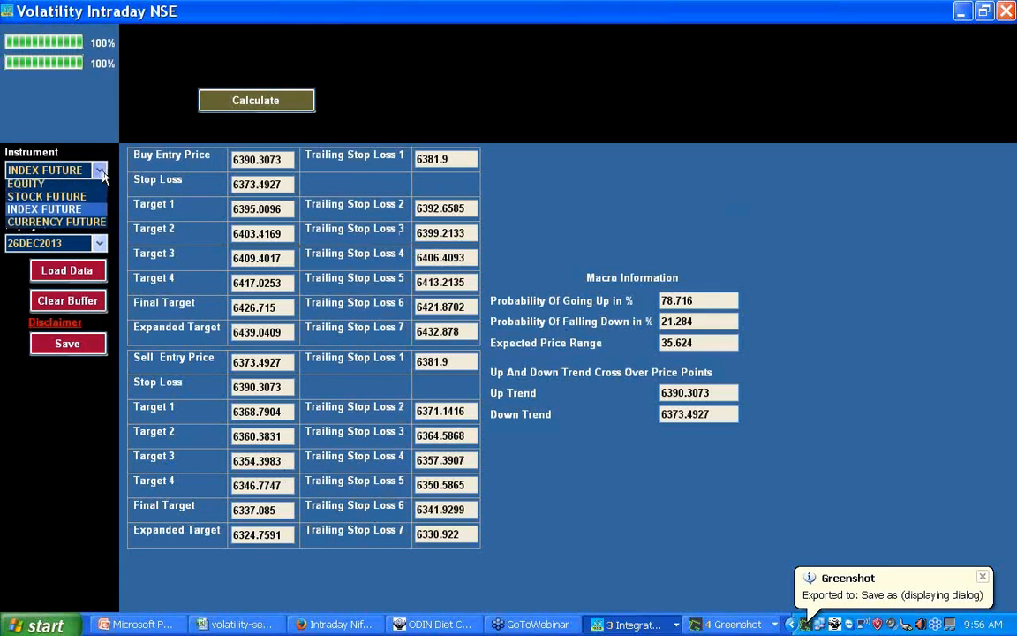
{"action": "left_click", "coordinate": [46, 196]}
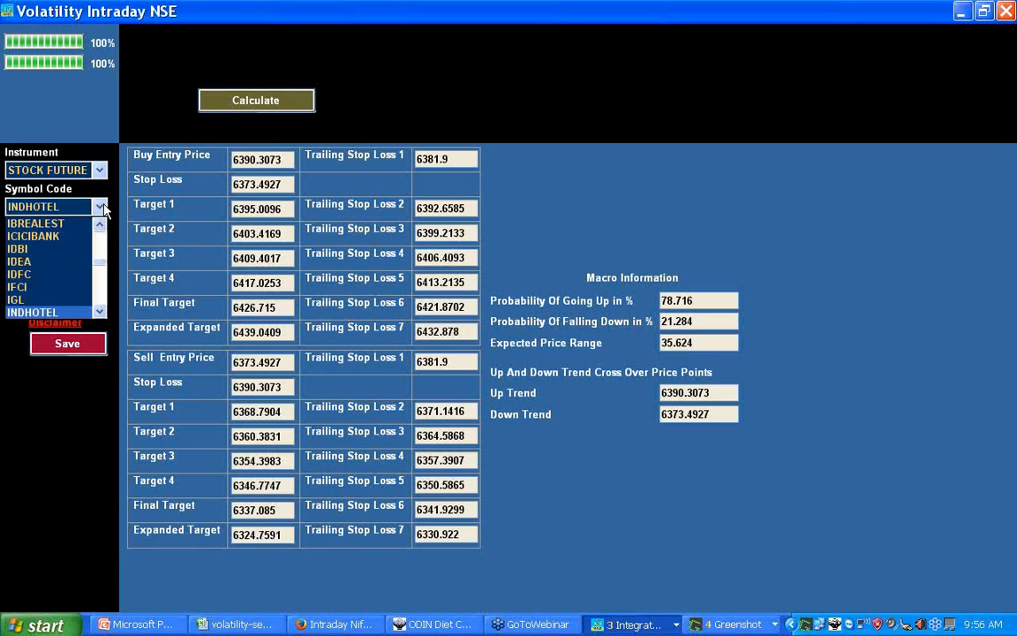
{"action": "left_click", "coordinate": [32, 237]}
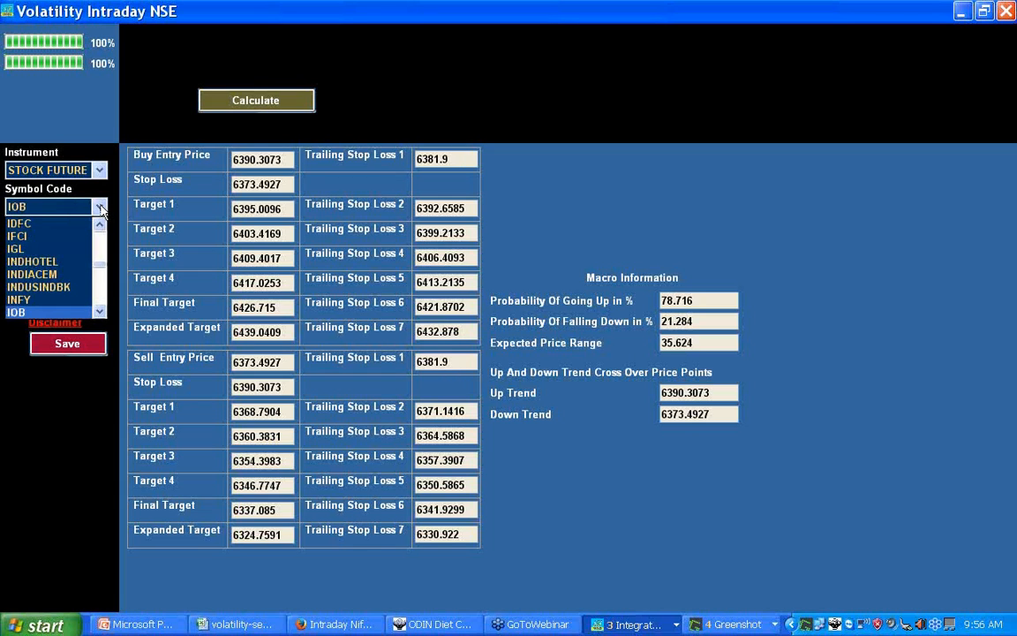
Step: Choose INFY as the symbol and load its data, dismissing the 'loaded successfully' message
{"action": "left_click", "coordinate": [18, 300]}
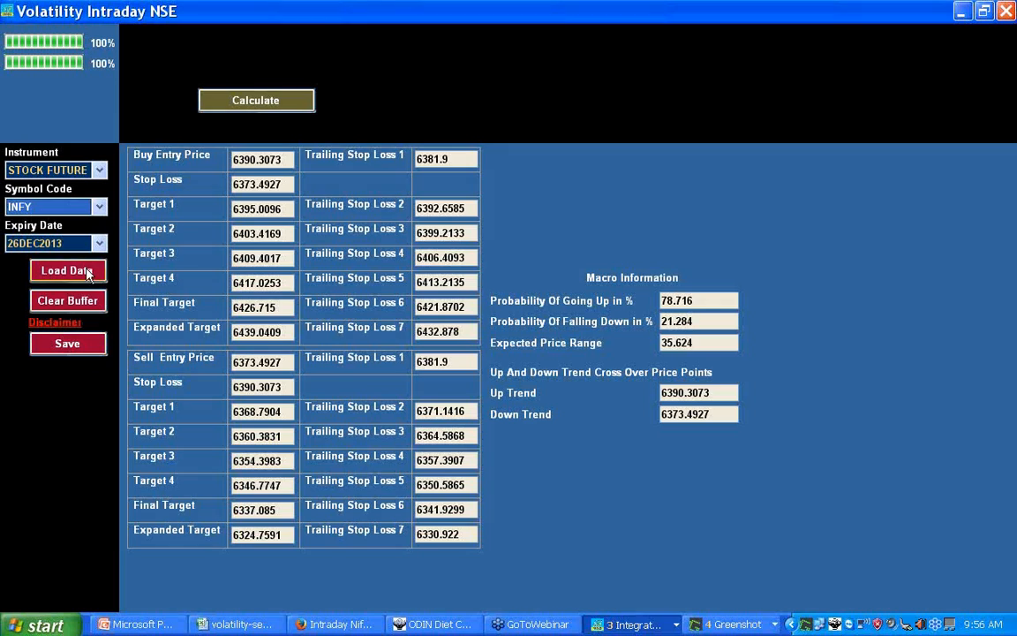
{"action": "left_click", "coordinate": [67, 300]}
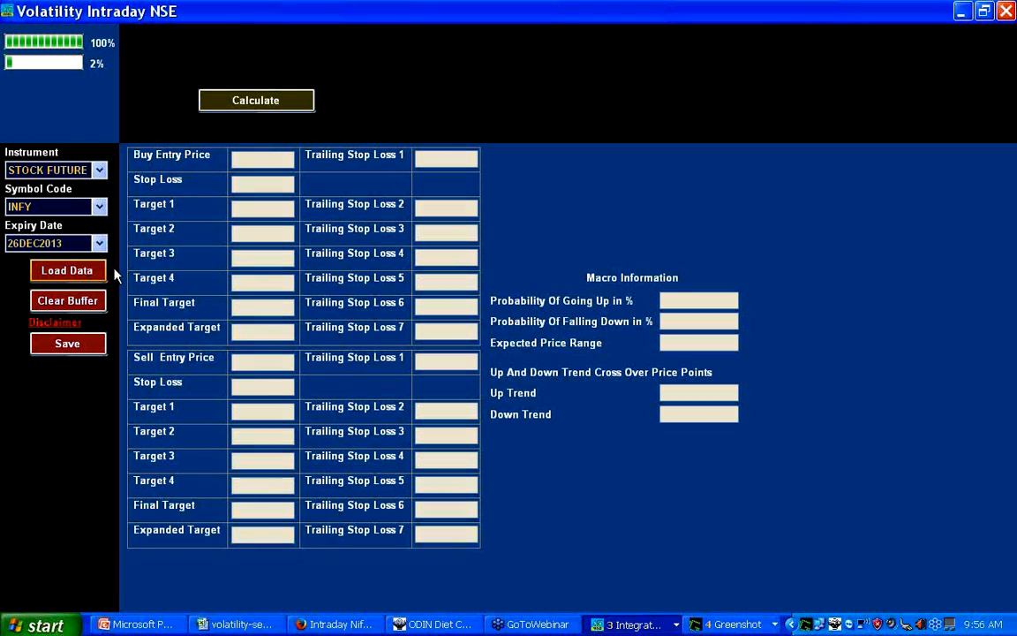
{"action": "left_click", "coordinate": [67, 270]}
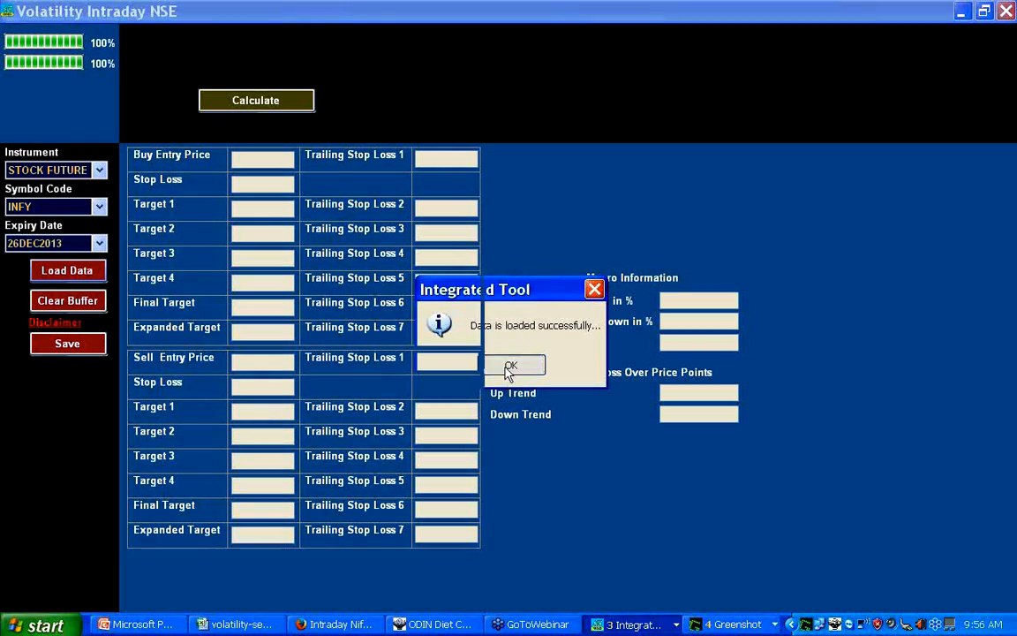
{"action": "left_click", "coordinate": [510, 366]}
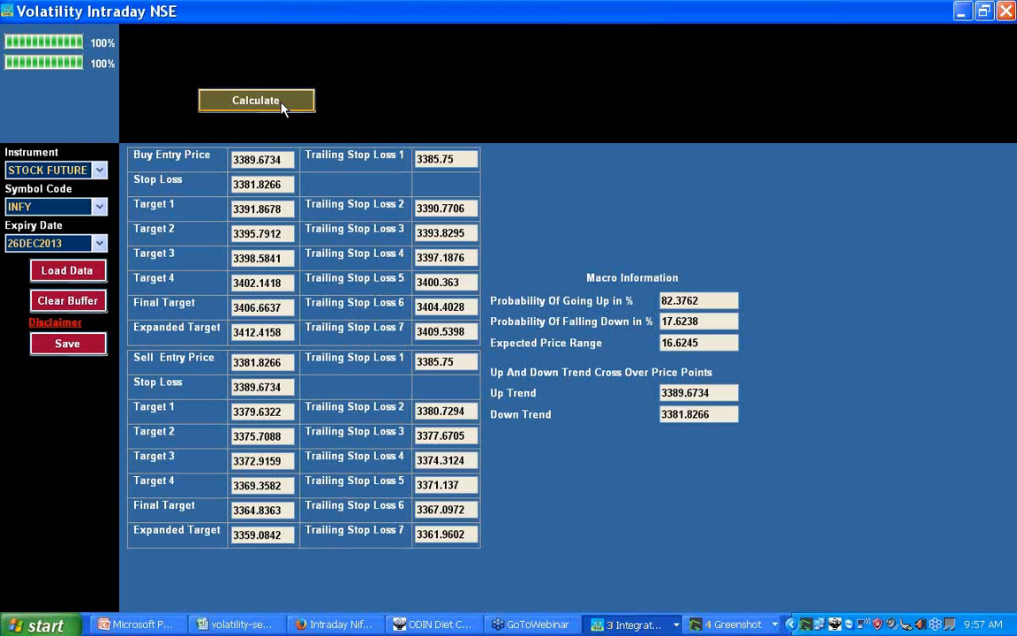
{"action": "mouse_move", "coordinate": [276, 113]}
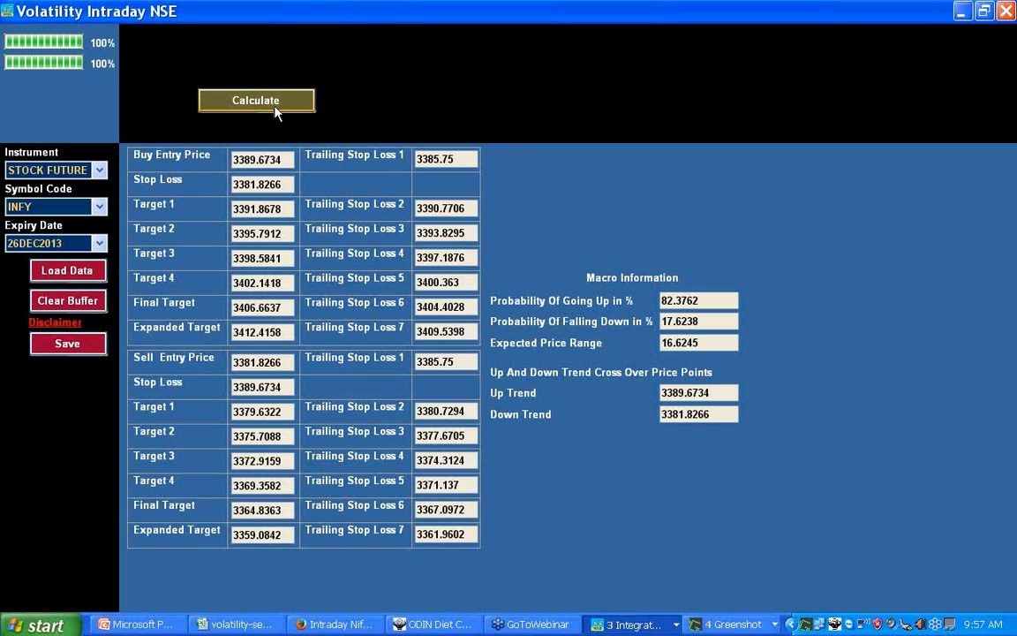
{"action": "mouse_move", "coordinate": [768, 344]}
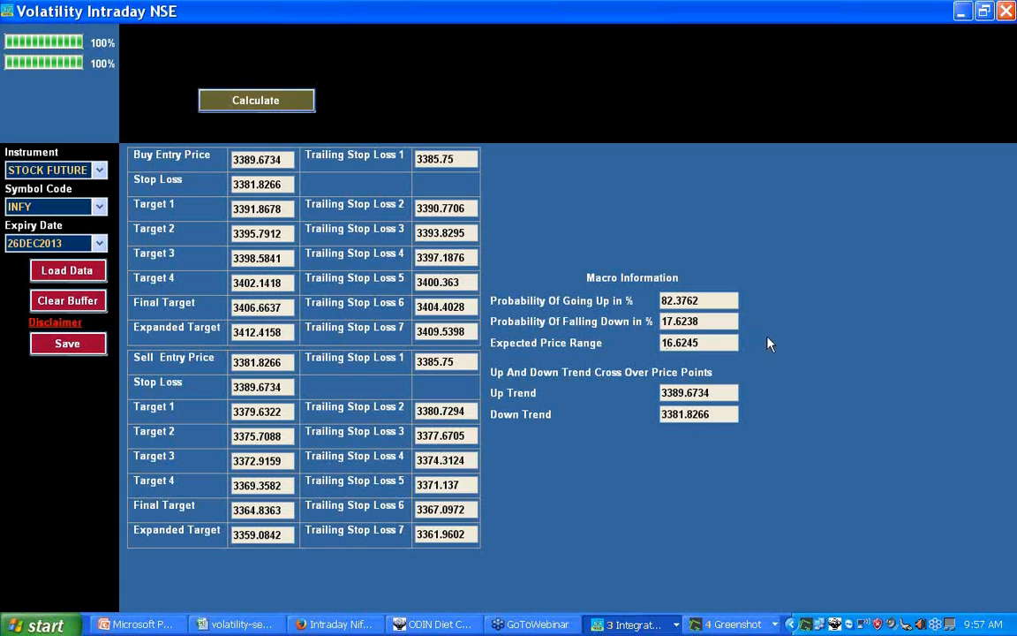
{"action": "mouse_move", "coordinate": [770, 350]}
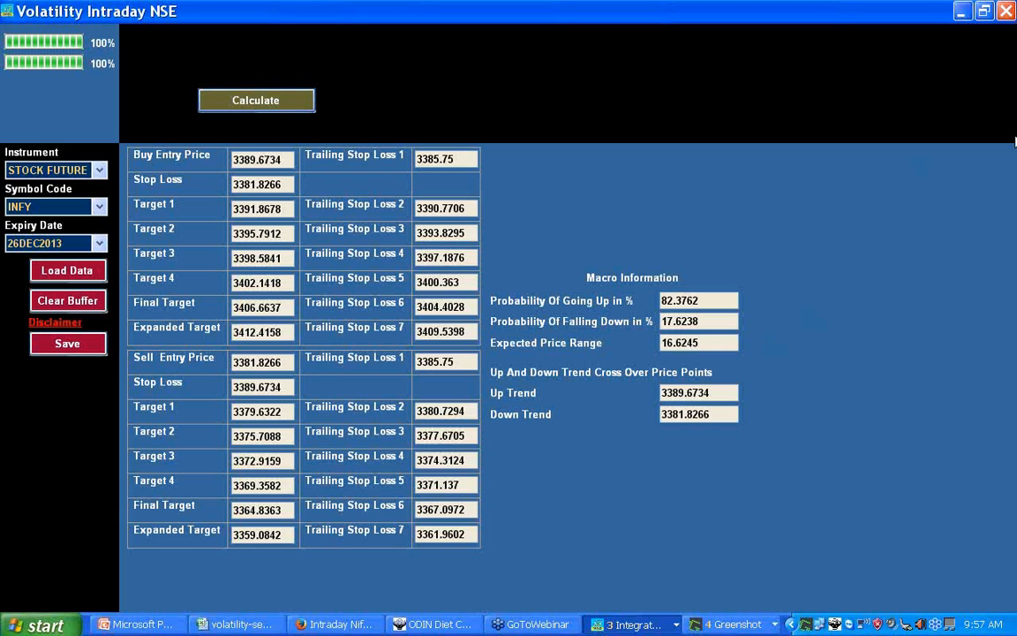
{"action": "mouse_move", "coordinate": [985, 213]}
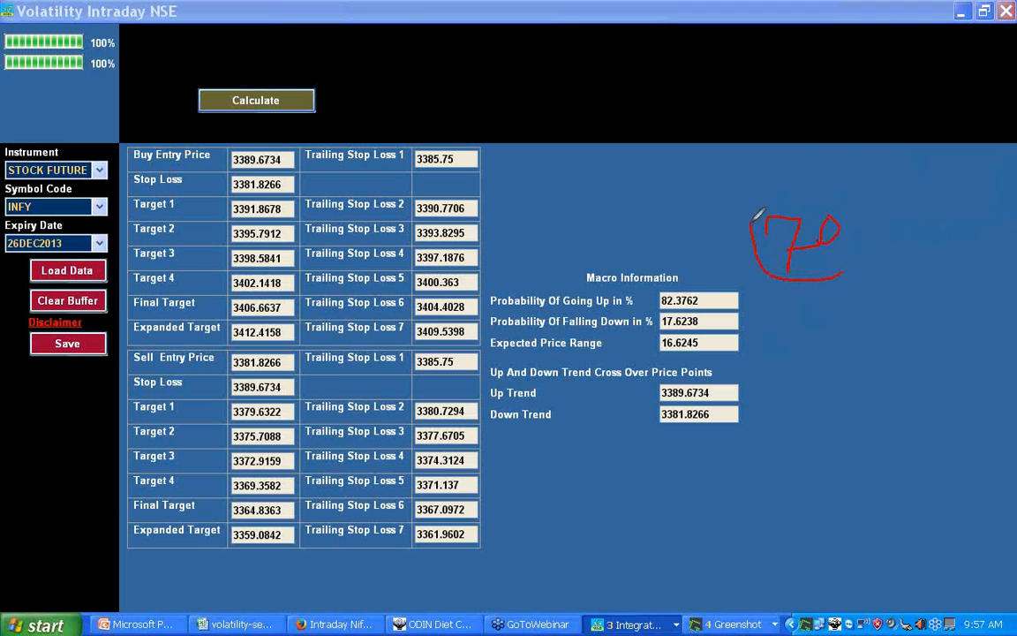
Step: Drag a Greenshot capture region over the INFY results window to bring up its output menu
{"action": "left_click_drag", "start_coordinate": [759, 221], "coordinate": [812, 282]}
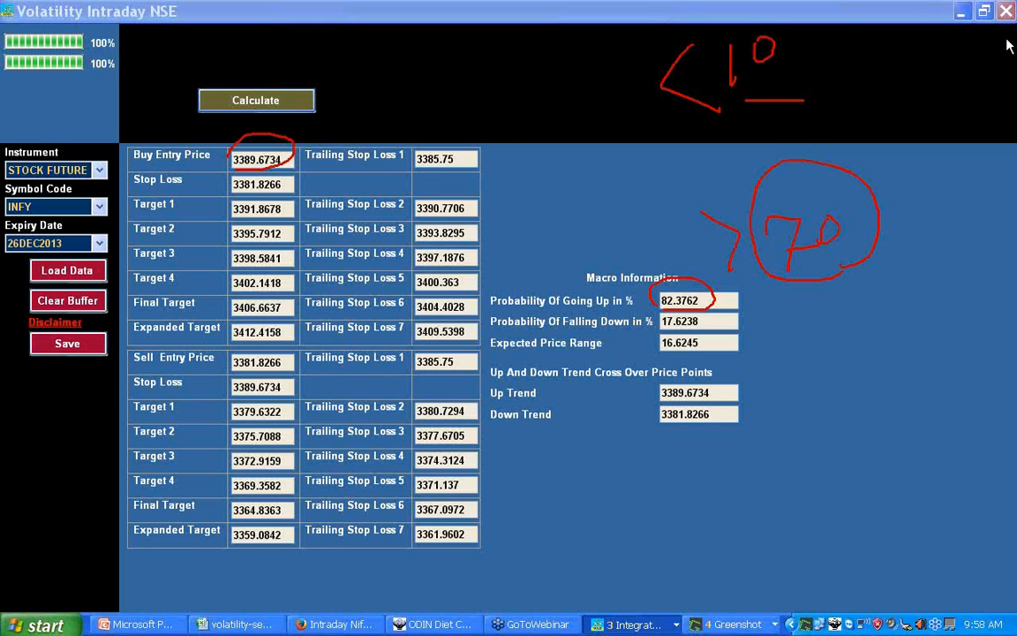
{"action": "mouse_move", "coordinate": [502, 123]}
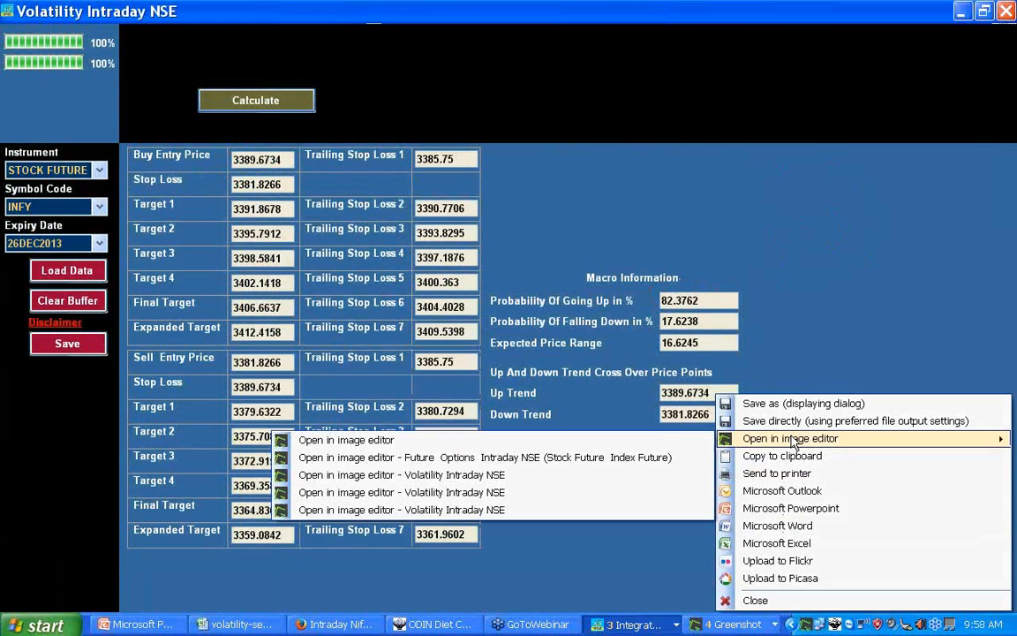
Step: Save the INFY capture via Greenshot's 'Save as' dialog and switch over to the web browser
{"action": "left_click", "coordinate": [787, 438]}
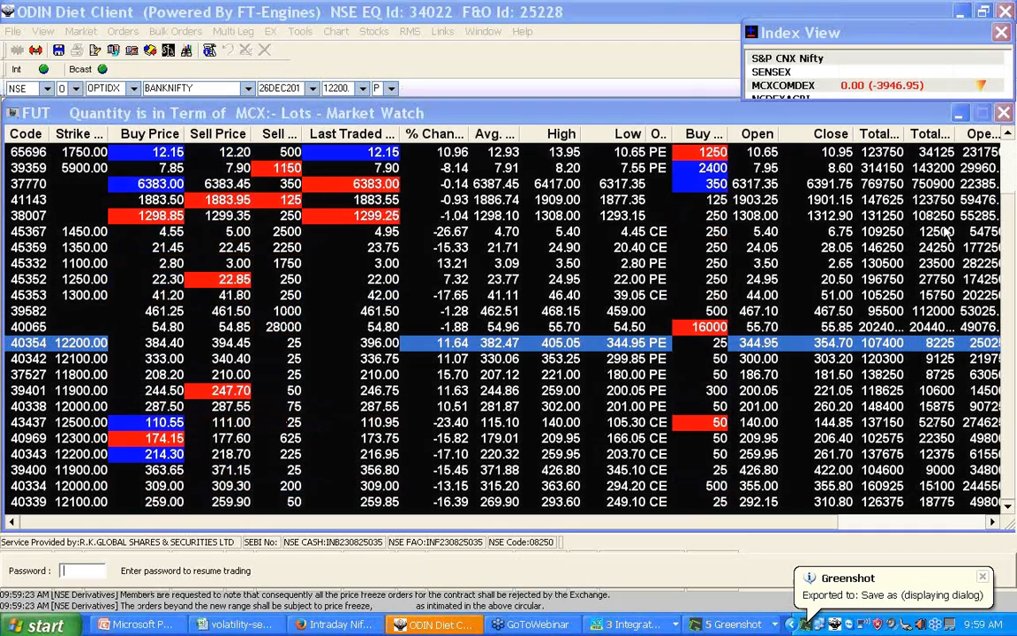
{"action": "left_click", "coordinate": [357, 625]}
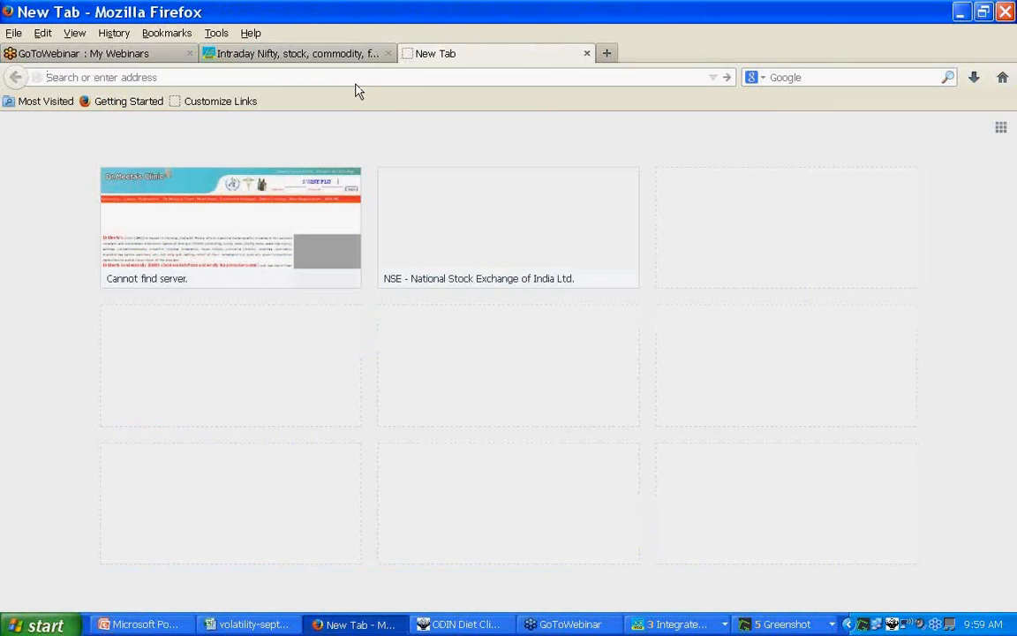
Step: Search the address bar for 'nifty' then 'ns', and open the NSE India site from the suggestions
{"action": "type", "text": "niftymillionaire.com/"}
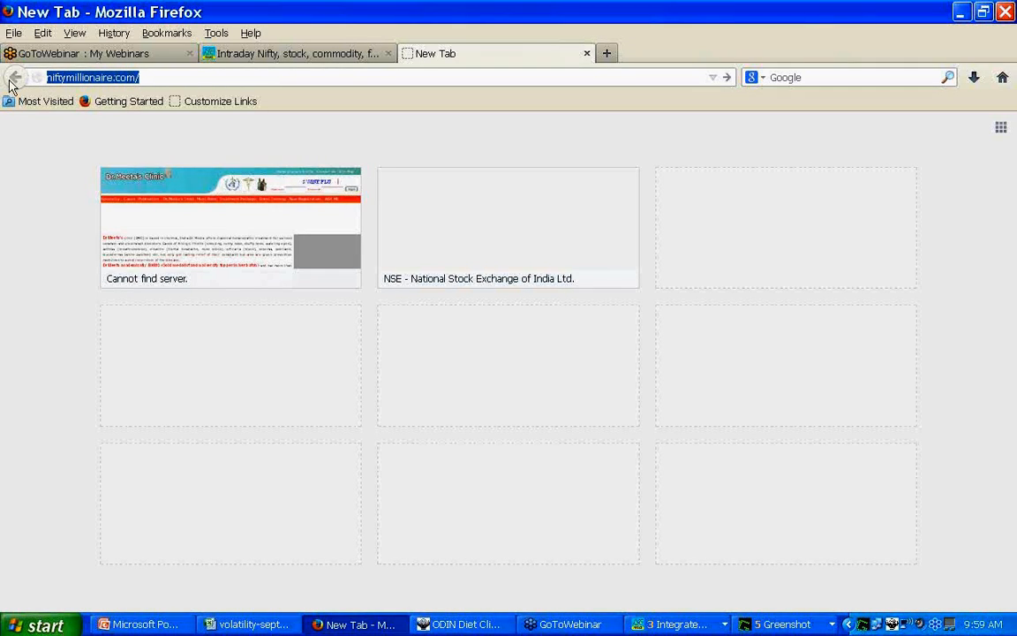
{"action": "type", "text": "nifty"}
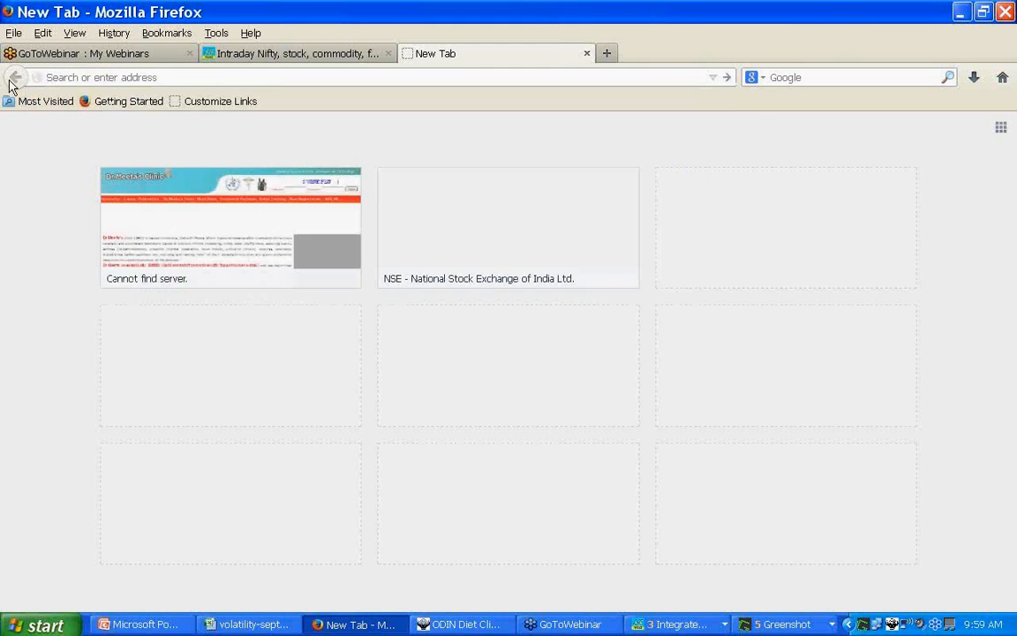
{"action": "type", "text": "nsin"}
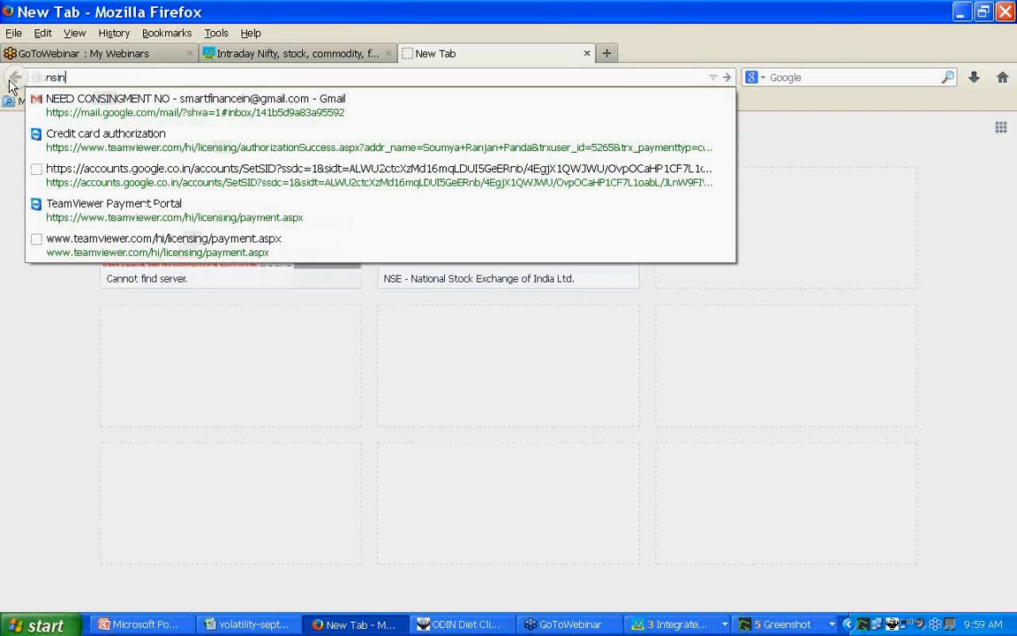
{"action": "key", "text": "Backspace"}
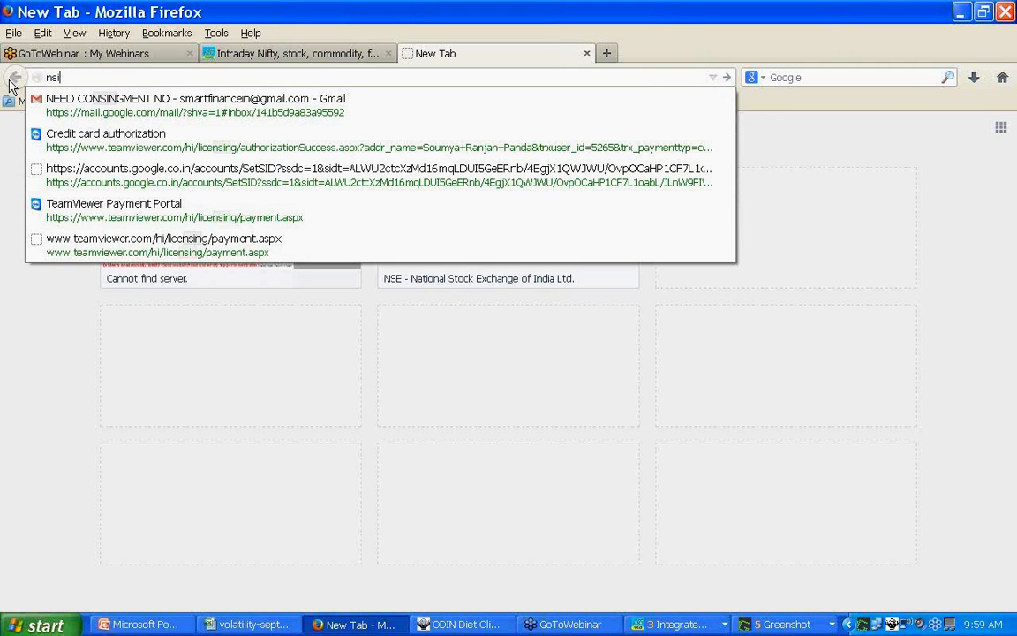
{"action": "key", "text": "Backspace"}
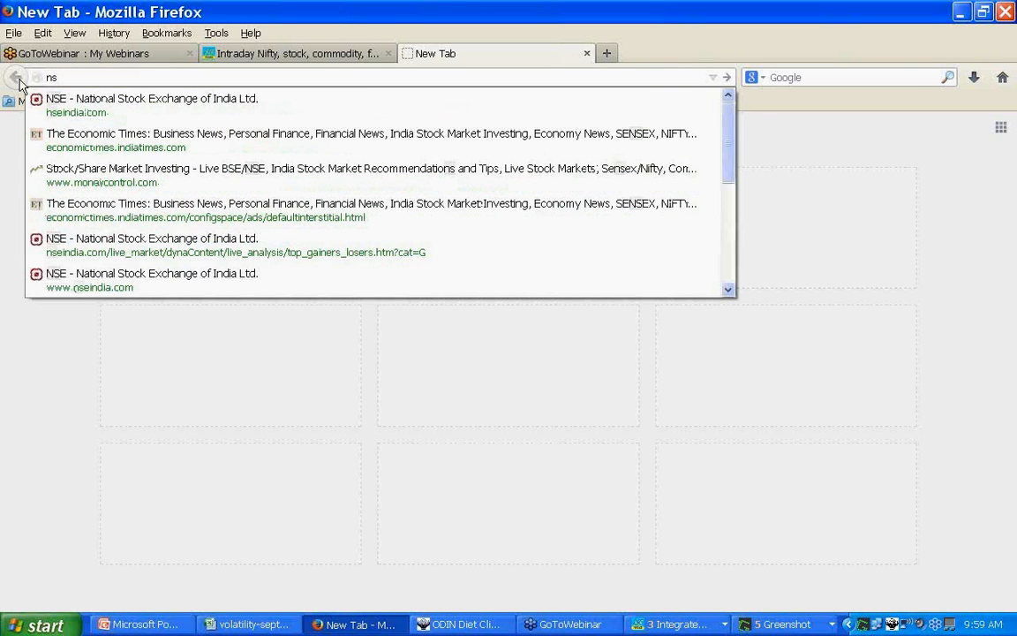
{"action": "left_click", "coordinate": [152, 99]}
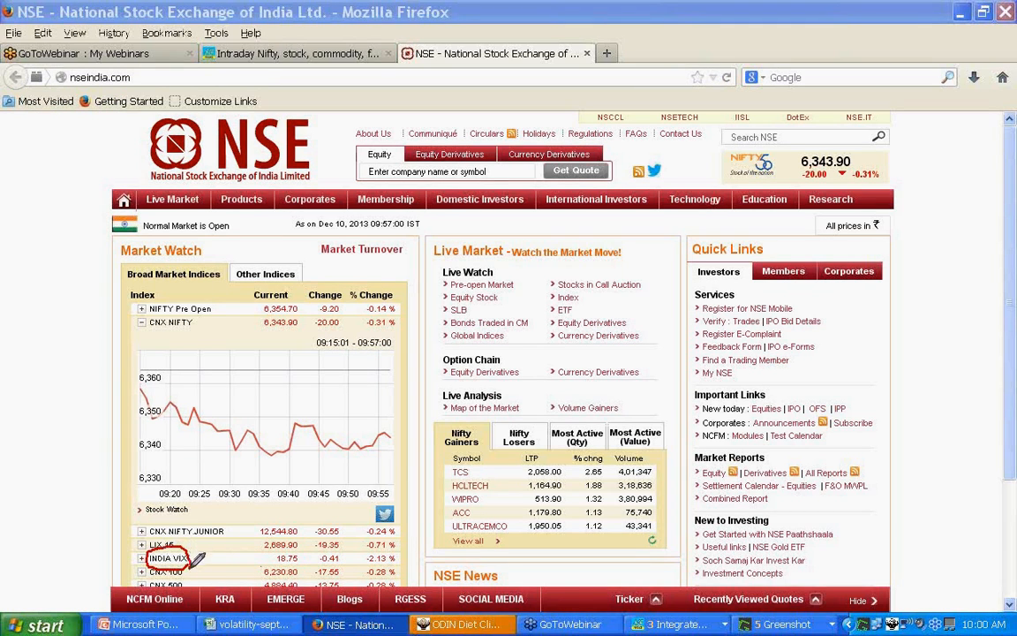
{"action": "mouse_move", "coordinate": [424, 551]}
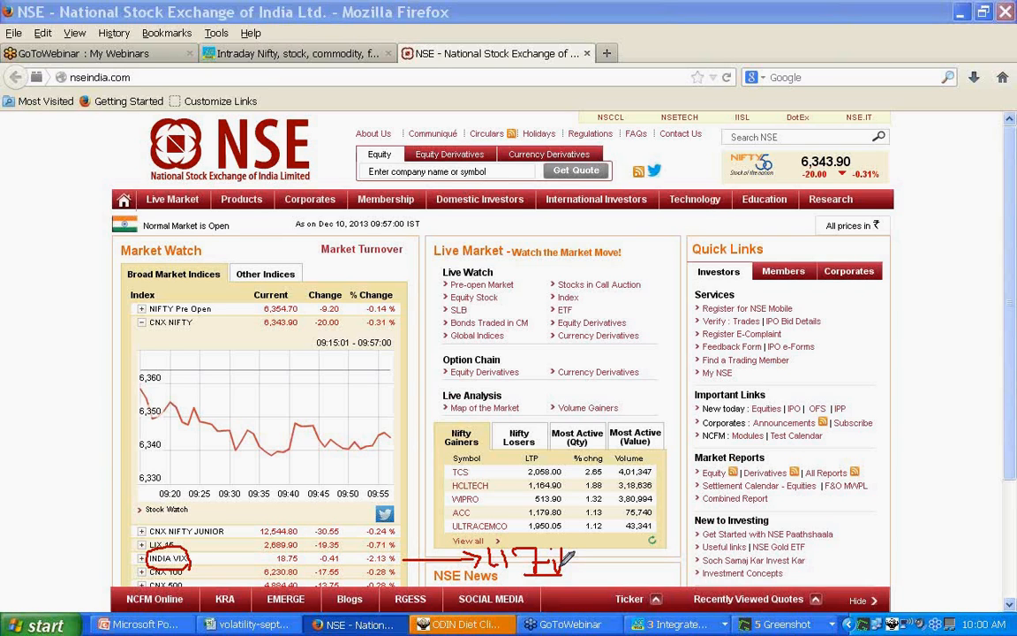
{"action": "mouse_move", "coordinate": [583, 551]}
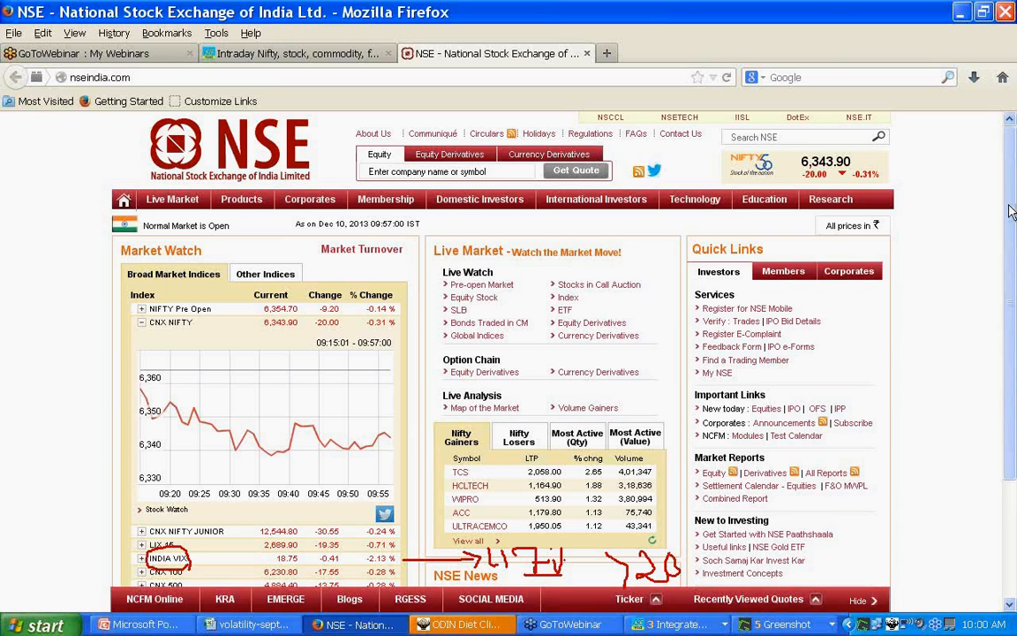
{"action": "mouse_move", "coordinate": [593, 370]}
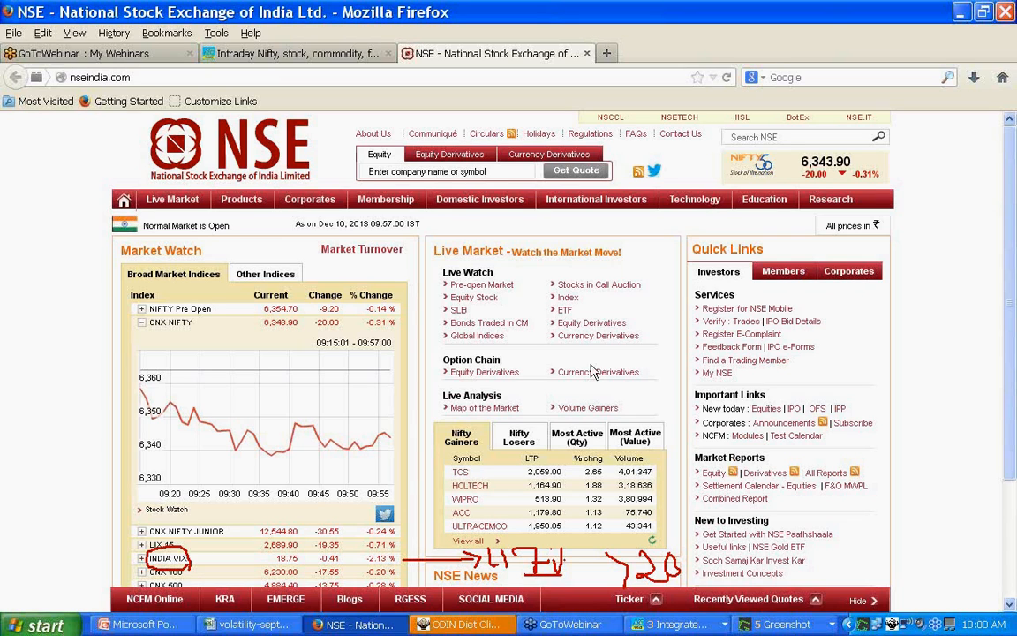
{"action": "mouse_move", "coordinate": [768, 353]}
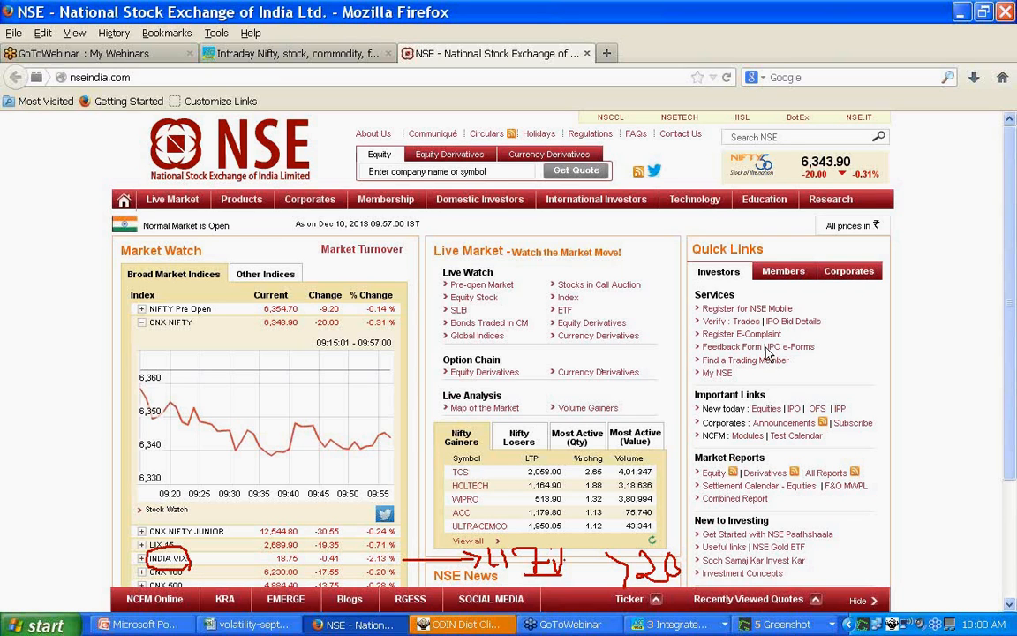